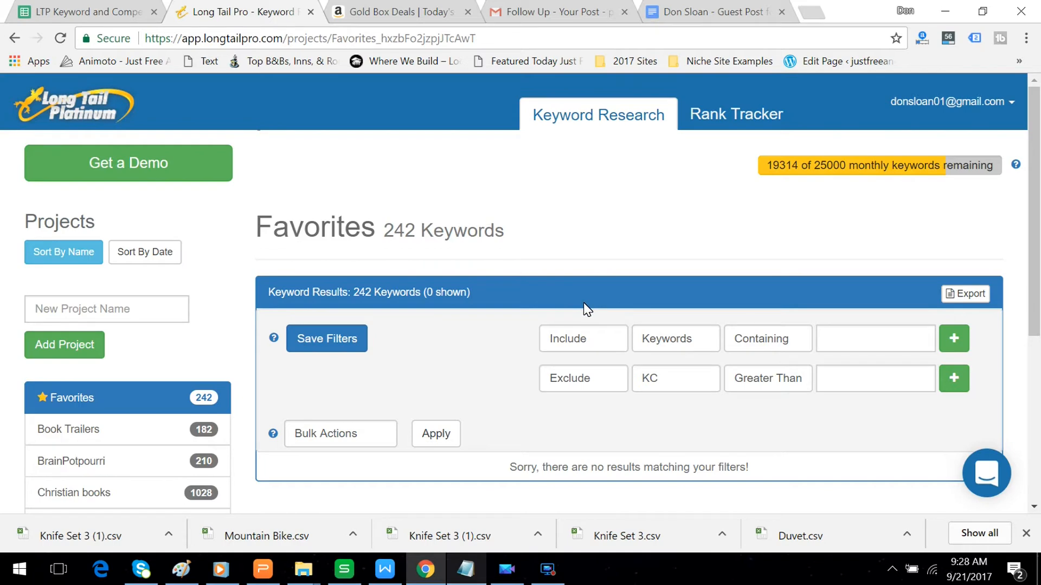
mouse_move(558, 264)
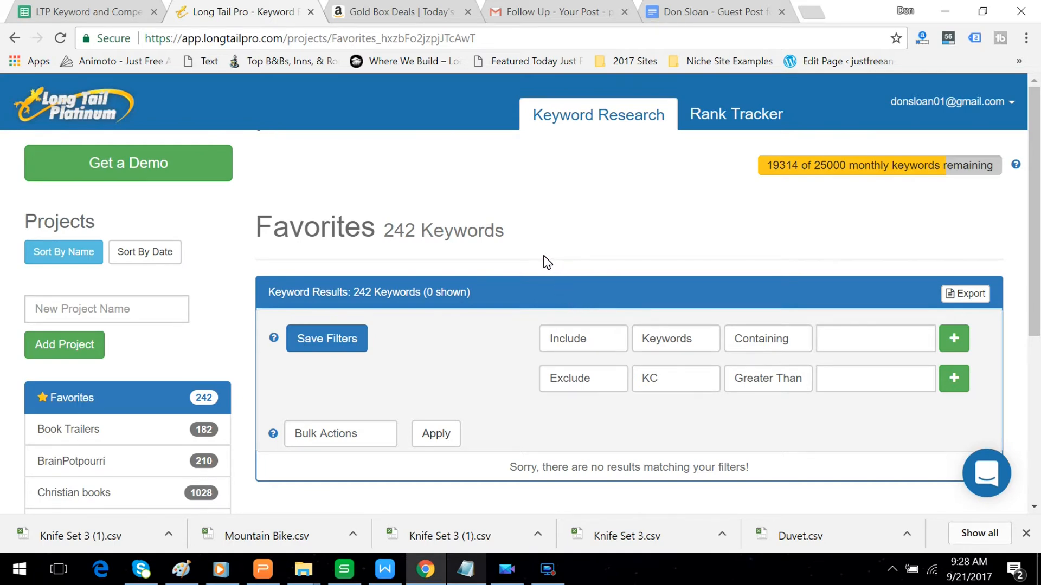
mouse_move(543, 264)
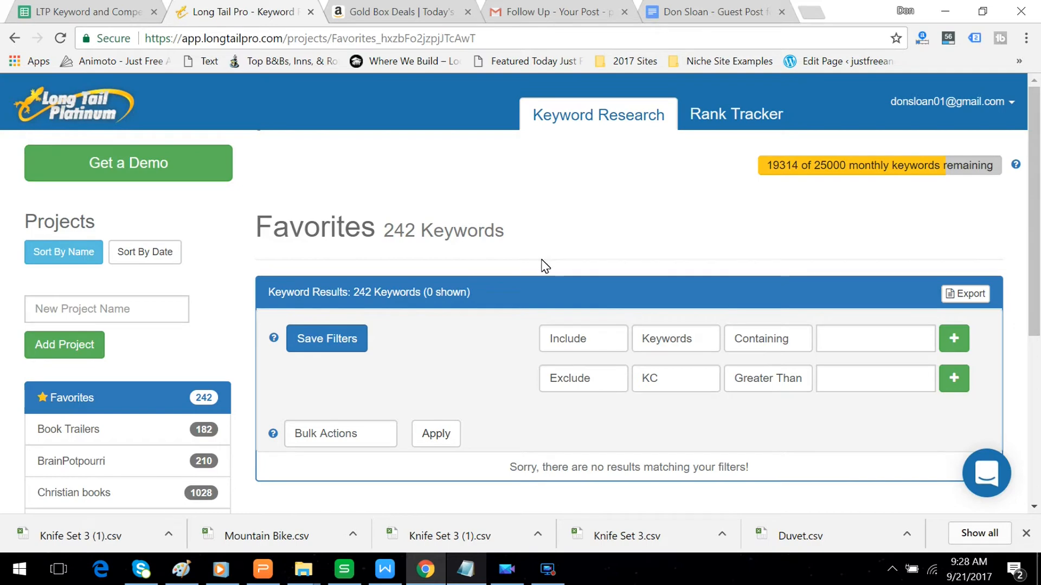
mouse_move(540, 265)
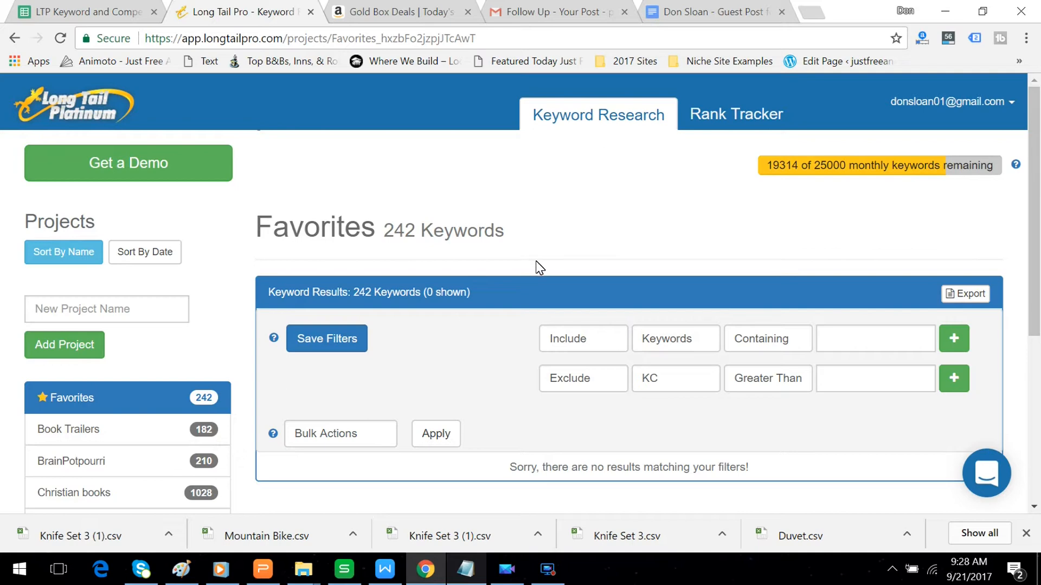
mouse_move(532, 264)
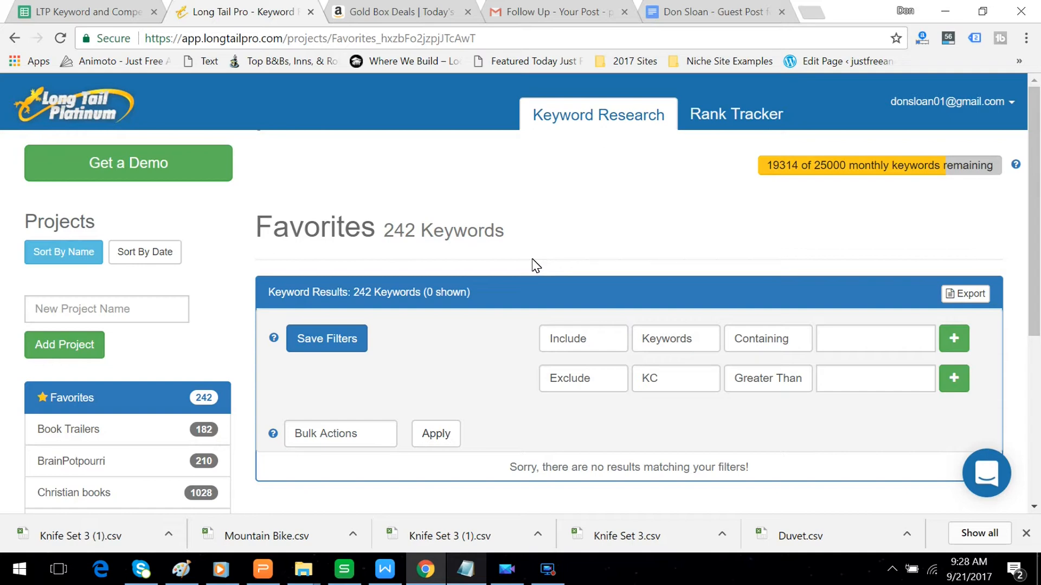
mouse_move(531, 260)
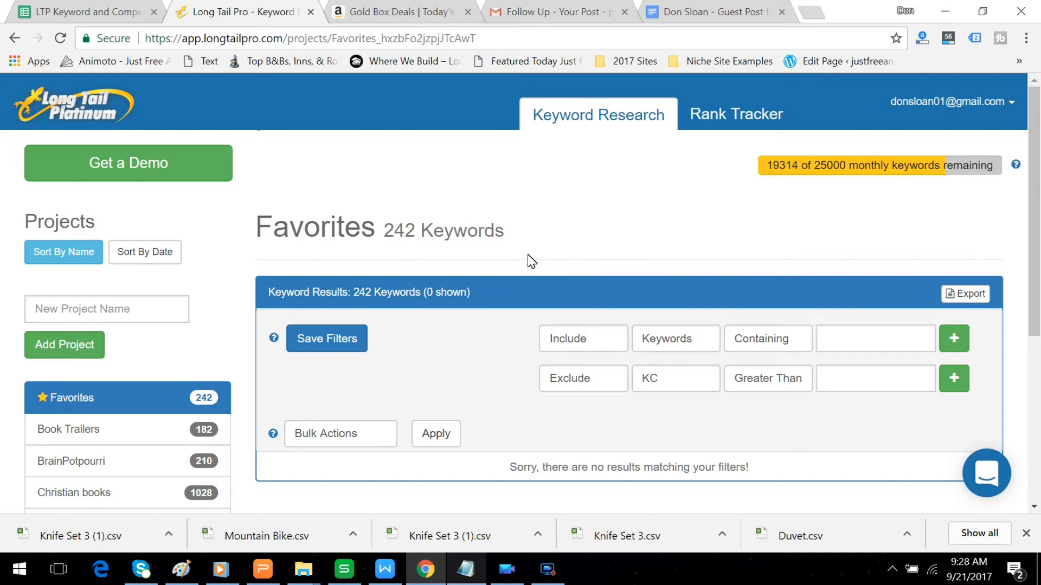
mouse_move(505, 258)
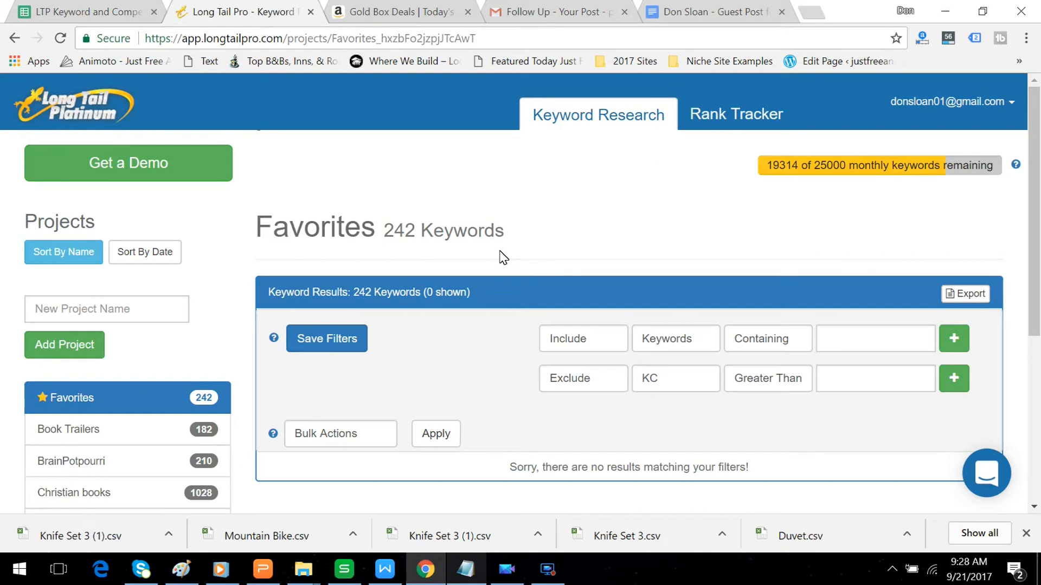
mouse_move(492, 249)
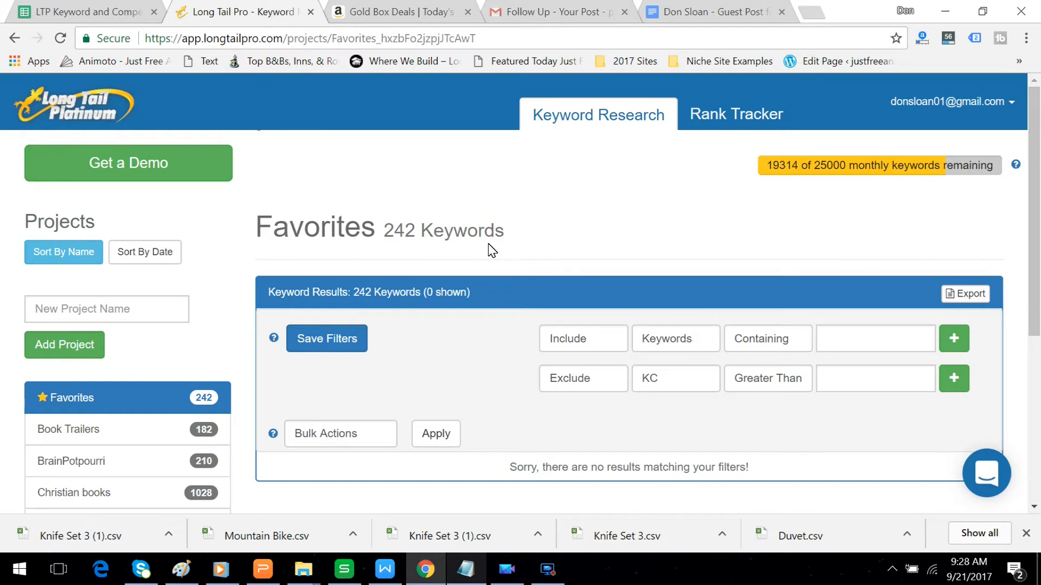
mouse_move(475, 237)
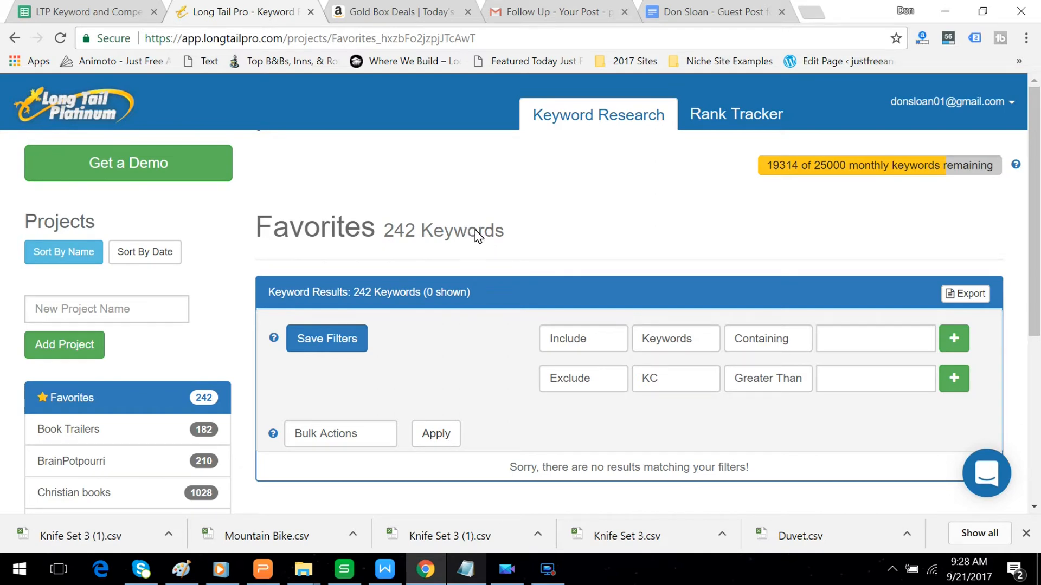
mouse_move(451, 276)
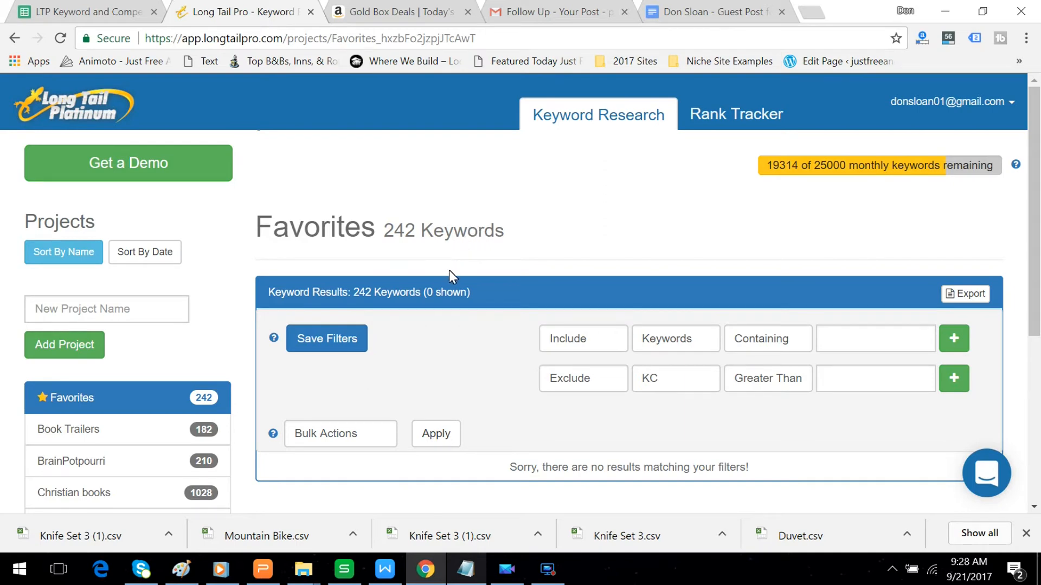
mouse_move(429, 273)
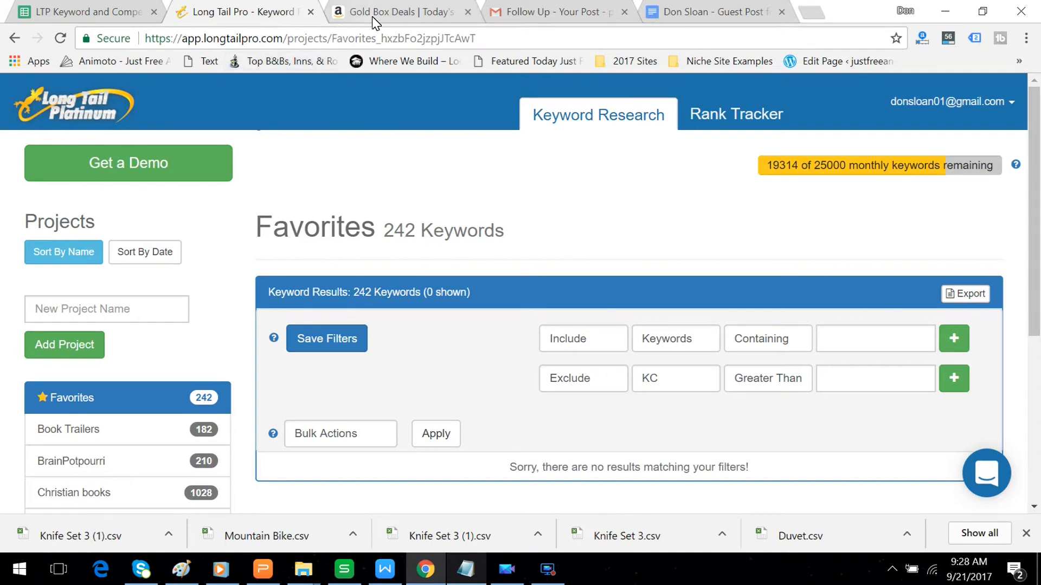
Switch to the Amazon tab and search for 'best sellers on amazon' from the autocomplete suggestions.
click(394, 11)
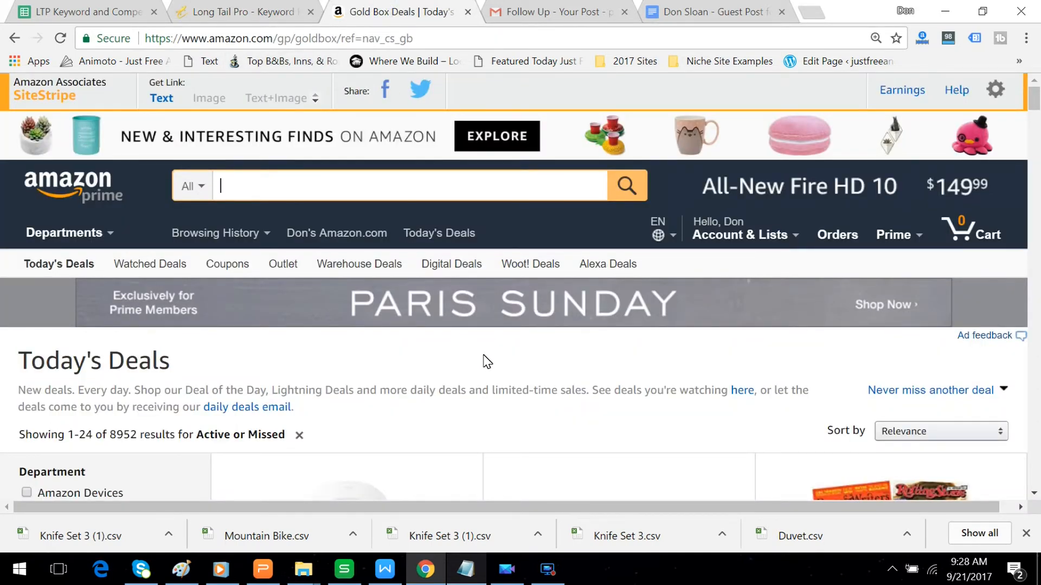
mouse_move(464, 314)
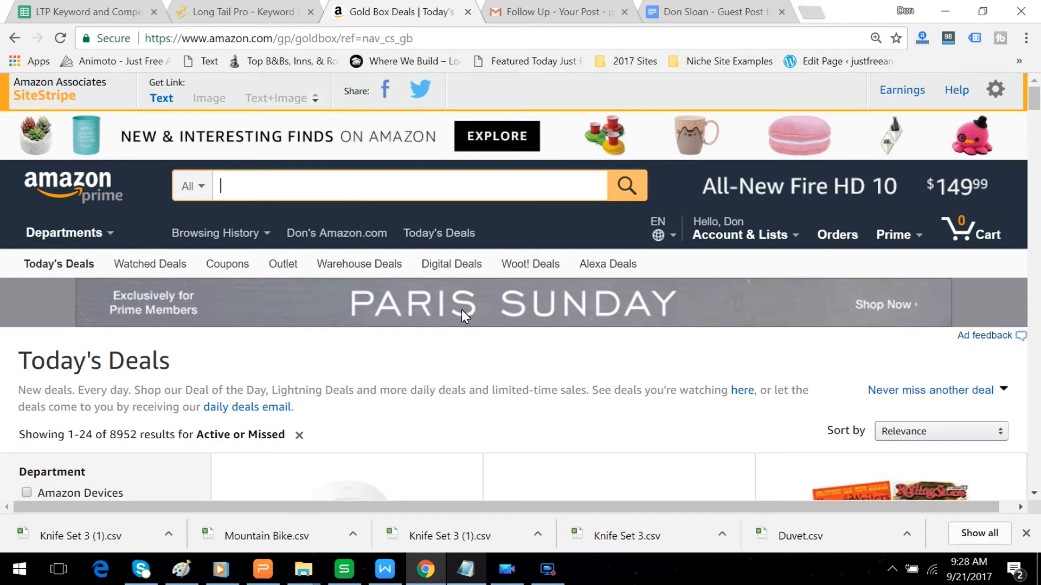
mouse_move(444, 294)
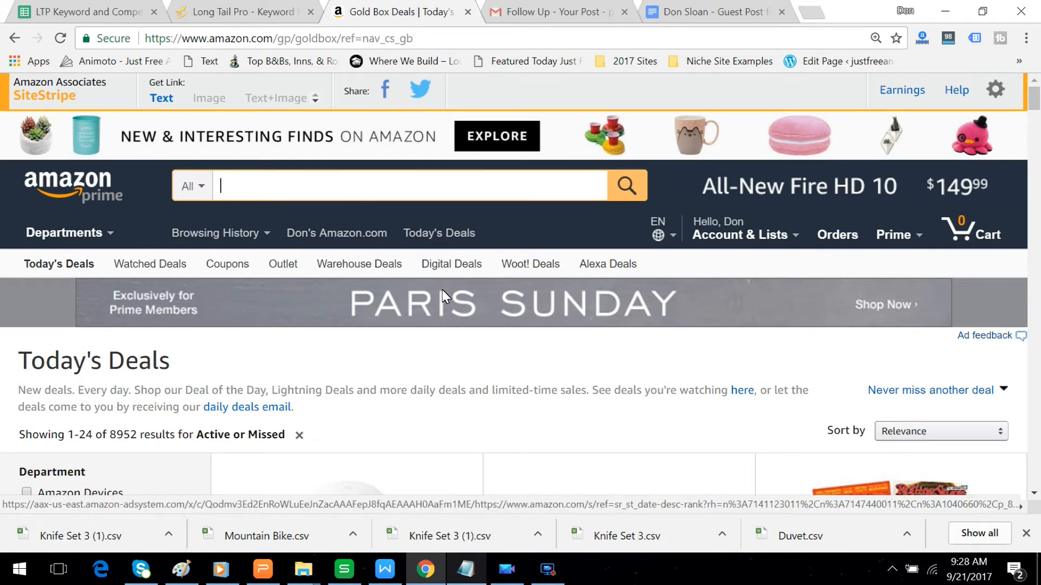
mouse_move(432, 310)
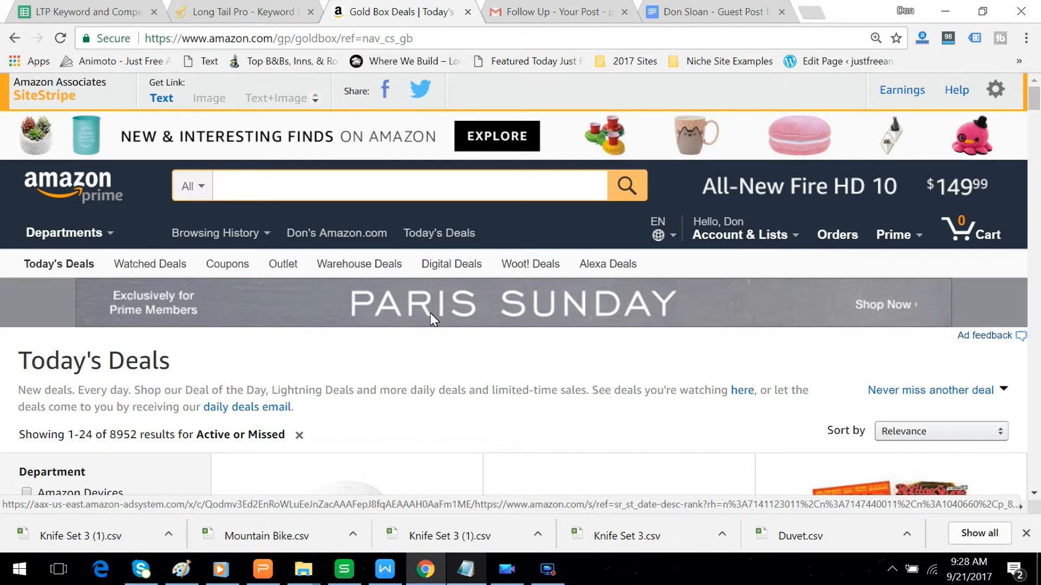
mouse_move(426, 310)
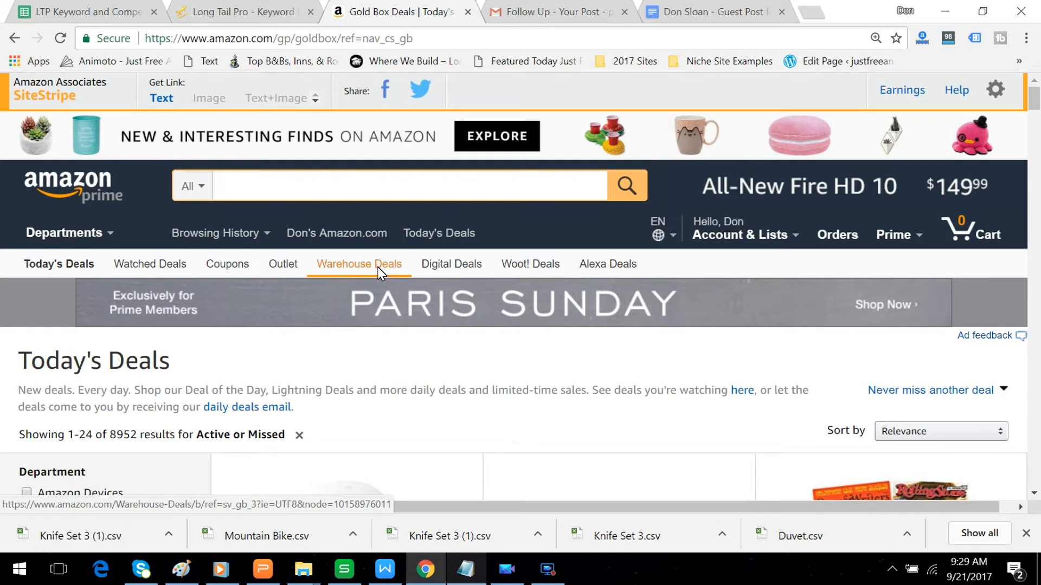
mouse_move(365, 278)
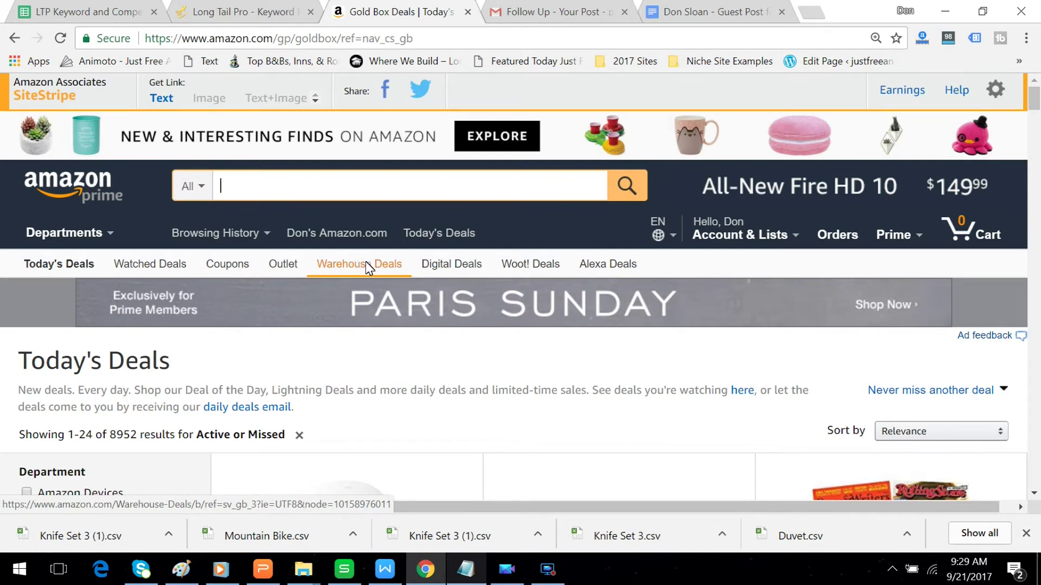
mouse_move(278, 190)
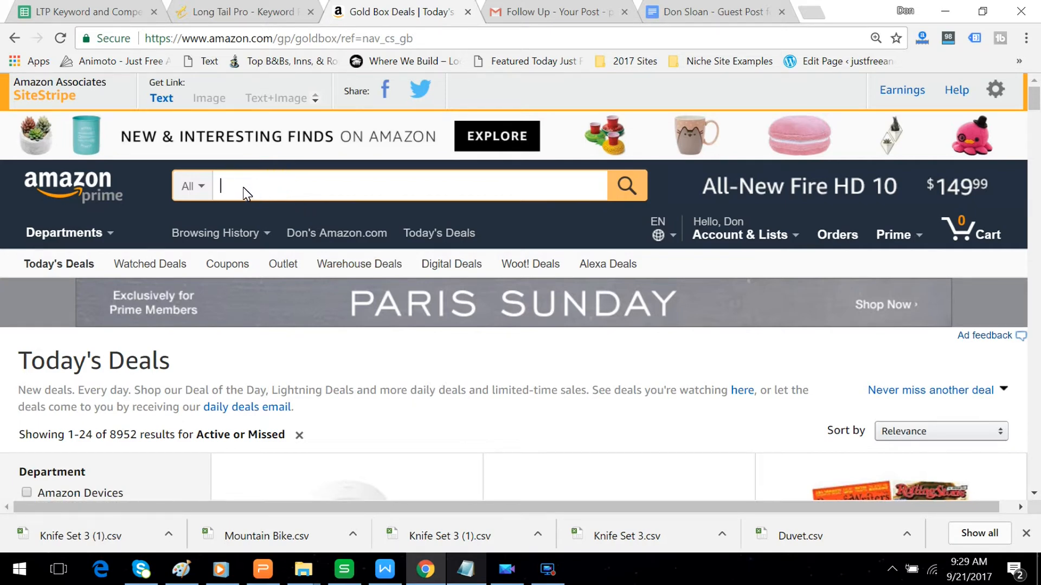
text(best)
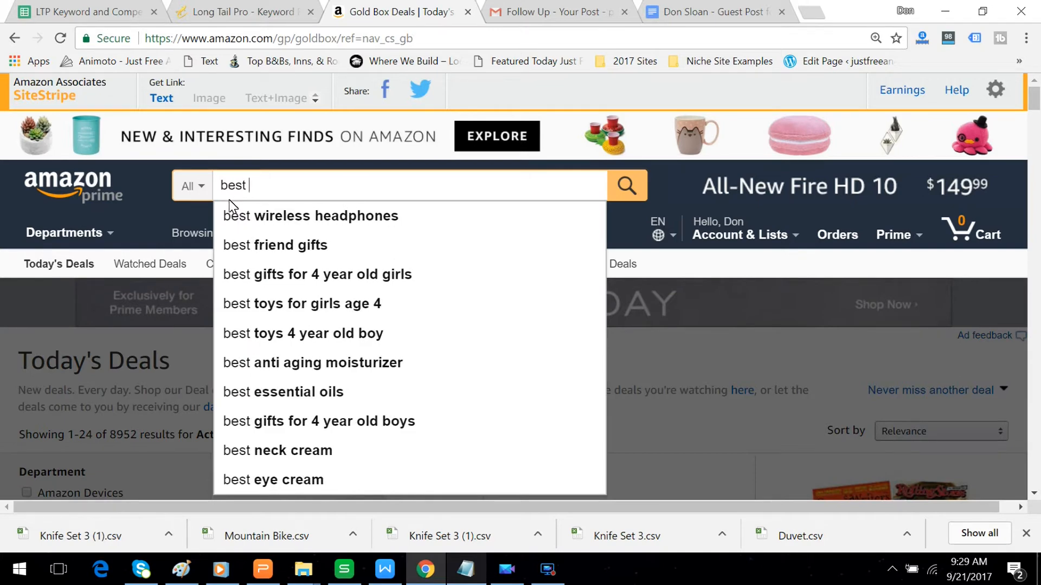
text(s)
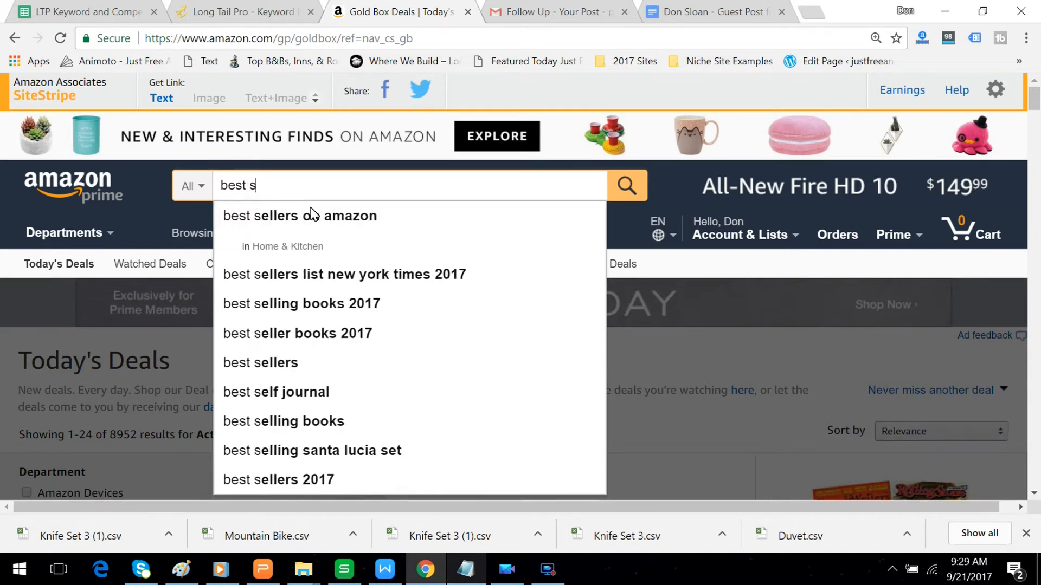
click(299, 216)
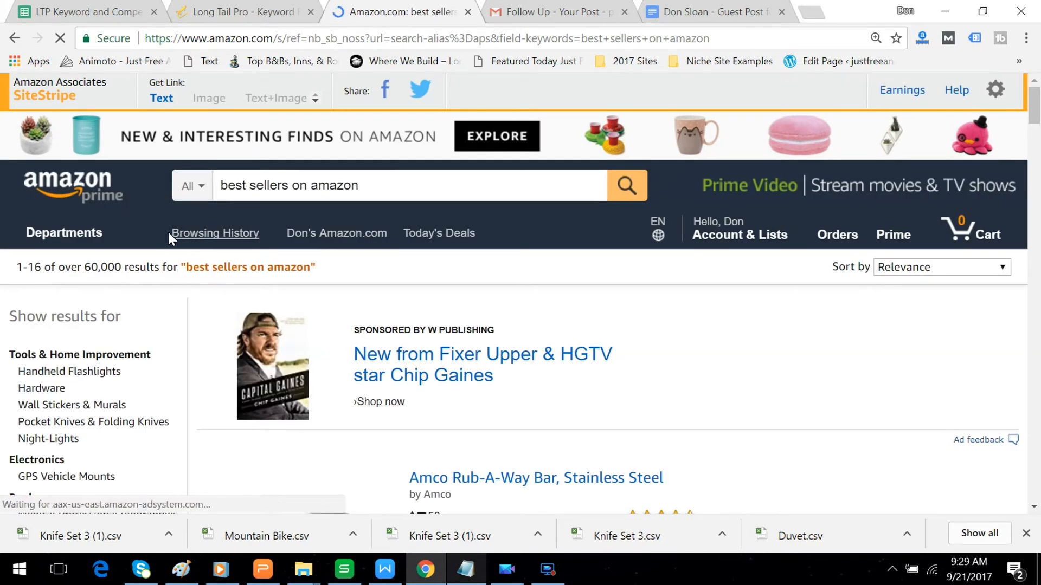
Expand the full department list and narrow results to Kitchen & Dining.
scroll(down, 3)
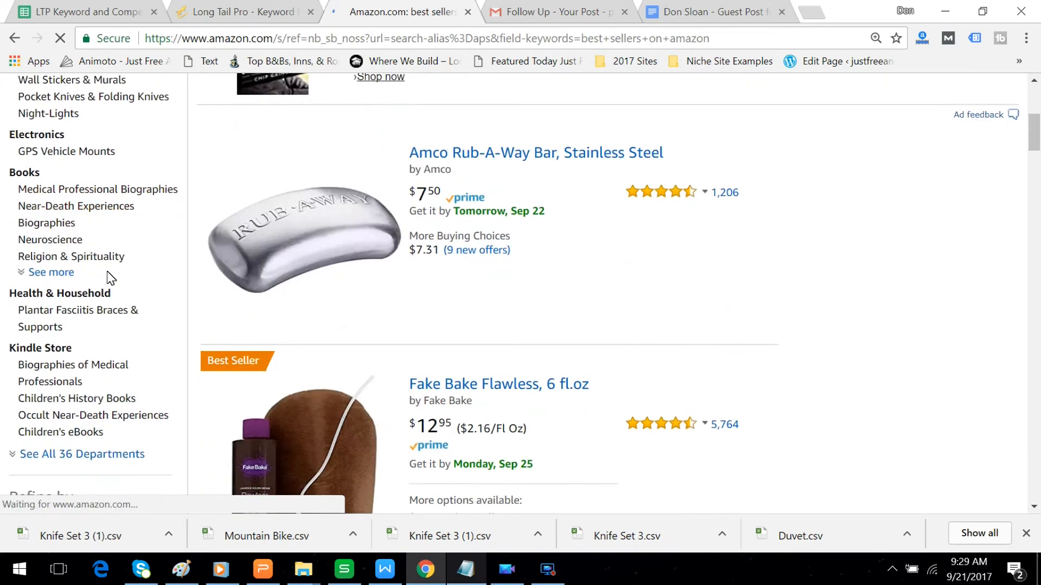
scroll(down, 3)
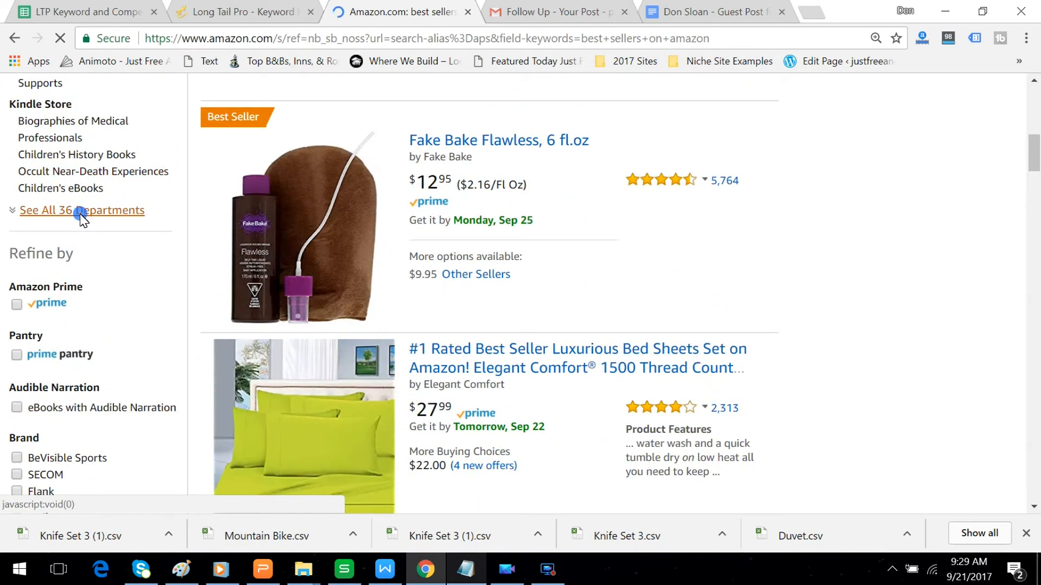
click(81, 210)
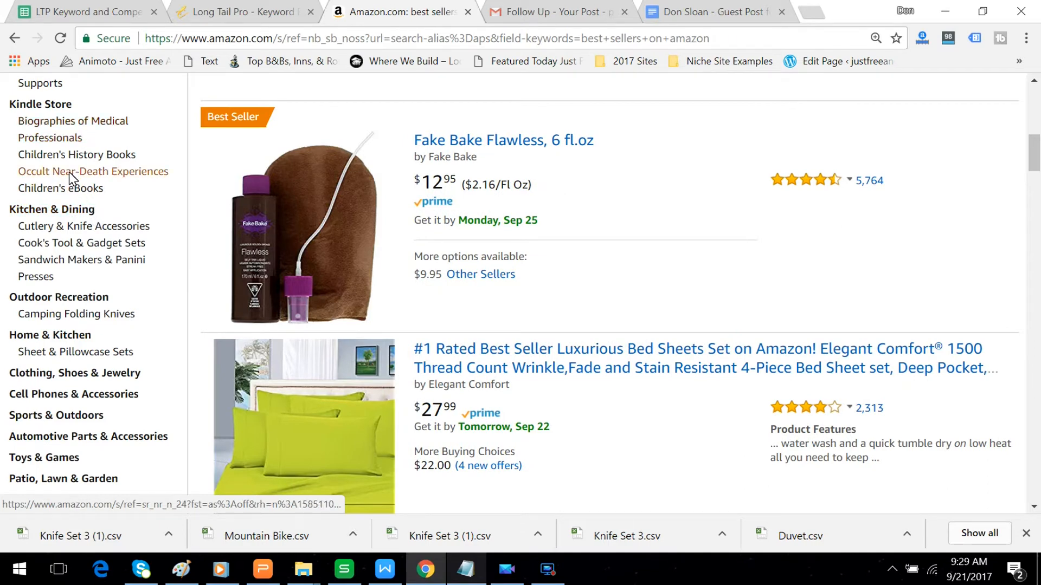
mouse_move(76, 219)
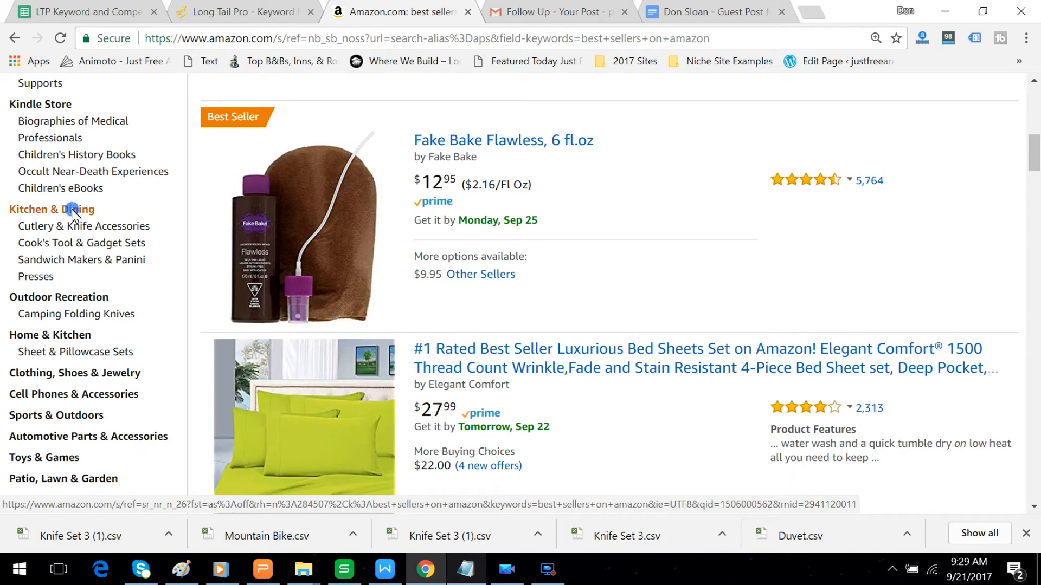
click(67, 209)
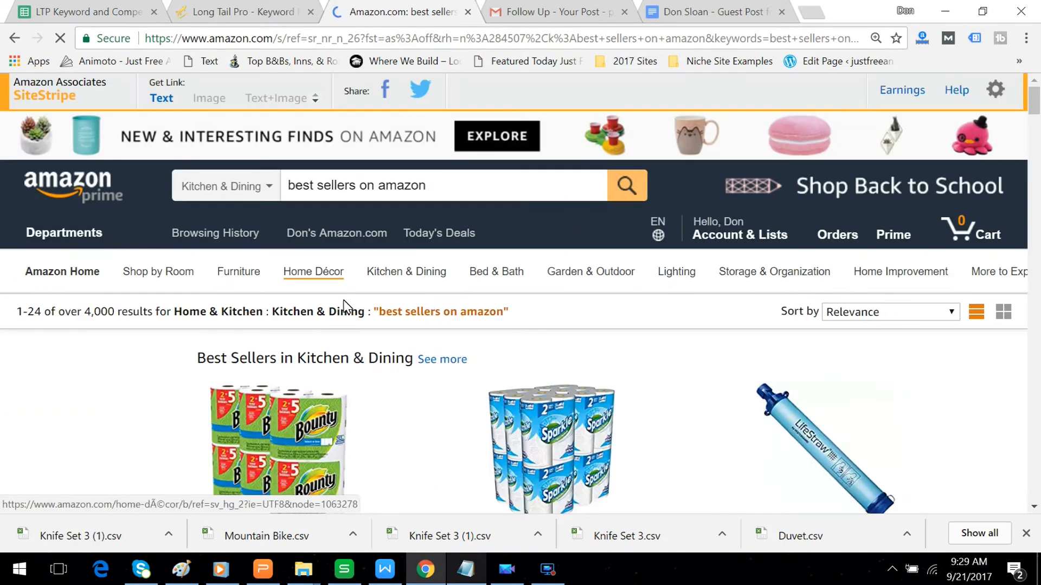
Filter the Kitchen & Dining results to items rated four stars and up.
scroll(down, 3)
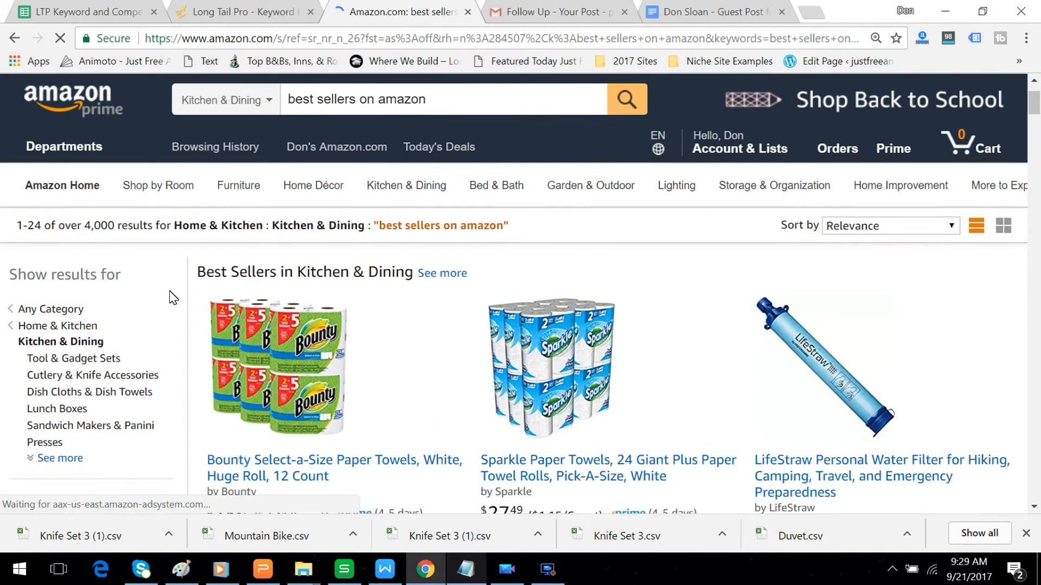
scroll(down, 3)
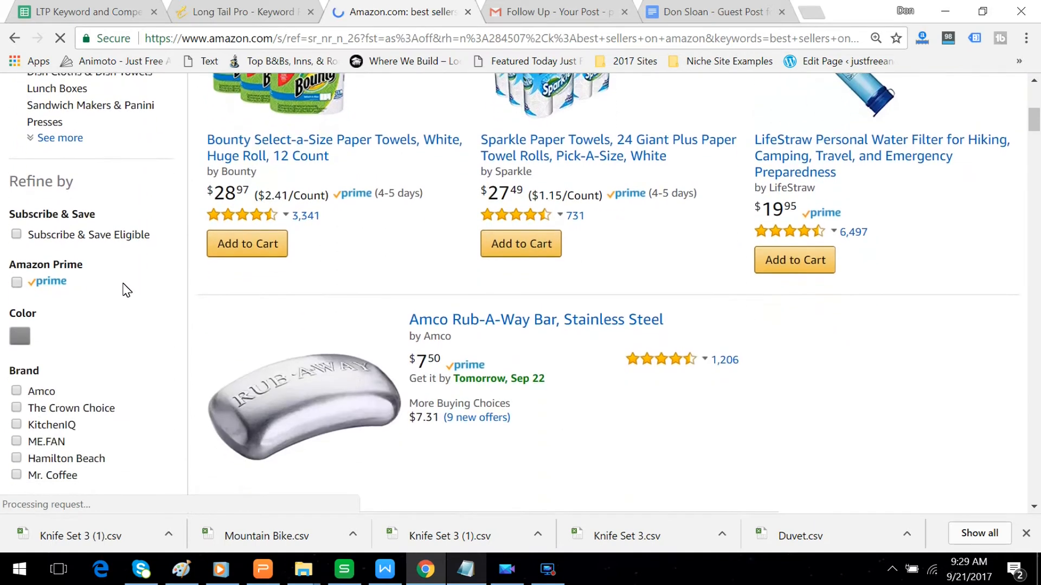
scroll(down, 3)
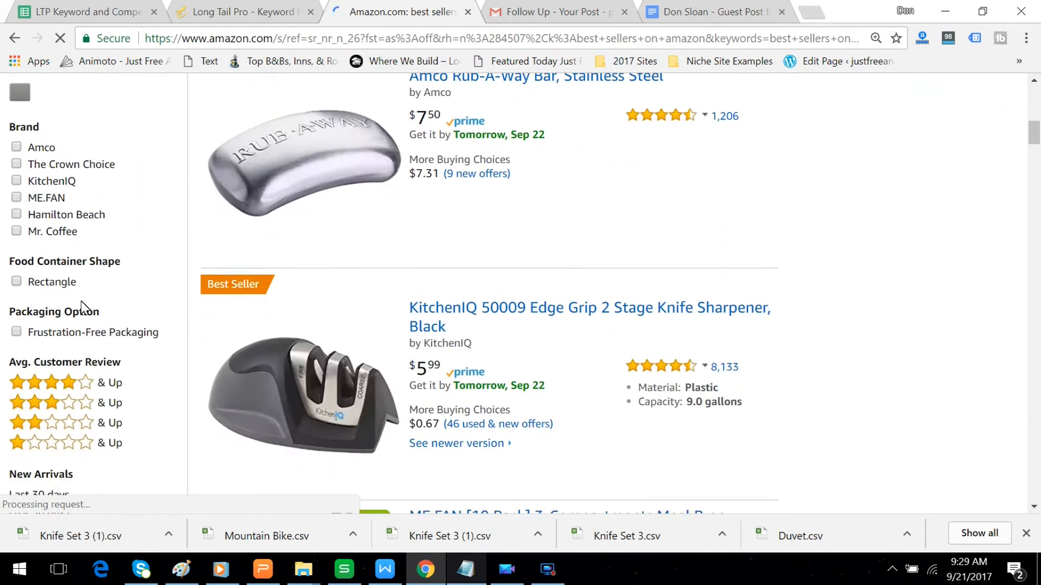
click(64, 382)
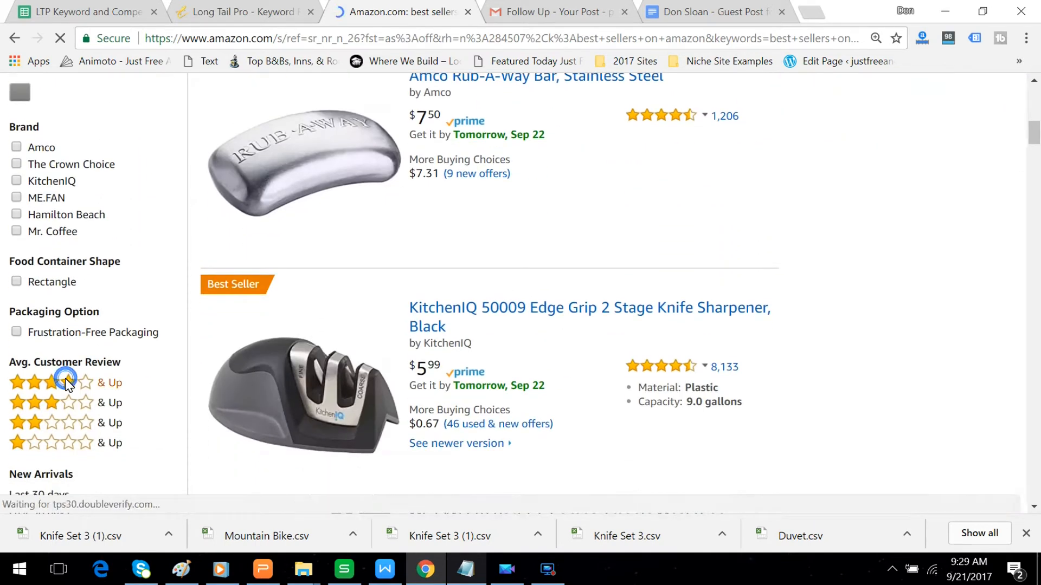
Limit the Kitchen & Dining results to the $25 to $50 price range.
click(65, 381)
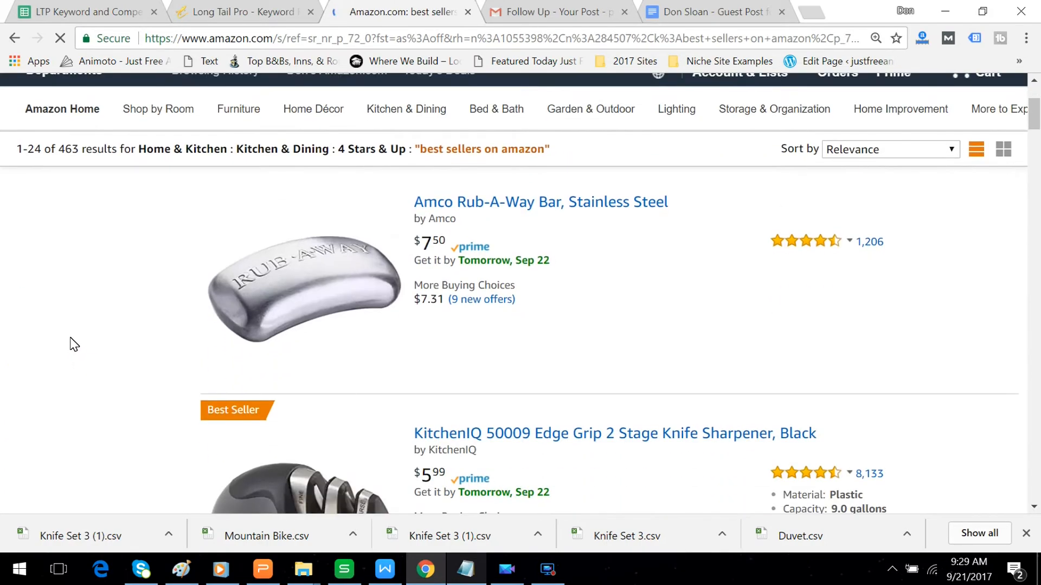
scroll(down, 3)
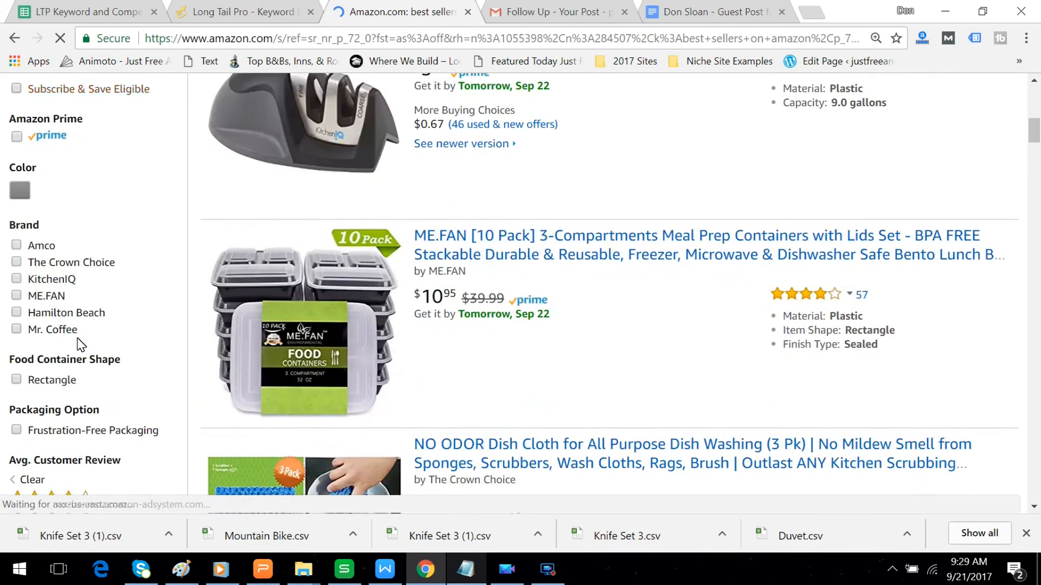
scroll(down, 3)
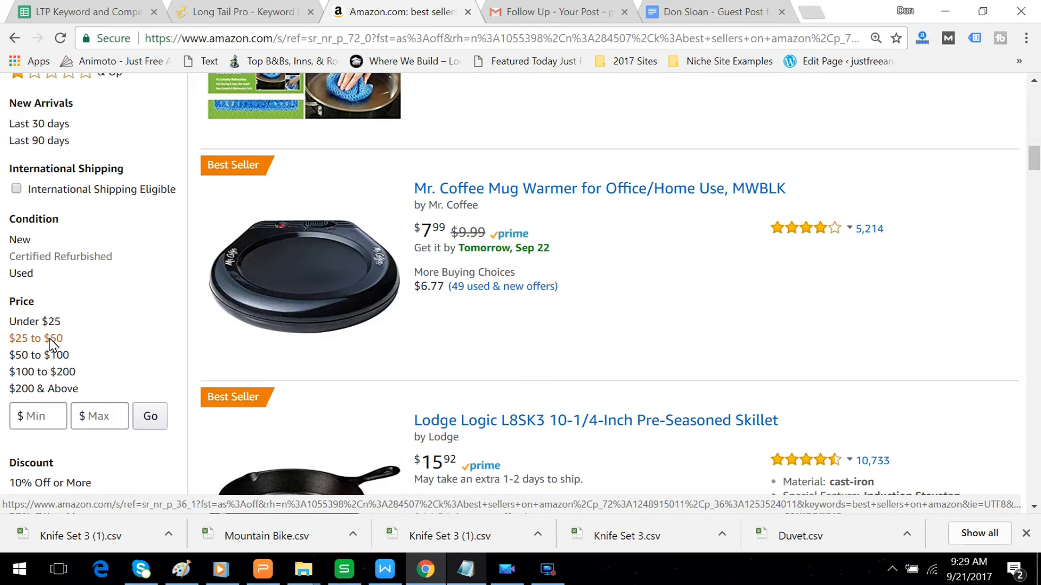
click(30, 338)
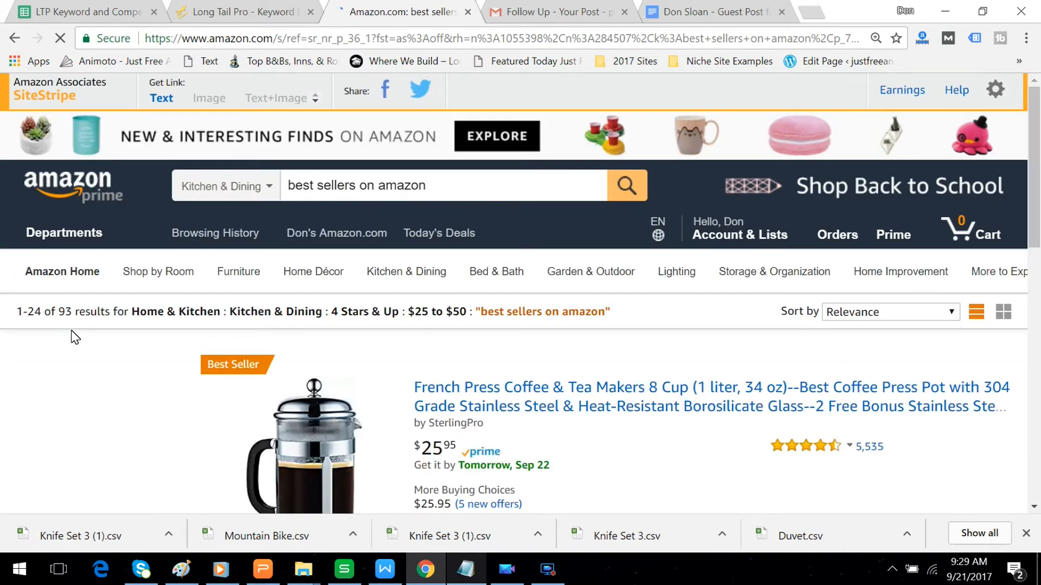
Scroll through the filtered results down to the Magic Bullet Blender listing.
scroll(down, 3)
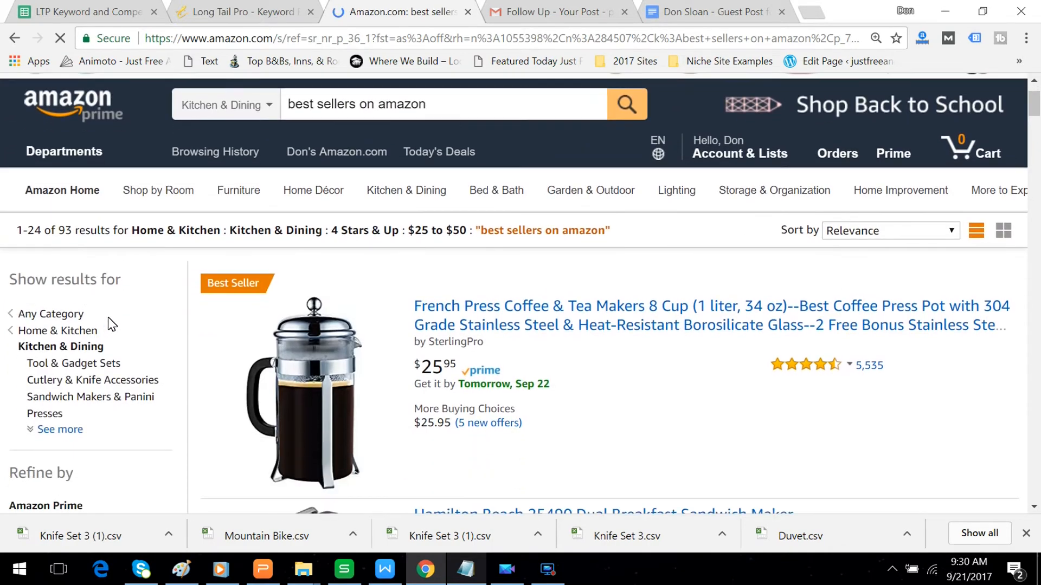
scroll(down, 3)
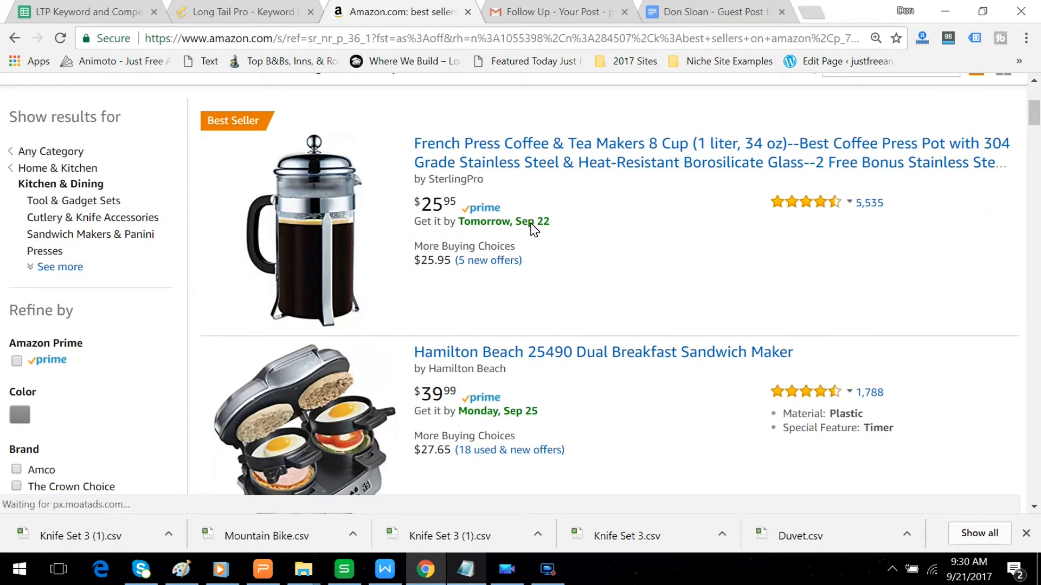
scroll(down, 3)
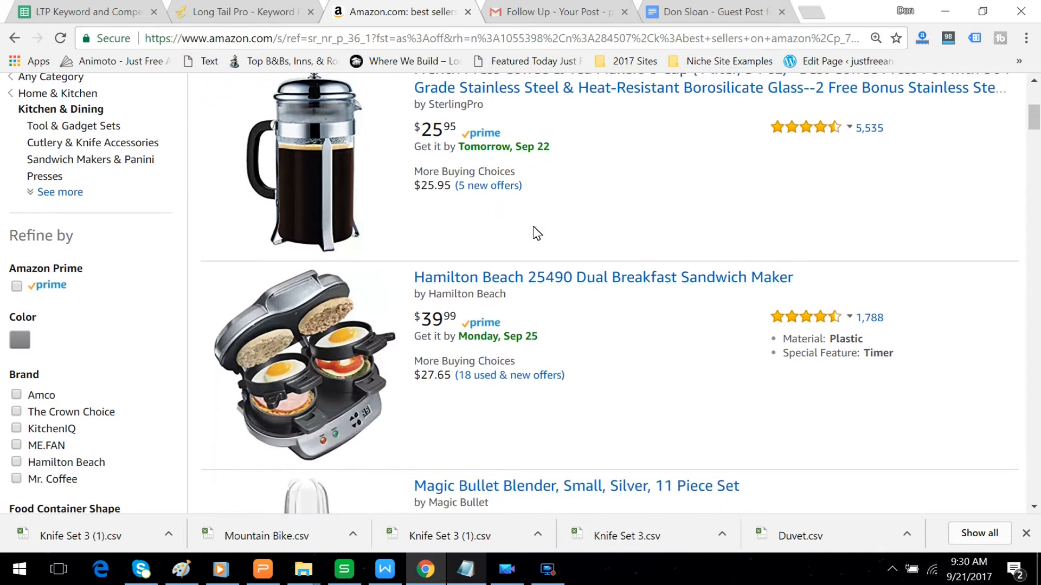
scroll(down, 3)
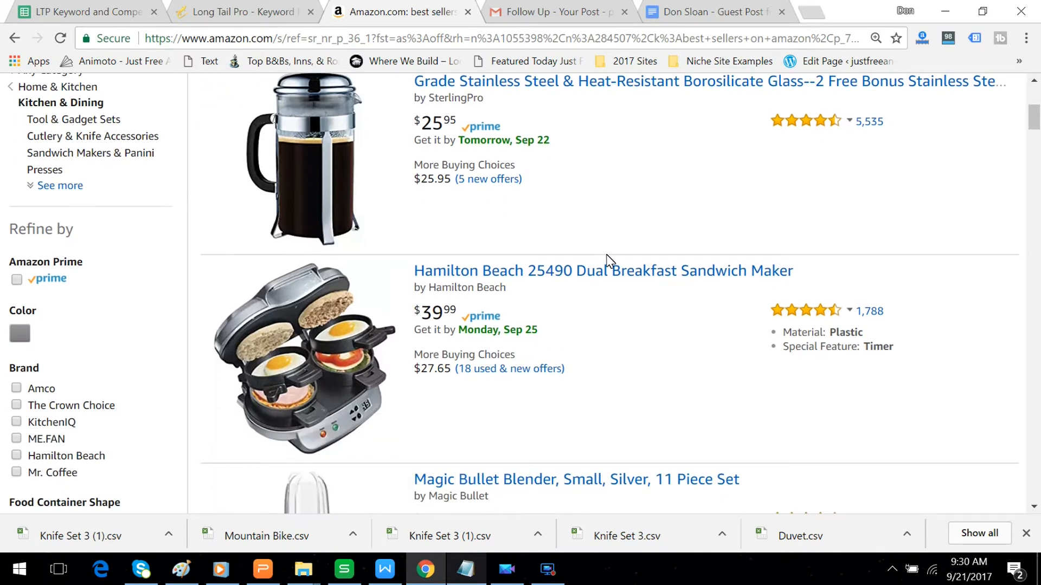
scroll(down, 3)
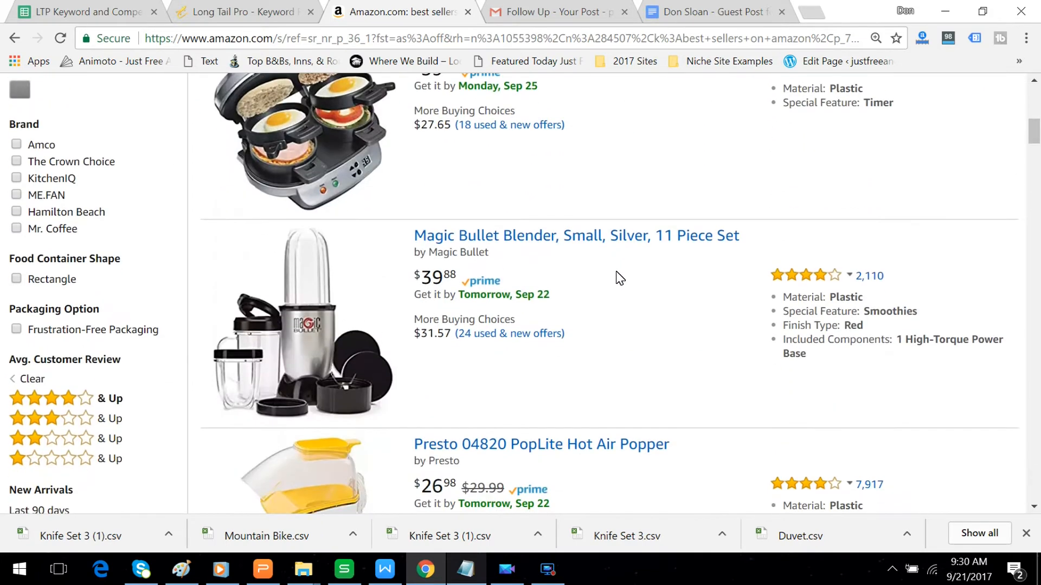
scroll(down, 3)
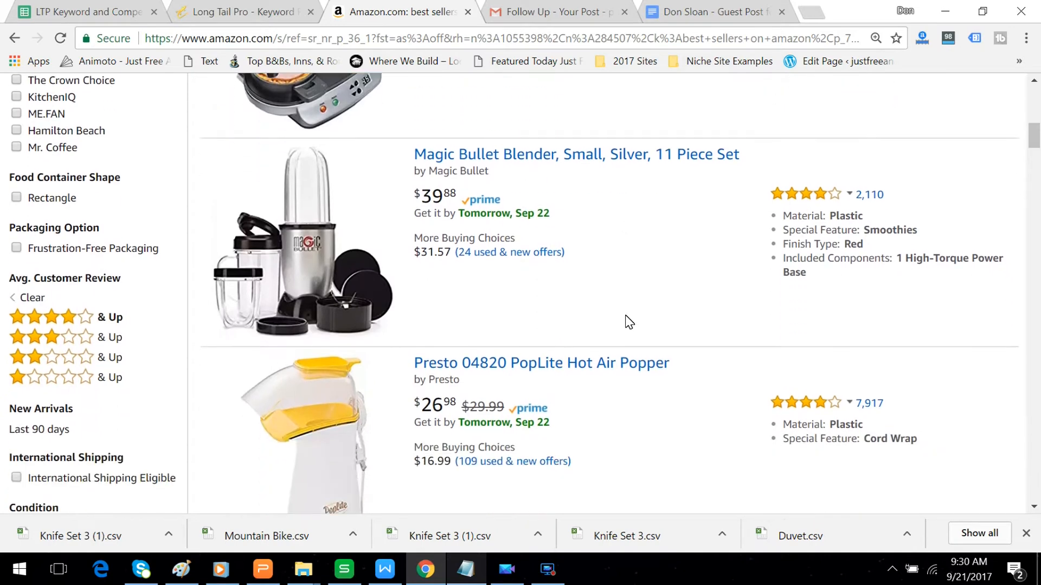
mouse_move(618, 329)
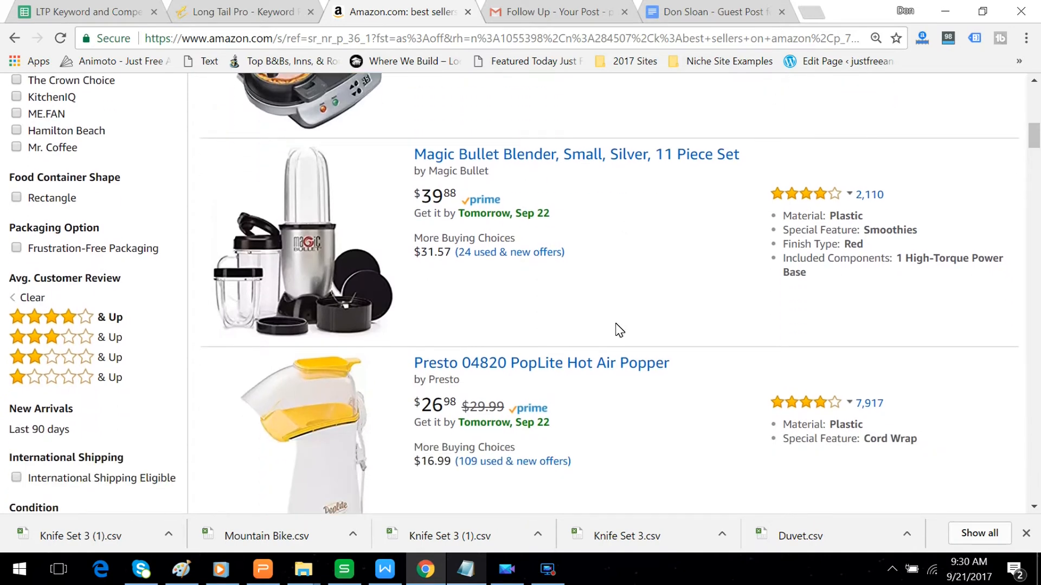
scroll(down, 3)
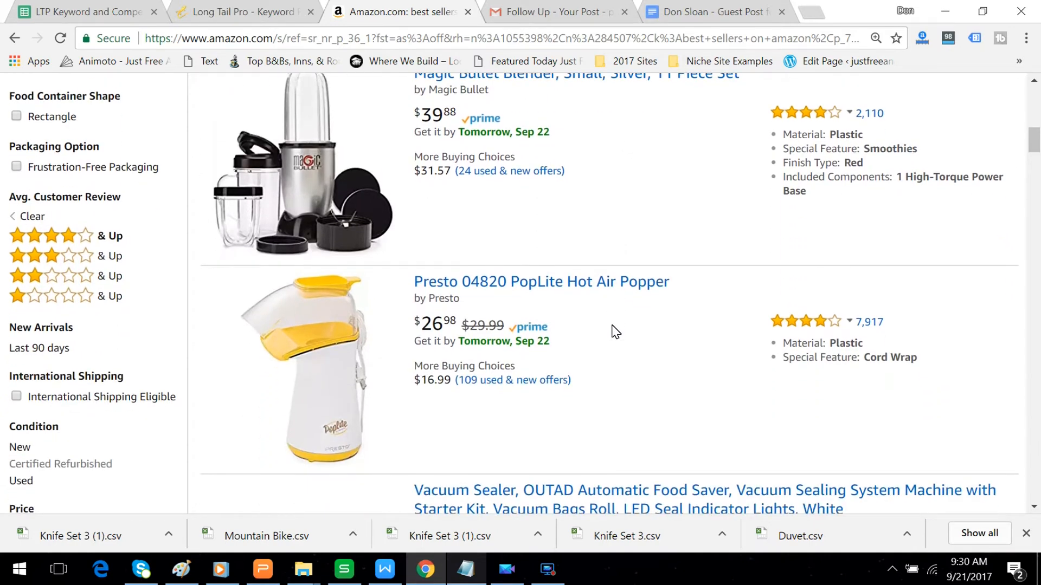
scroll(up, 3)
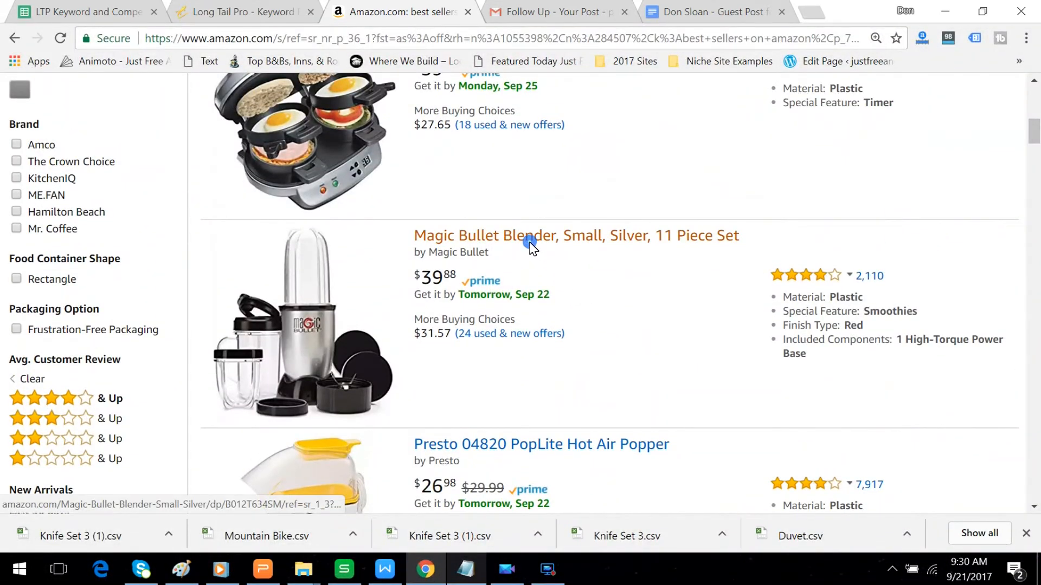
Open the Magic Bullet Blender product page and copy the word 'Blender' from its title.
click(532, 236)
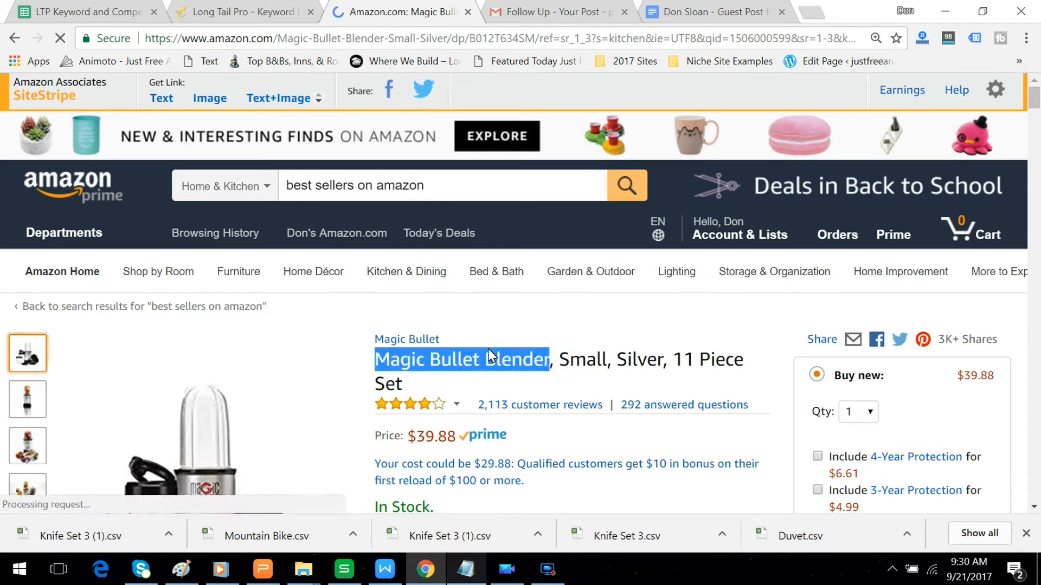
double_click(516, 359)
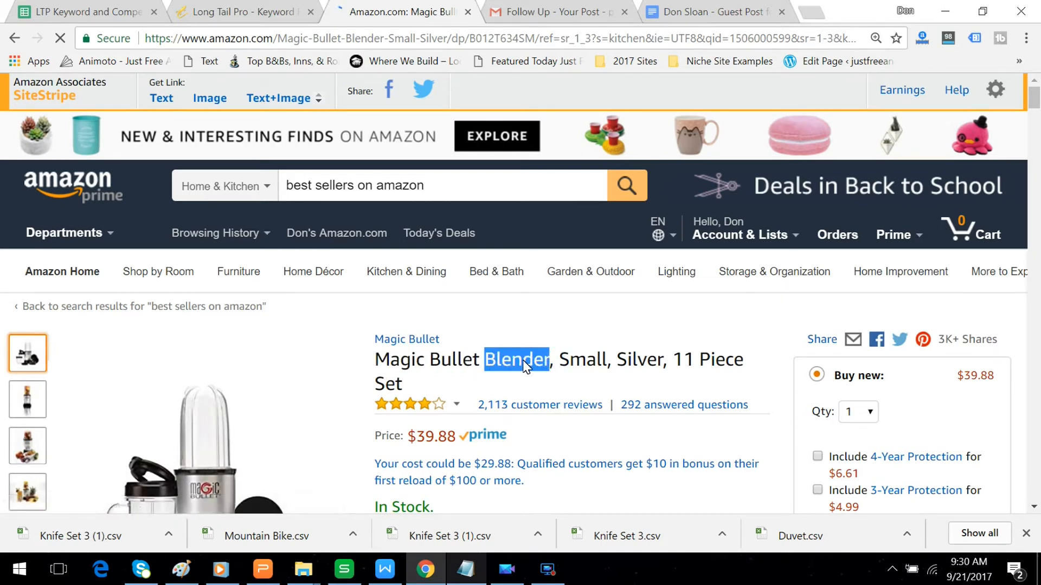
right_click(524, 360)
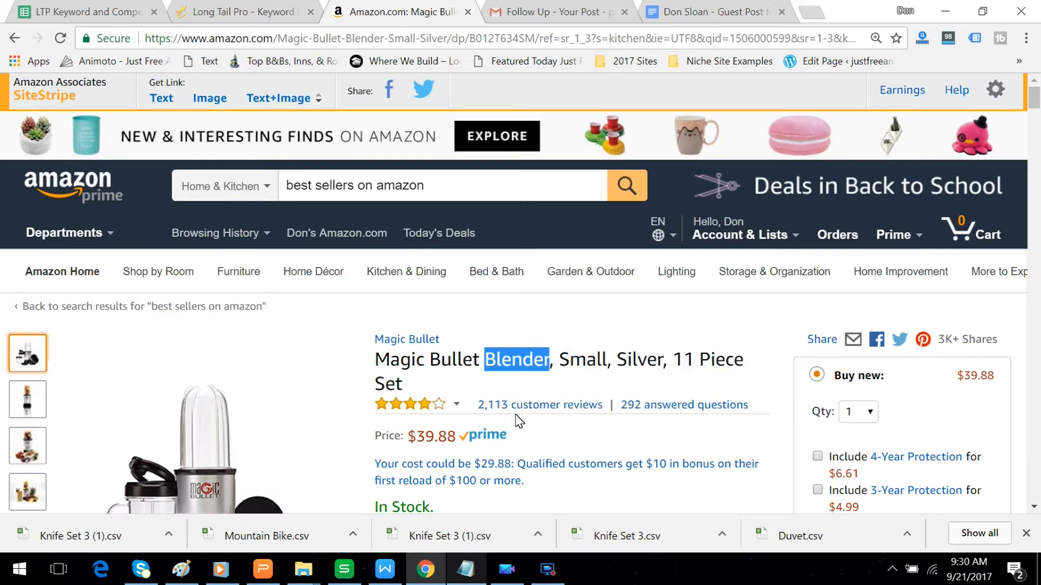
mouse_move(512, 412)
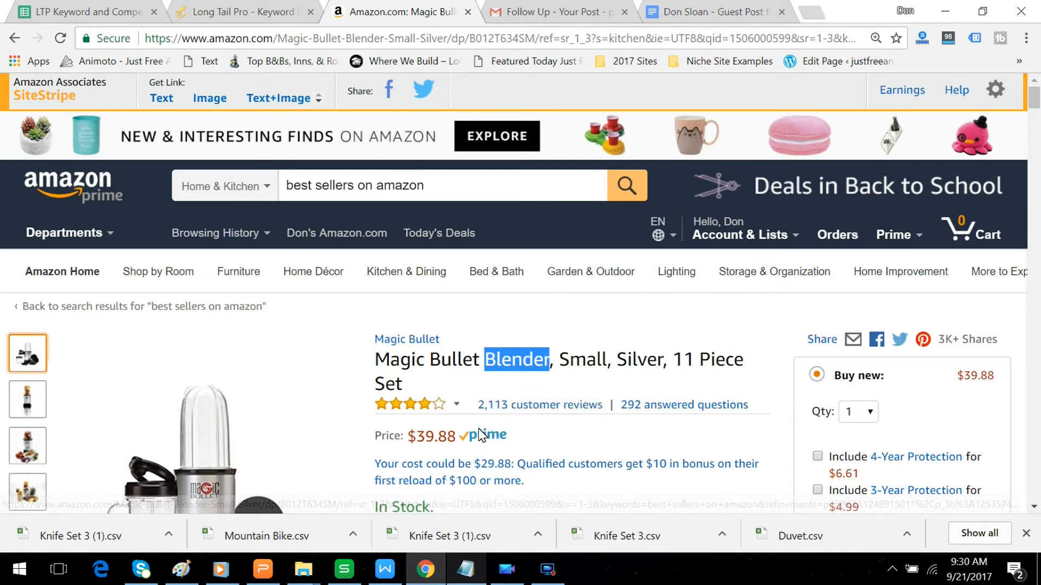
mouse_move(448, 450)
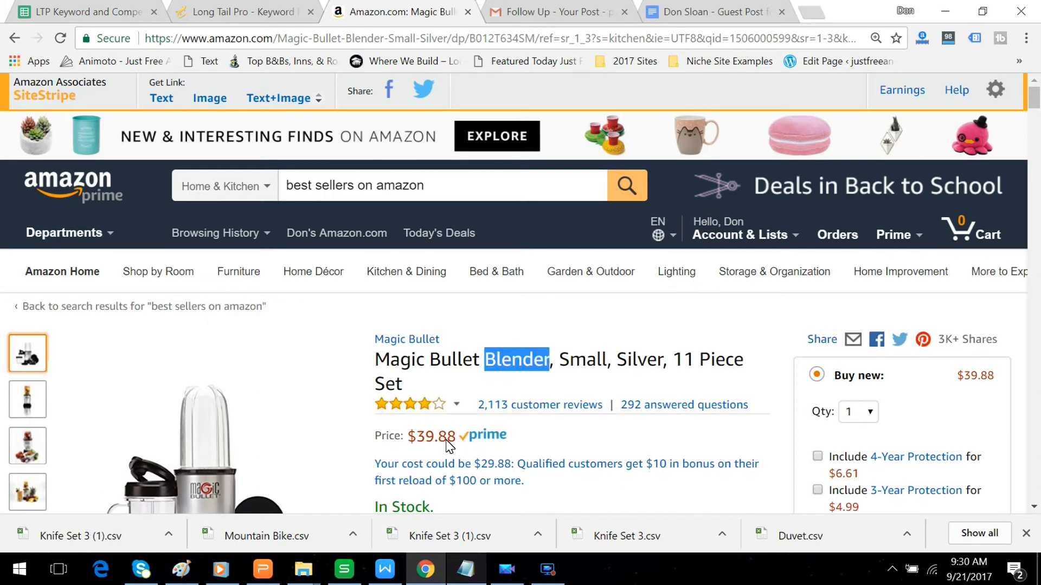
mouse_move(458, 447)
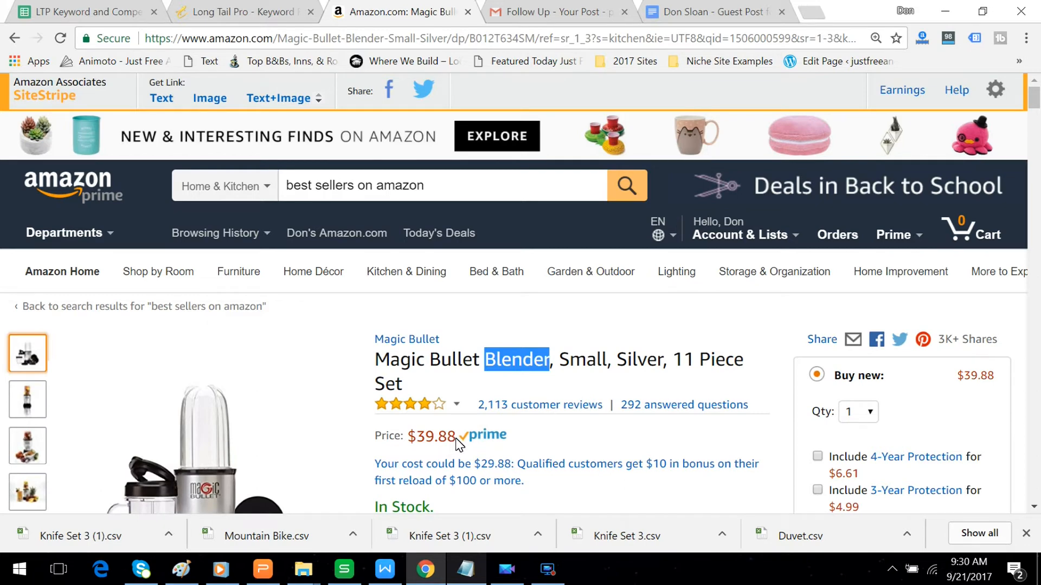
mouse_move(567, 445)
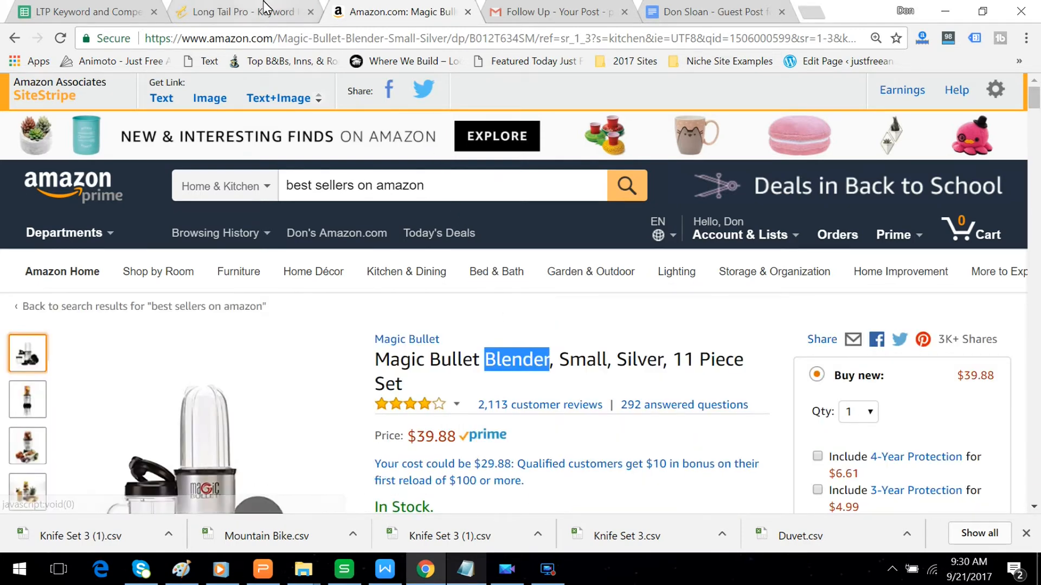
Switch to the Long Tail Pro tab showing the Favorites project with 242 keywords.
click(238, 12)
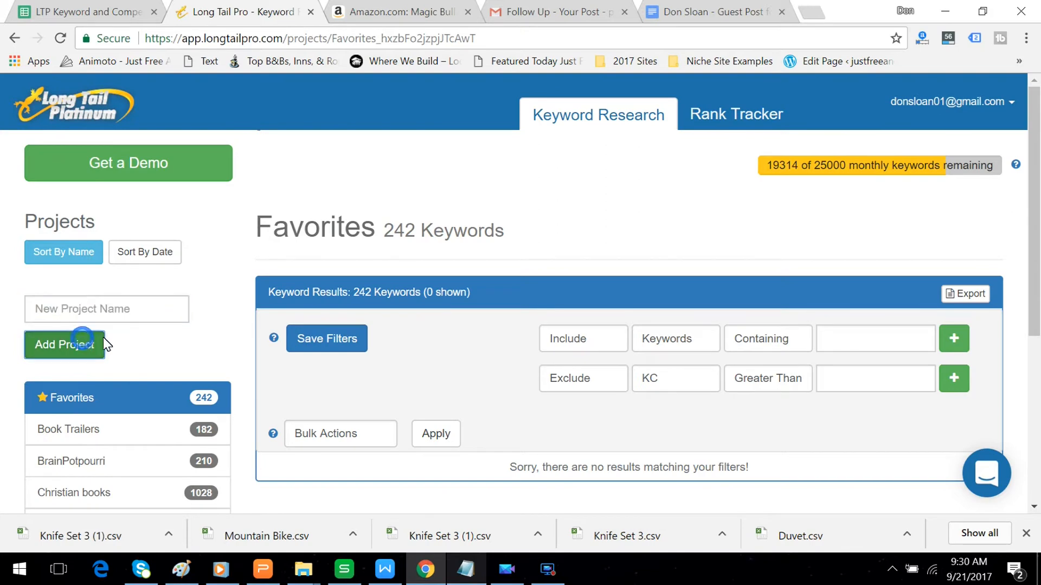
Create a new Blender project with seed keywords 'Blender' and 'best Blender'.
click(65, 345)
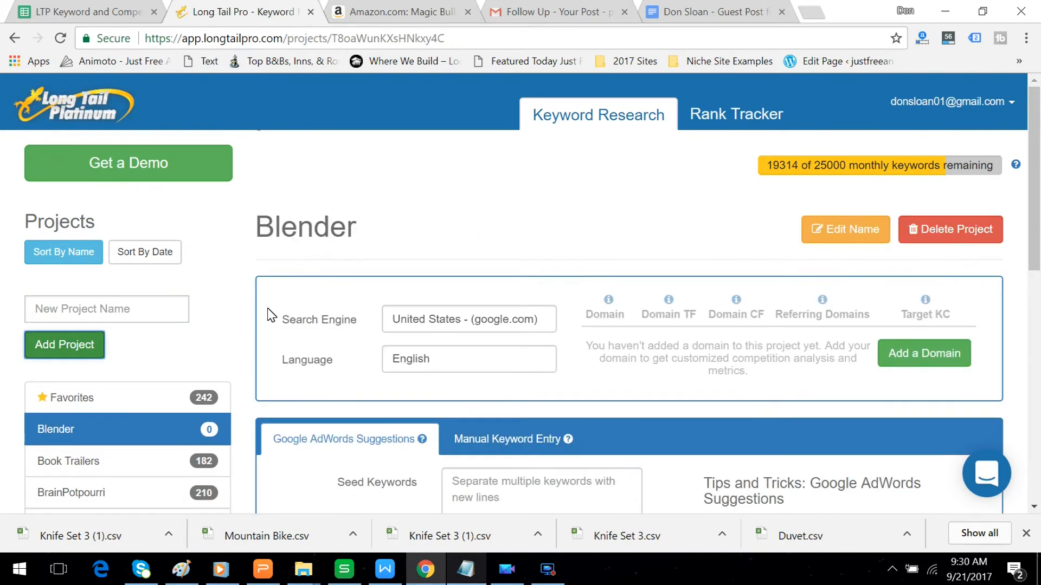
scroll(down, 3)
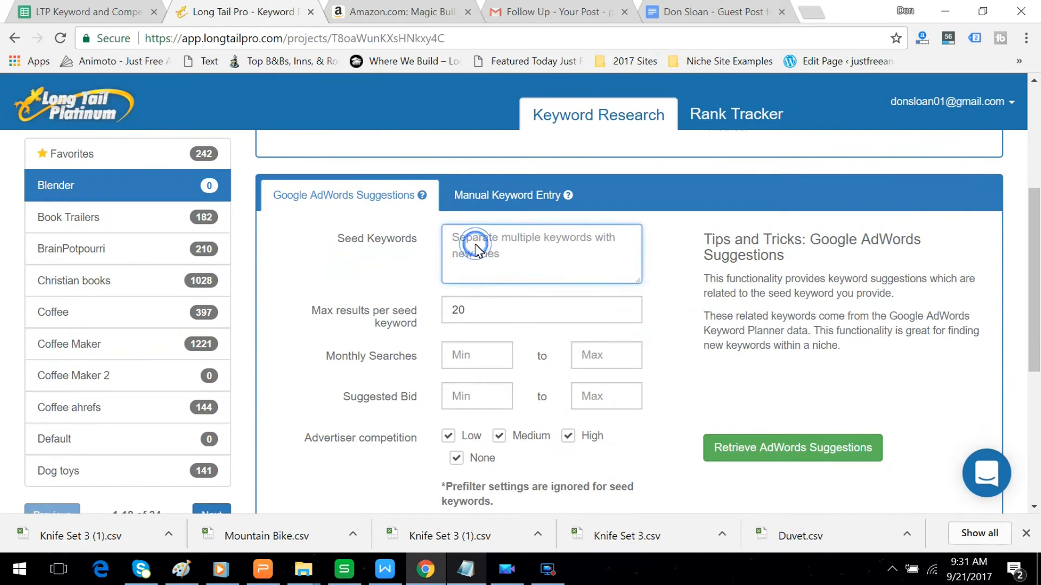
text(Blender)
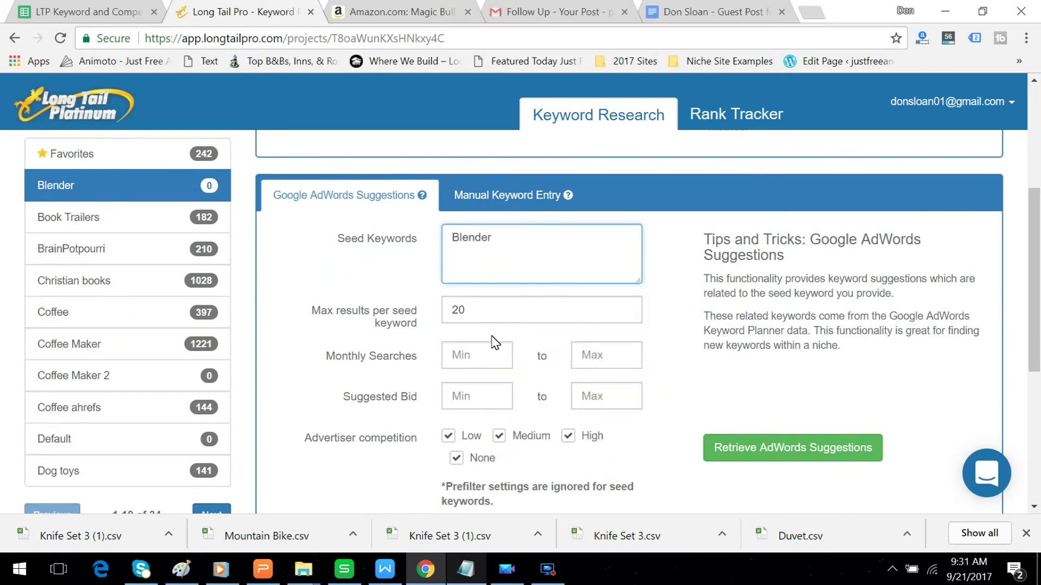
mouse_move(466, 299)
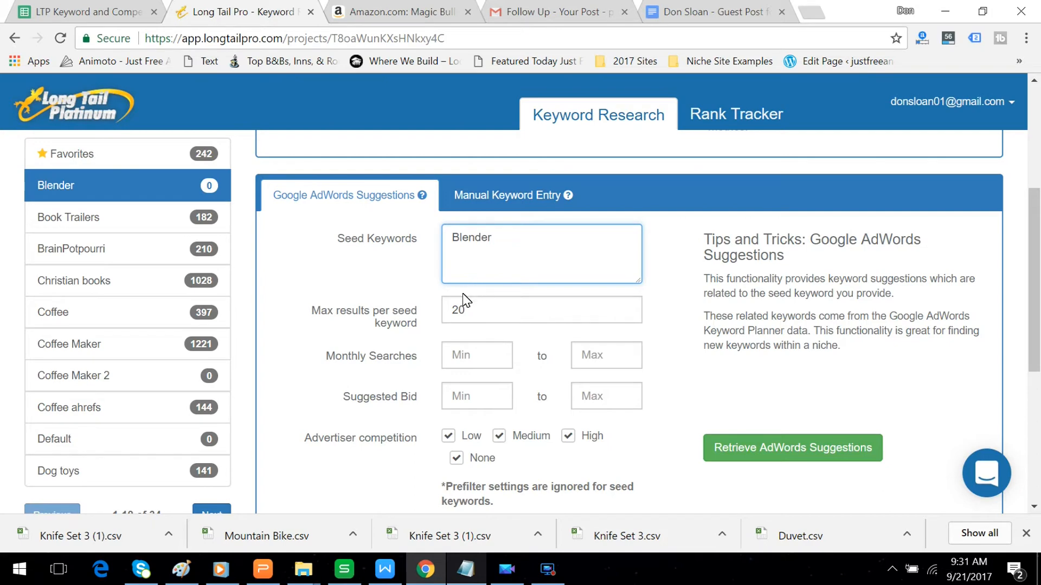
text(bes)
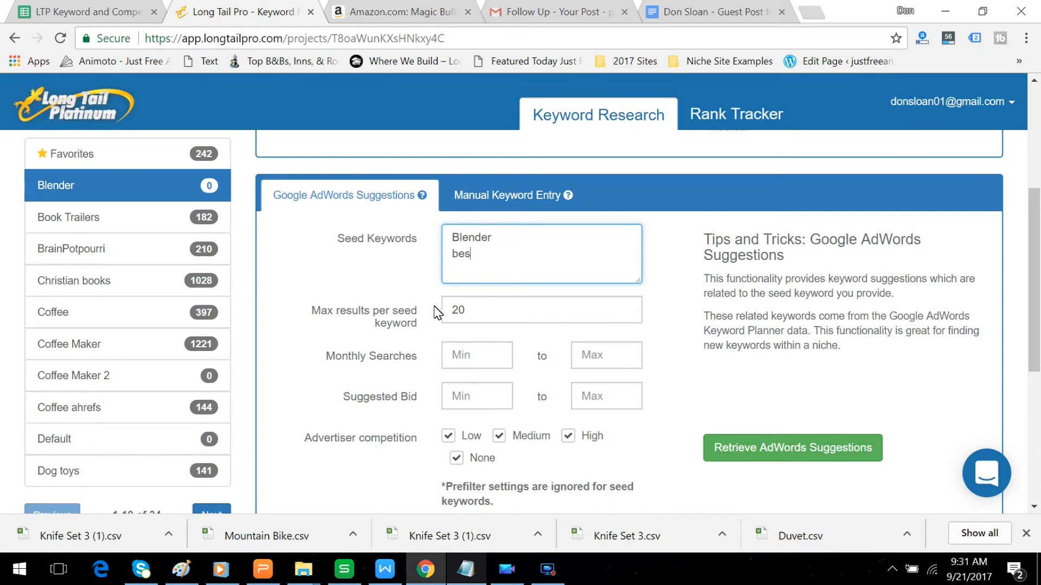
text(t)
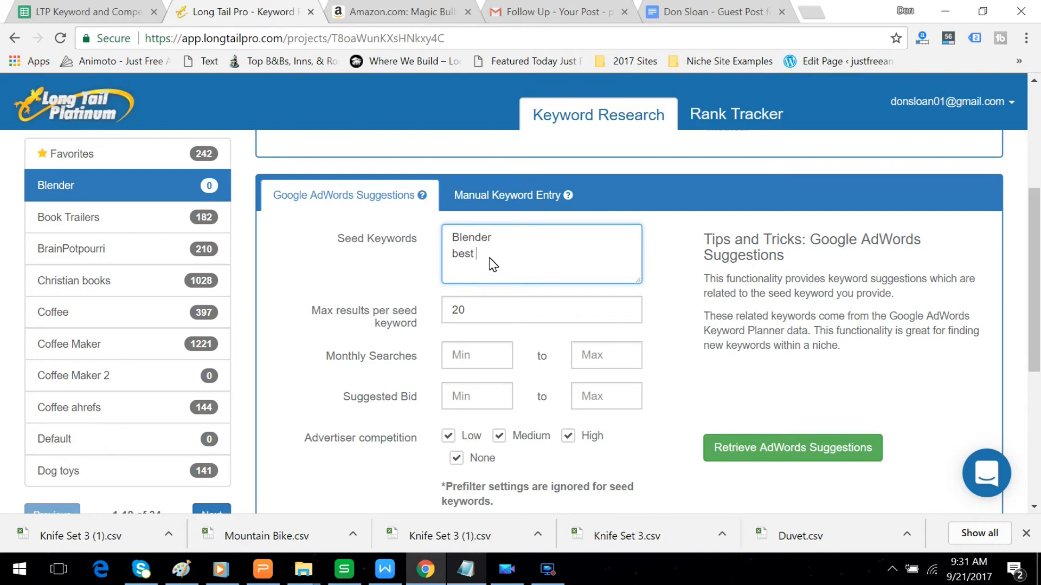
right_click(492, 258)
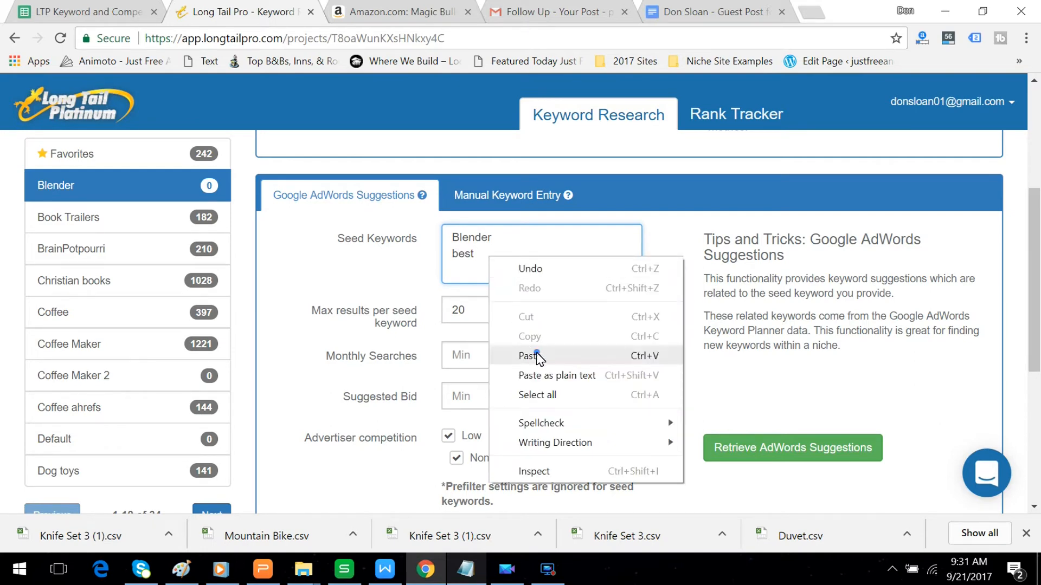
click(528, 356)
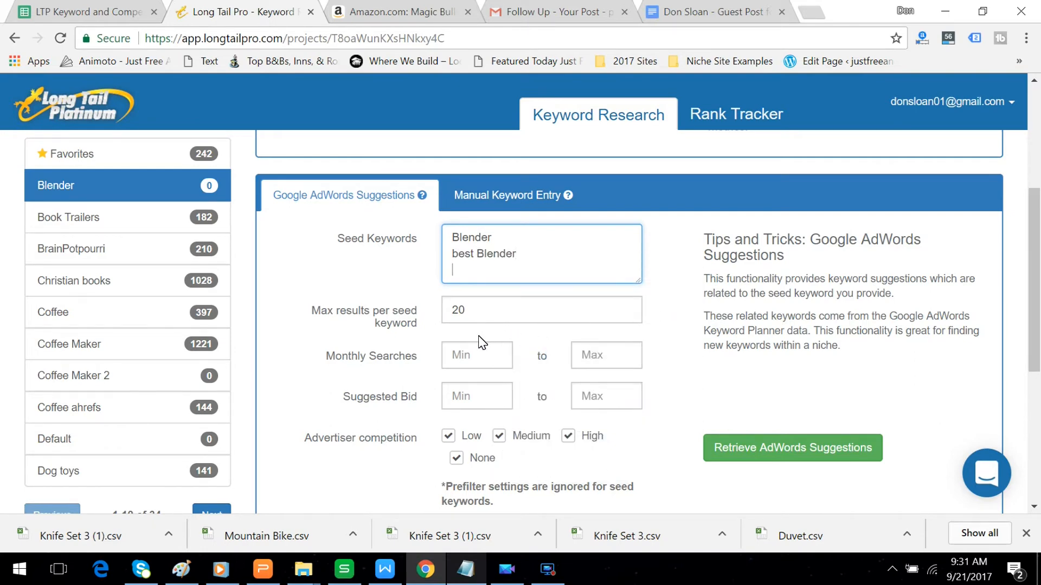
Add 'Blender reviews' as a third seed, set max results per seed to 50 and retrieve AdWords suggestions.
click(473, 271)
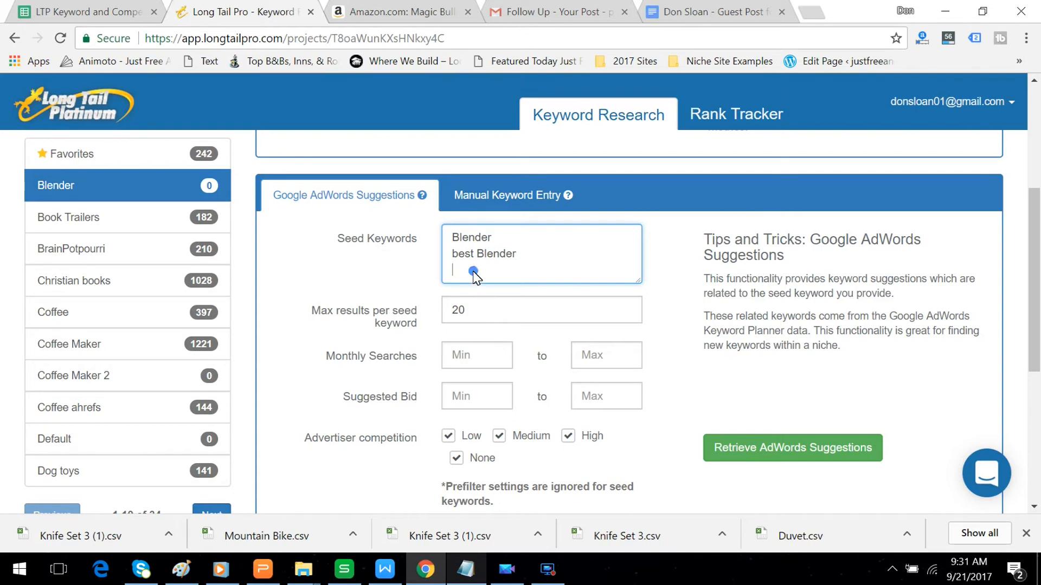
text(Blender)
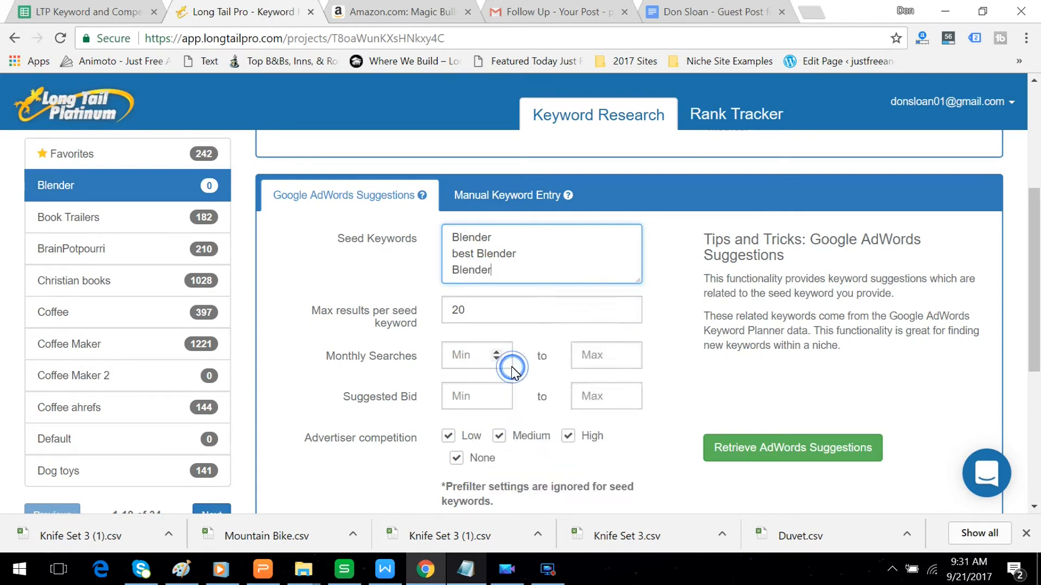
text(r)
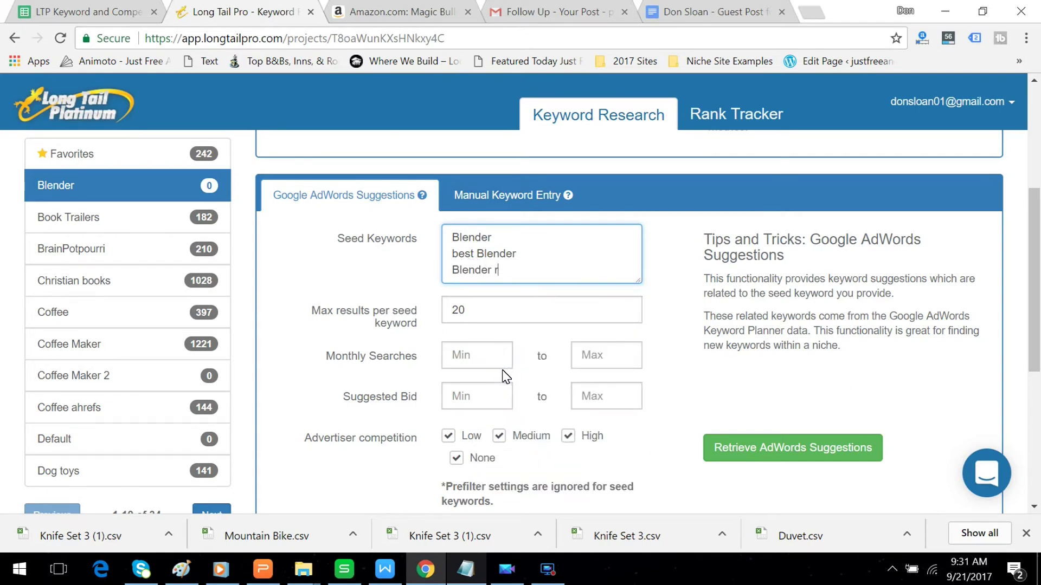
text(evie)
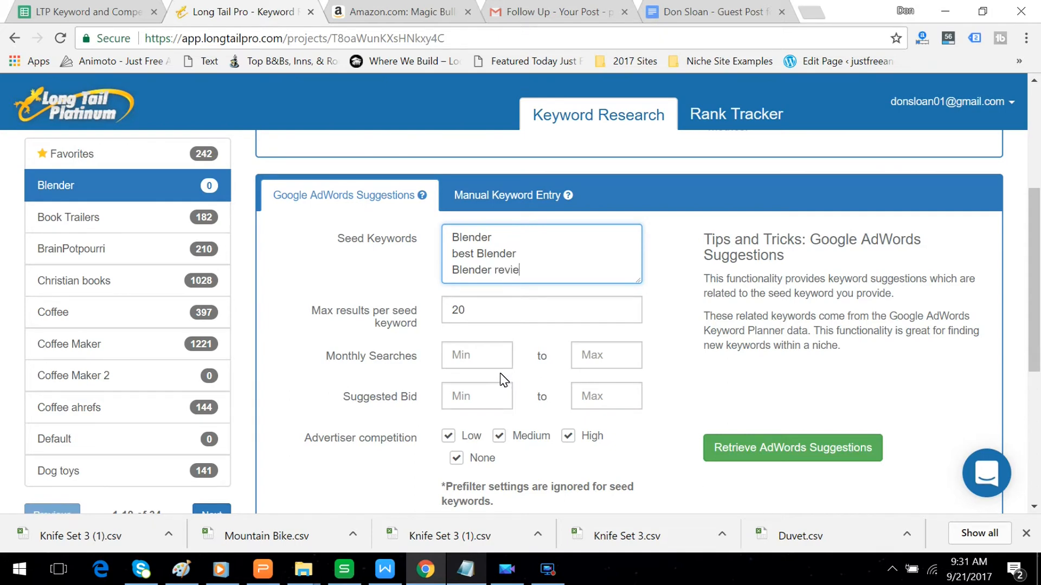
text(ws)
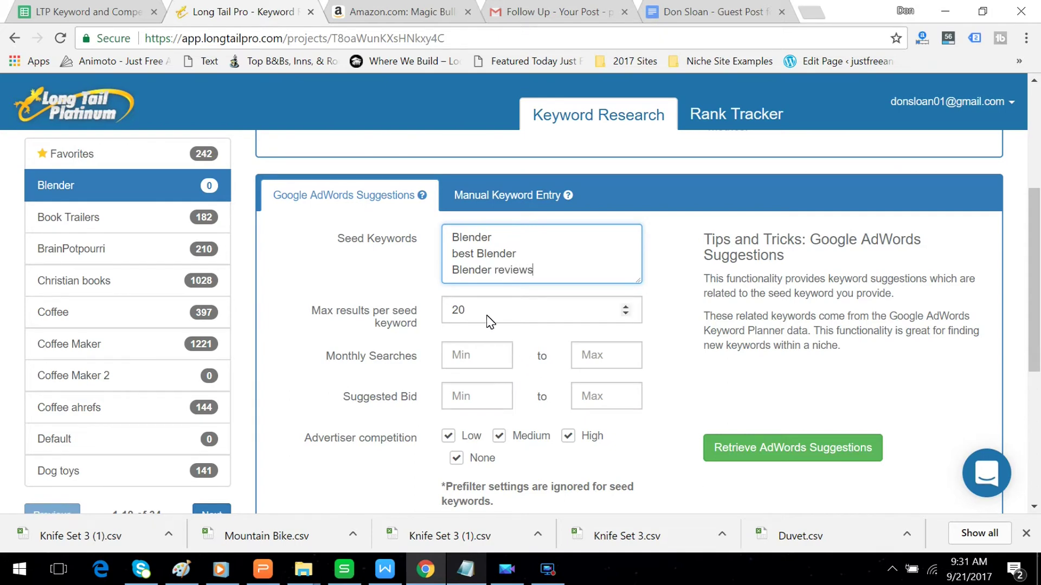
text(5)
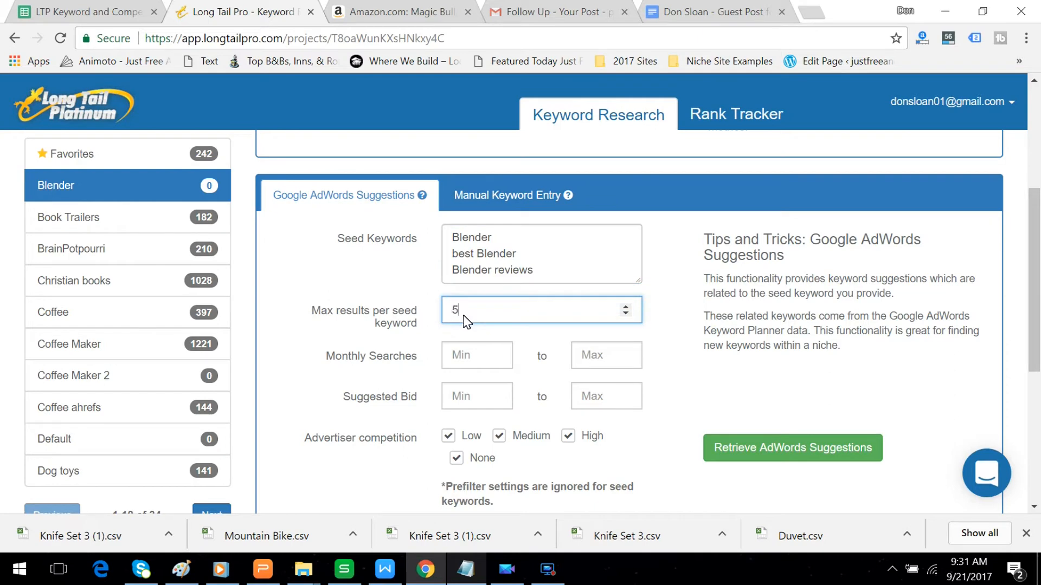
text(0)
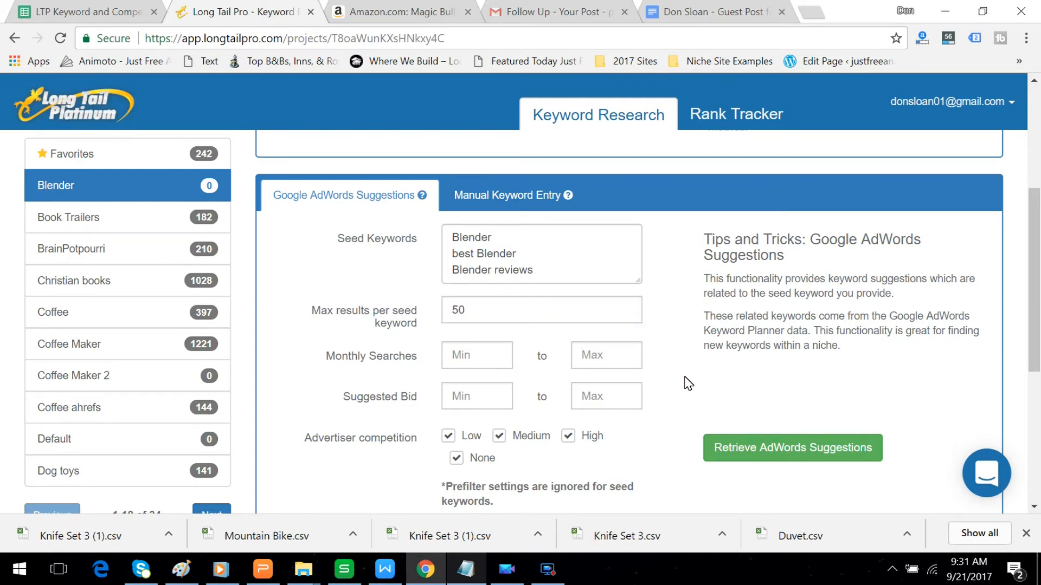
click(792, 448)
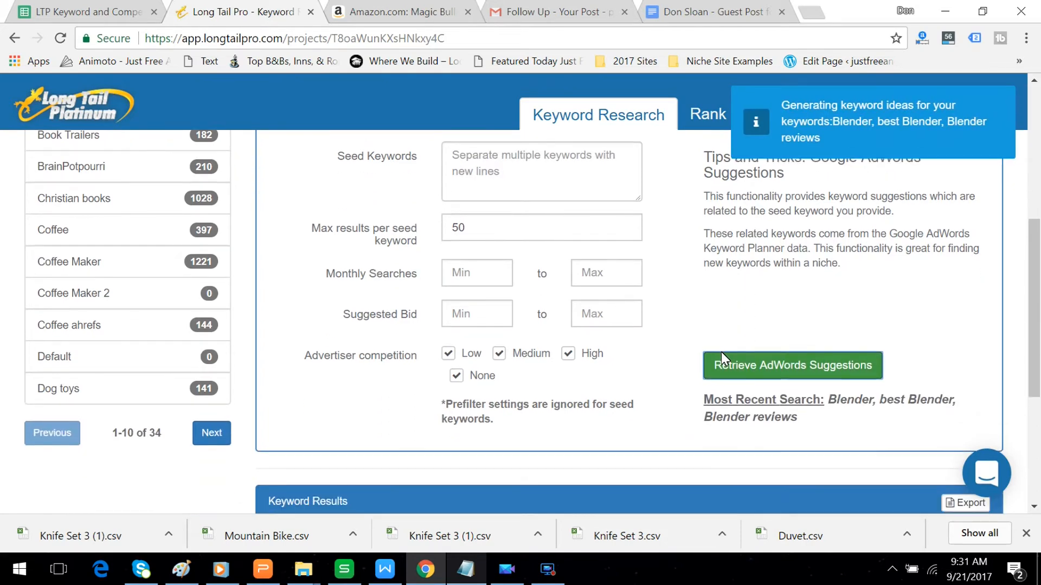
Scroll through the 149 Blender keyword results sorted by lowest average KC, 50 per page.
scroll(down, 3)
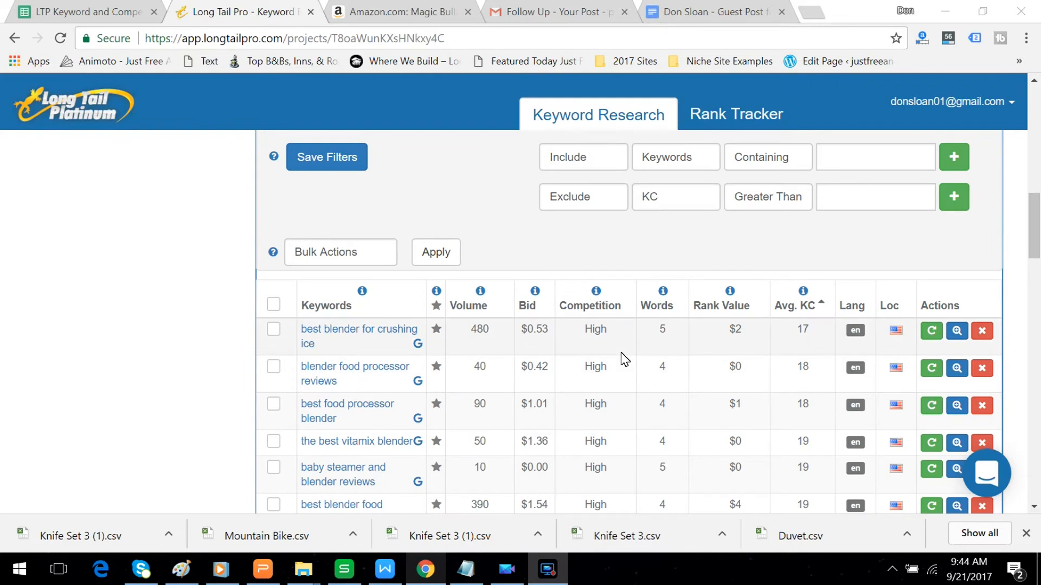
mouse_move(664, 393)
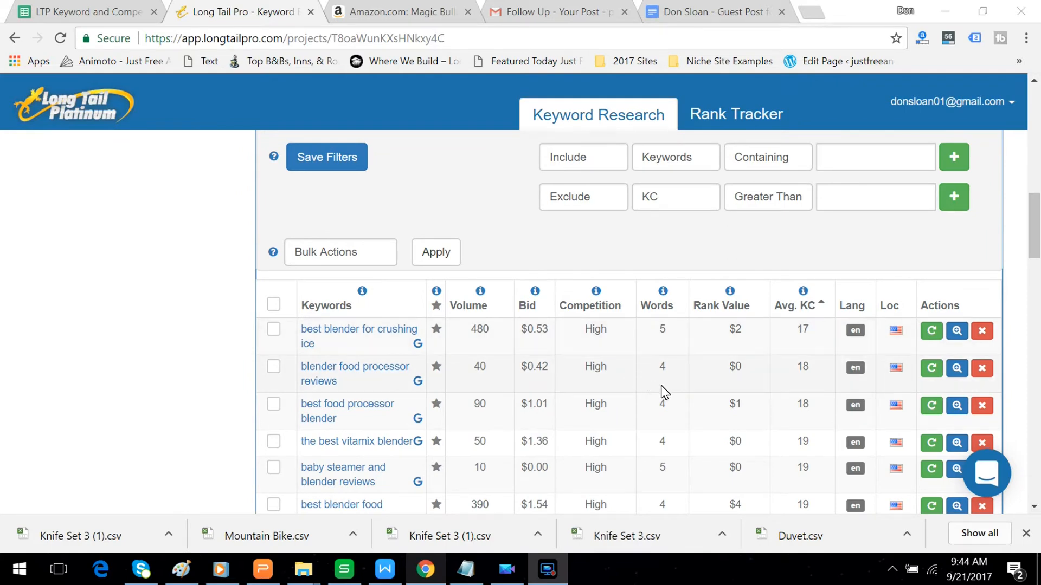
scroll(down, 3)
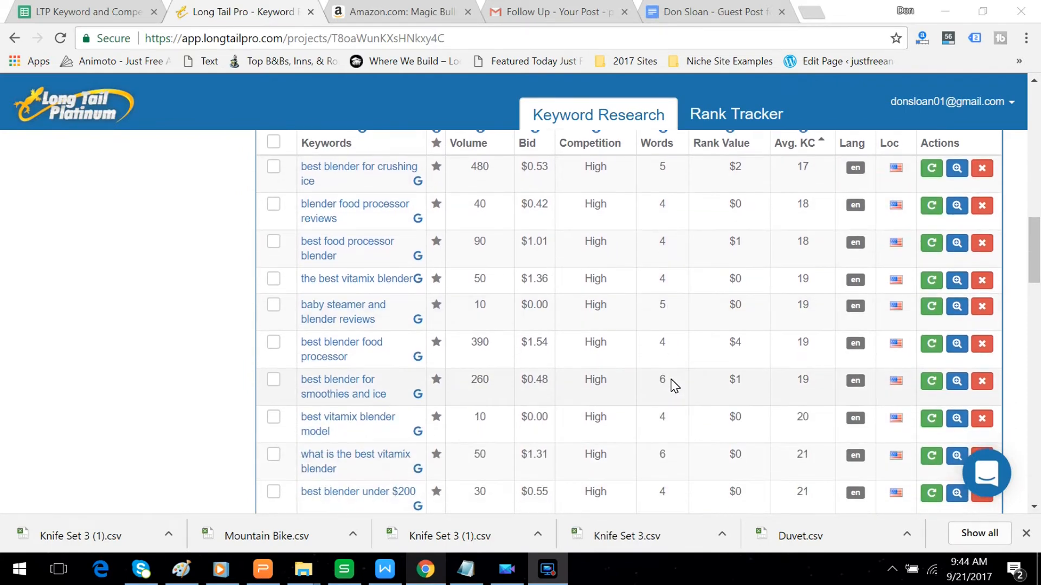
mouse_move(745, 347)
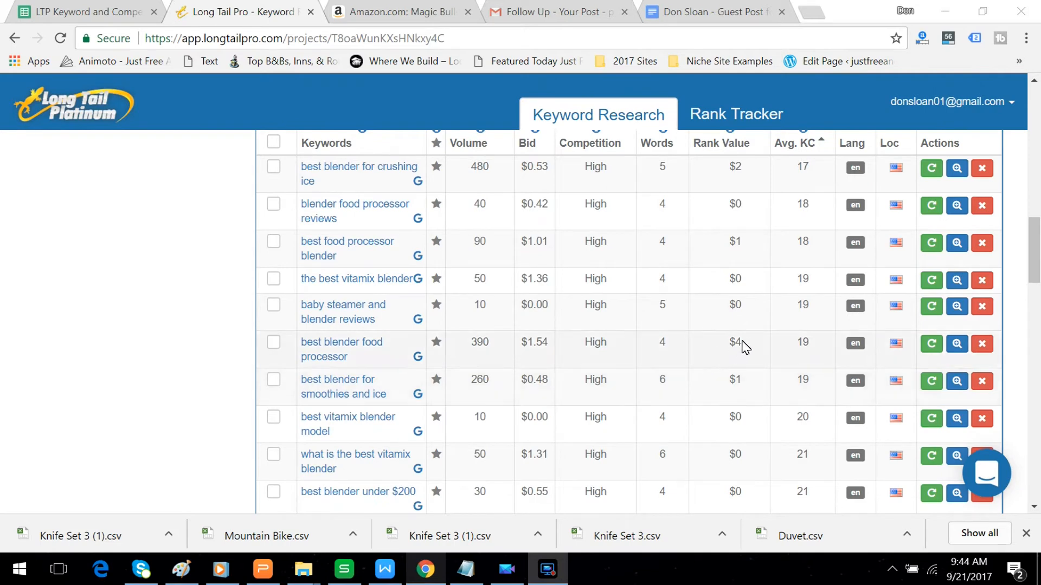
mouse_move(767, 323)
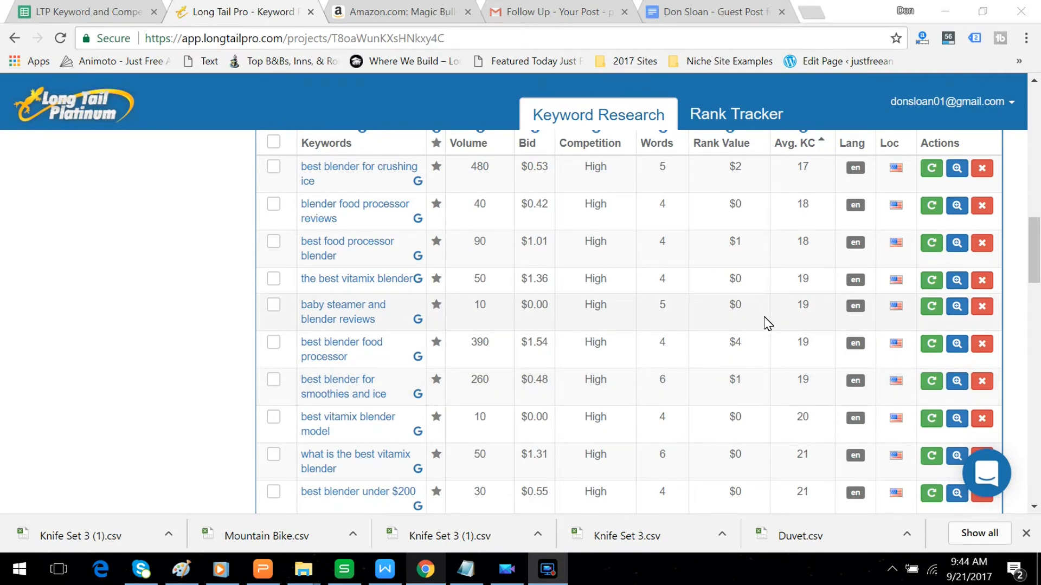
mouse_move(798, 276)
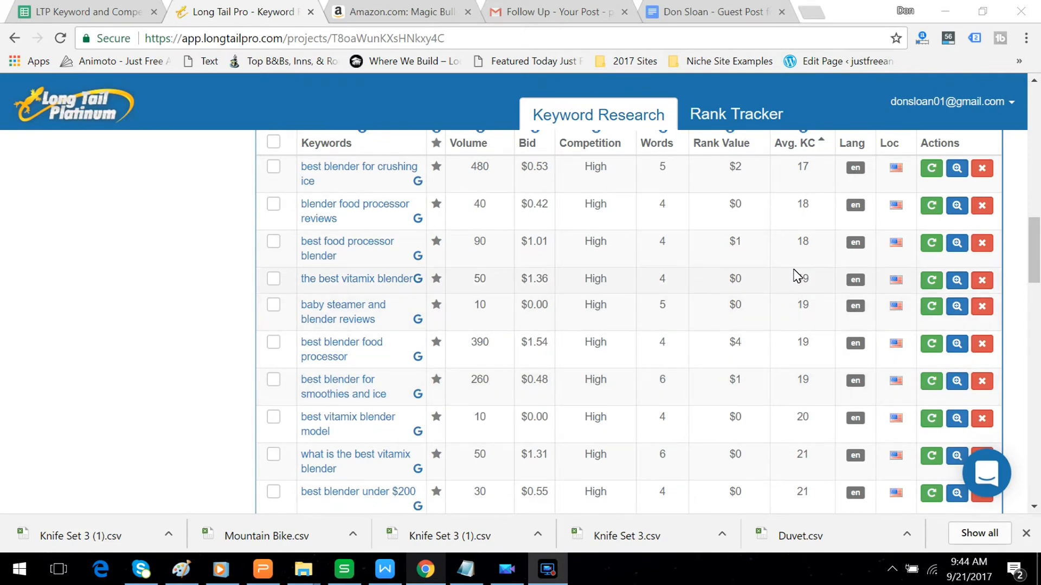
scroll(down, 3)
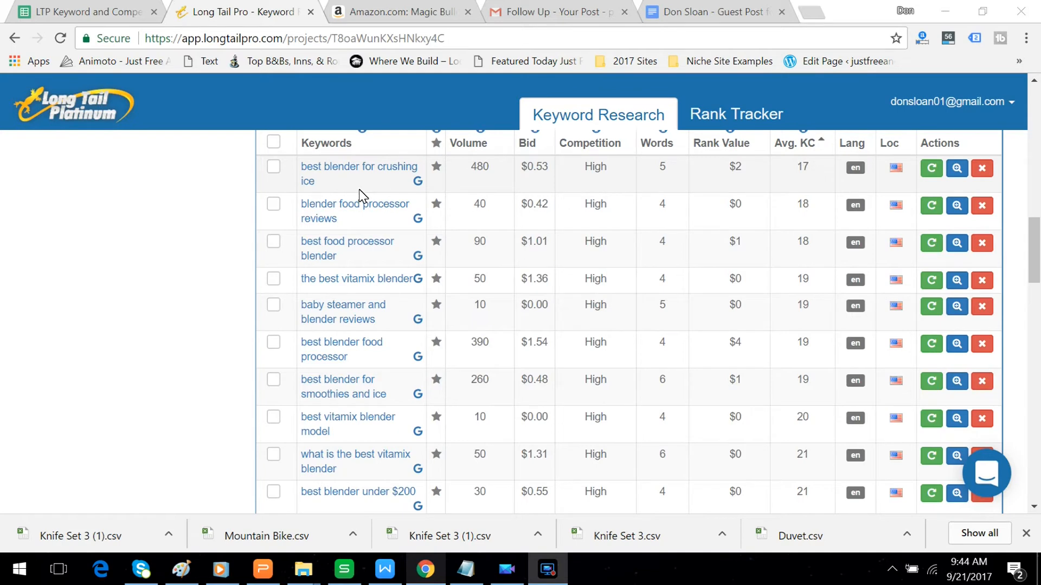
mouse_move(325, 183)
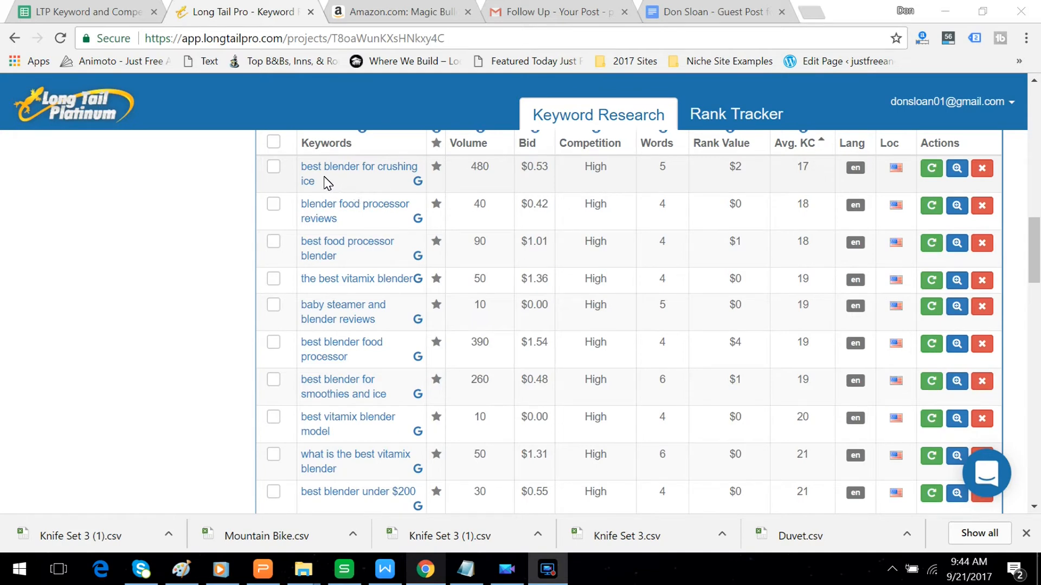
mouse_move(660, 214)
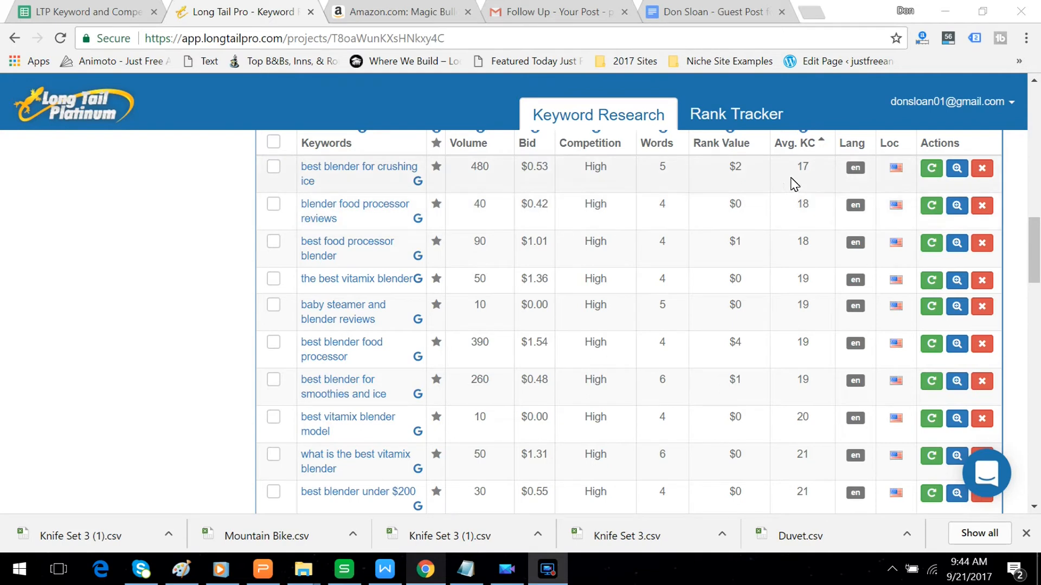
scroll(down, 3)
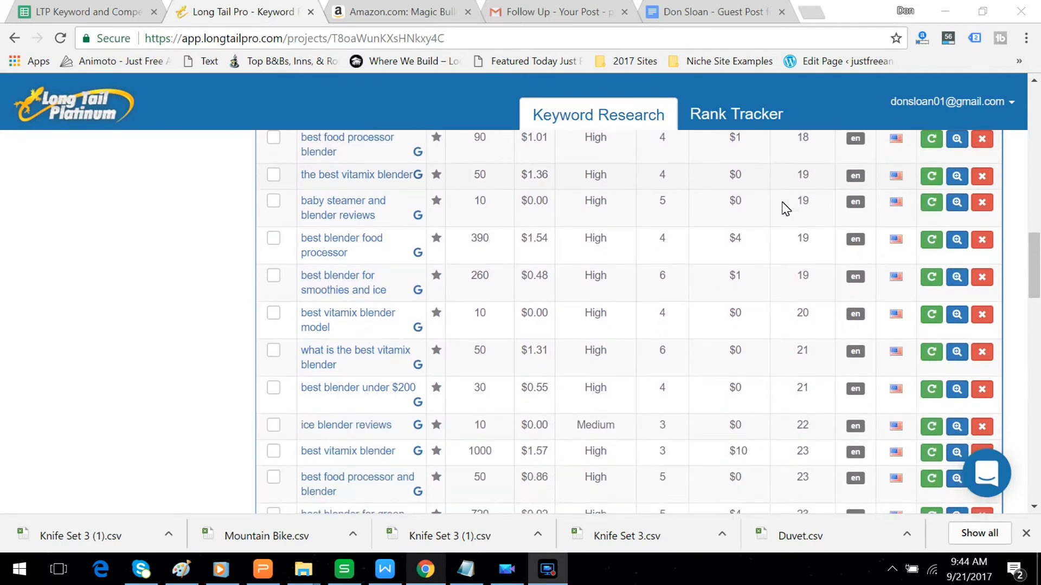
scroll(down, 3)
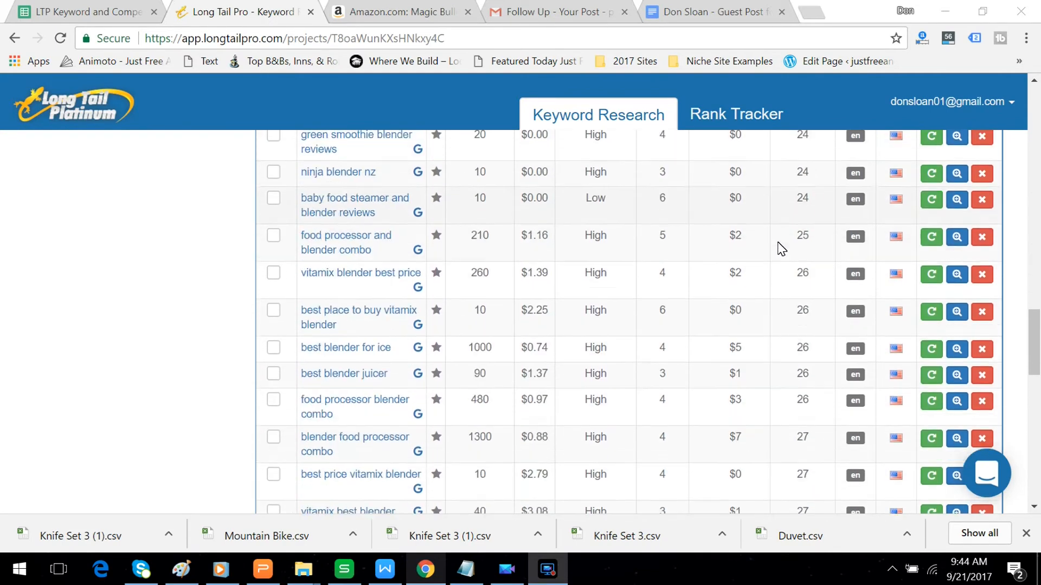
scroll(down, 3)
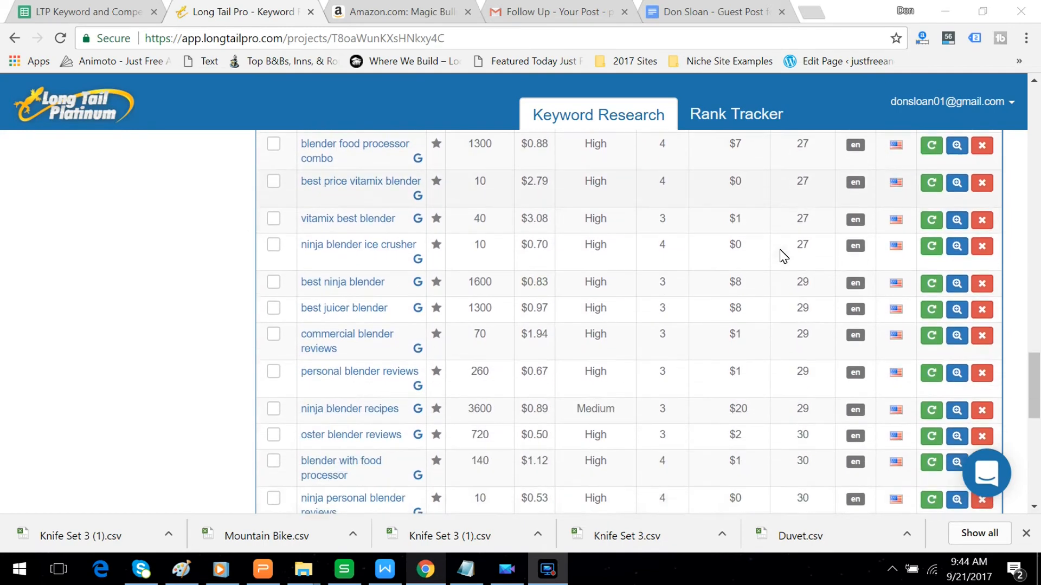
scroll(down, 3)
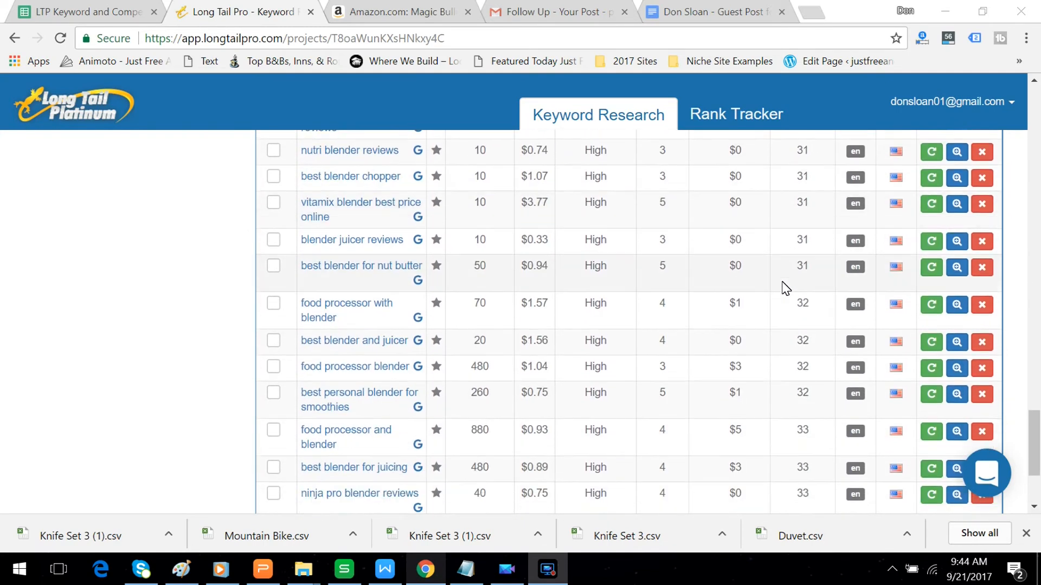
scroll(up, 3)
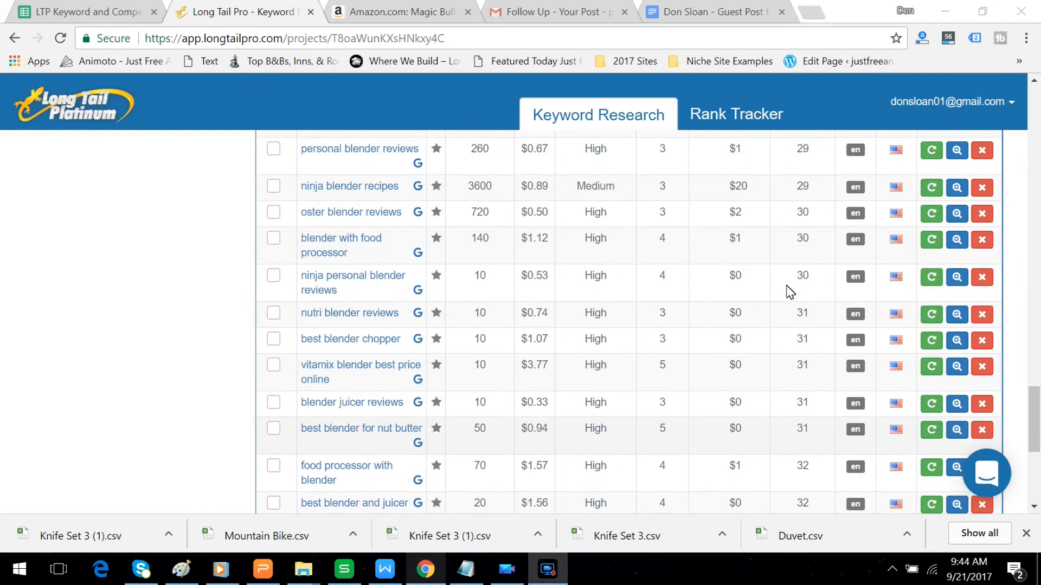
mouse_move(468, 251)
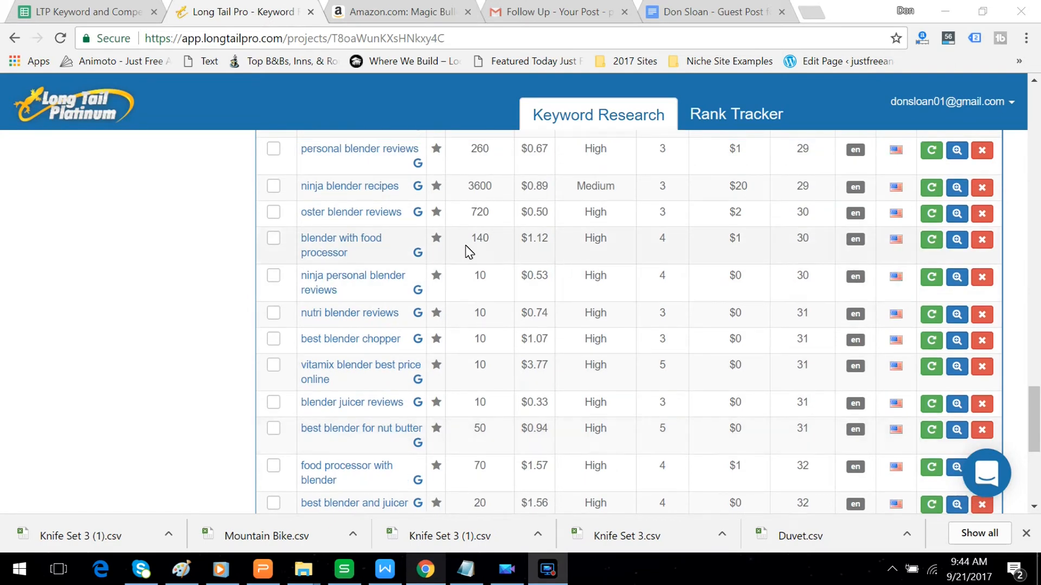
scroll(down, 3)
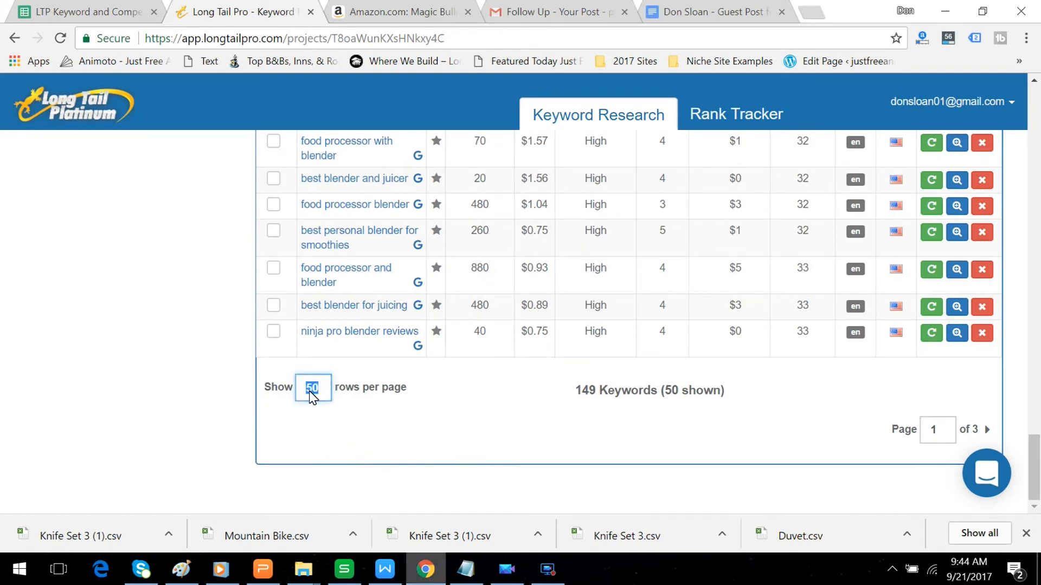
Show 100 of the 149 keywords per page and scroll through them.
text(00)
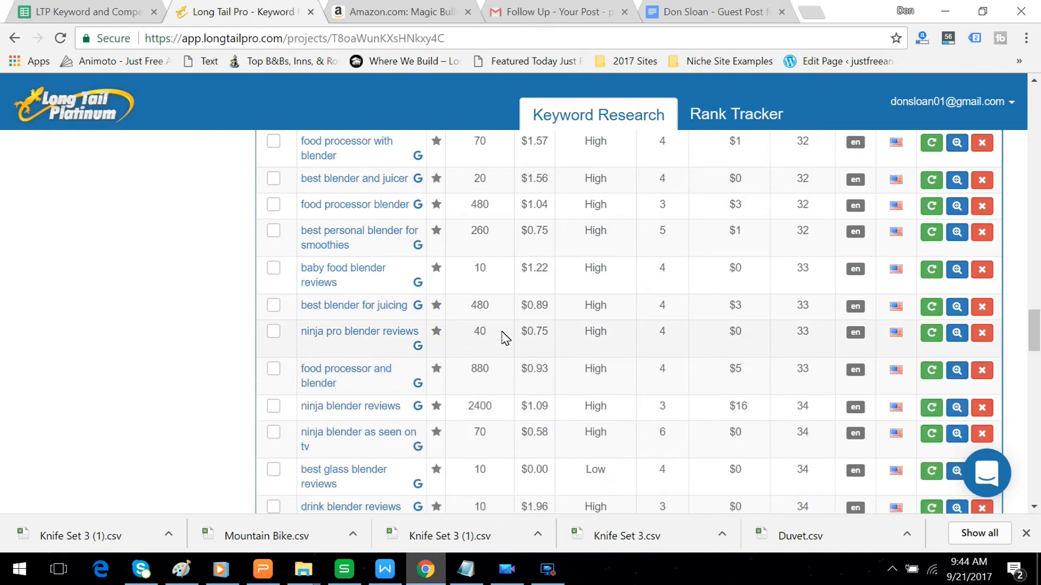
mouse_move(646, 336)
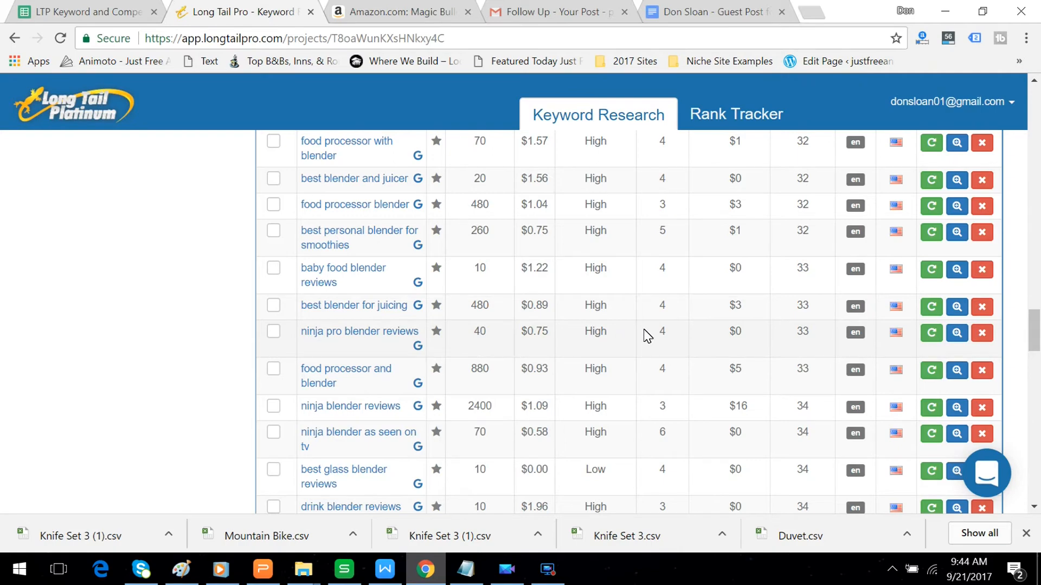
scroll(down, 3)
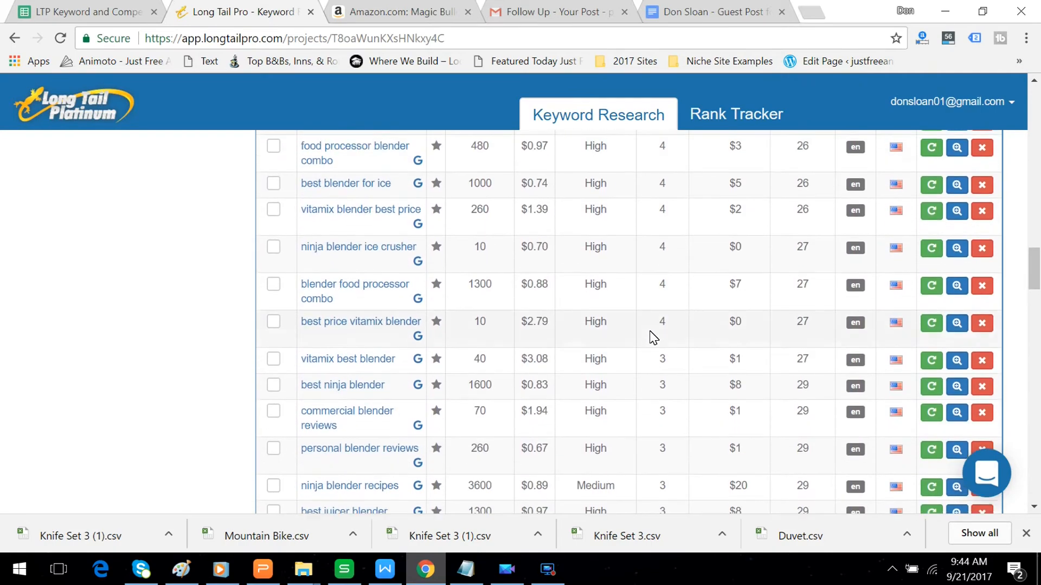
scroll(down, 3)
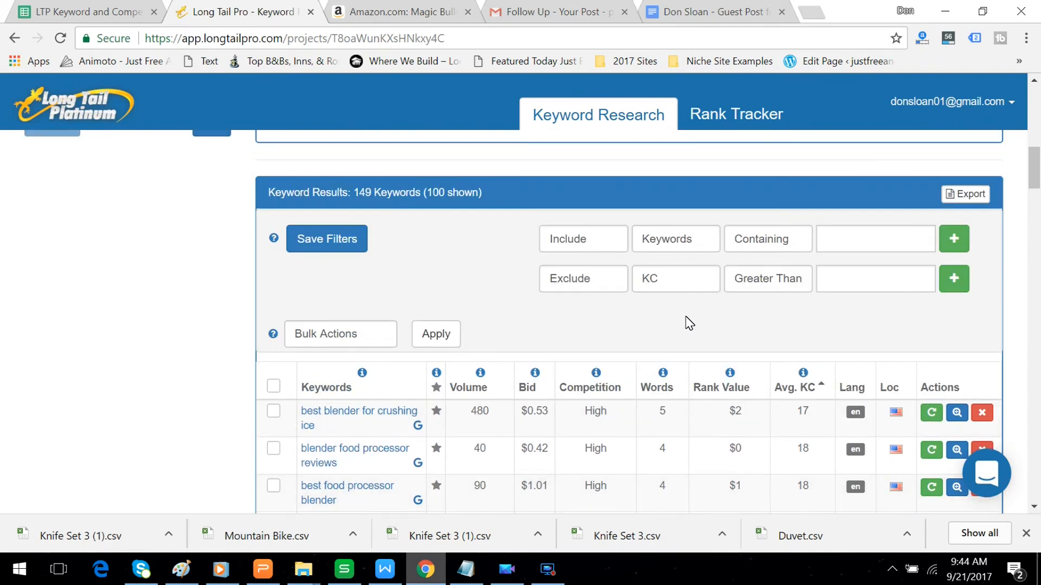
mouse_move(588, 288)
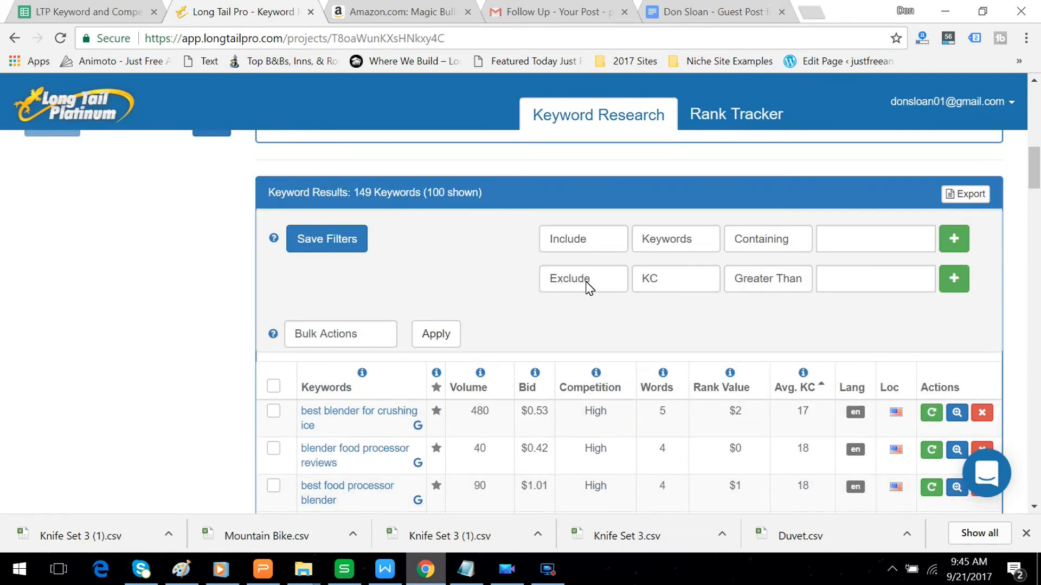
mouse_move(664, 287)
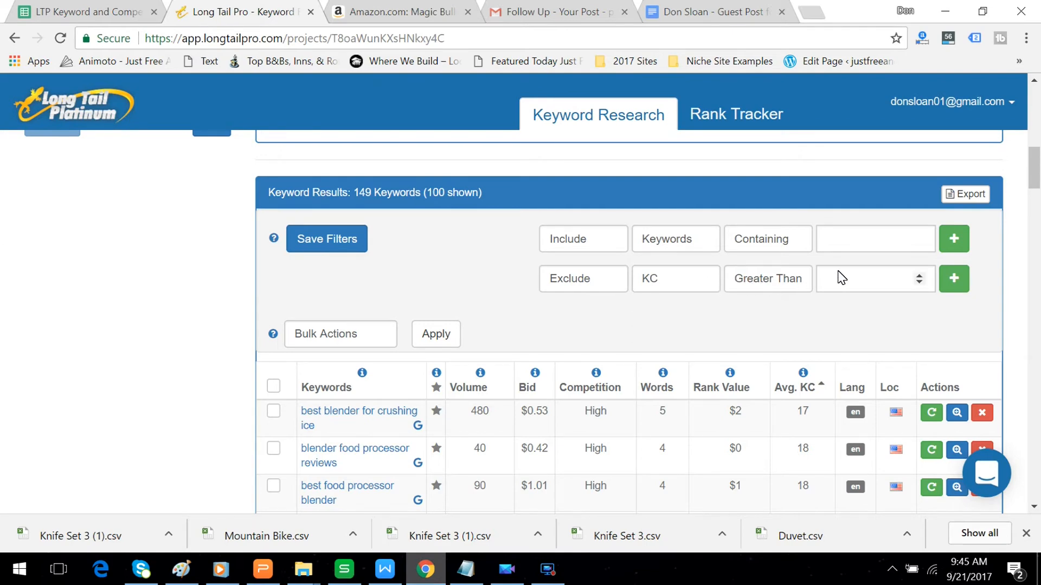
text(3)
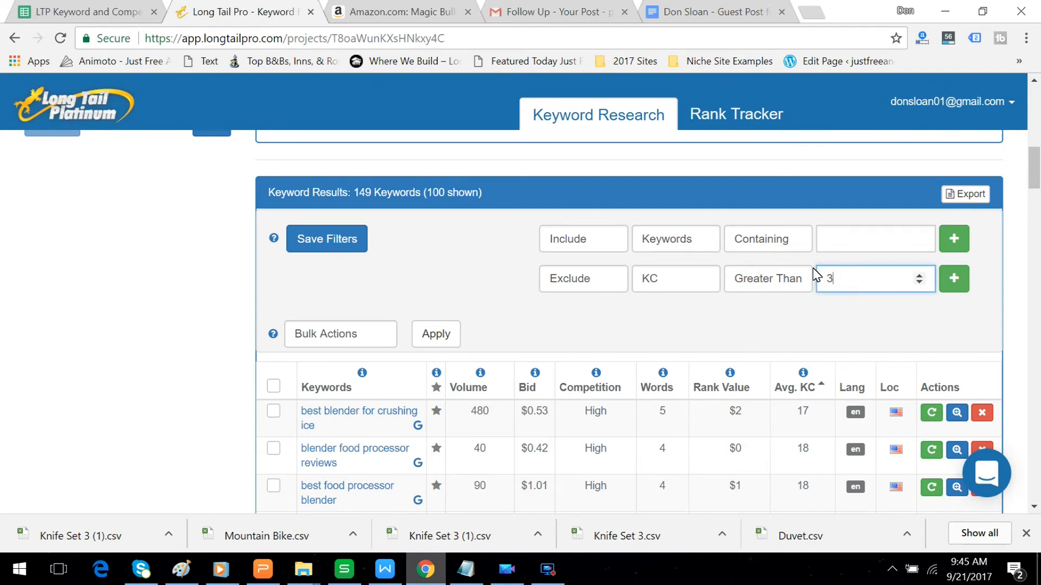
text(1)
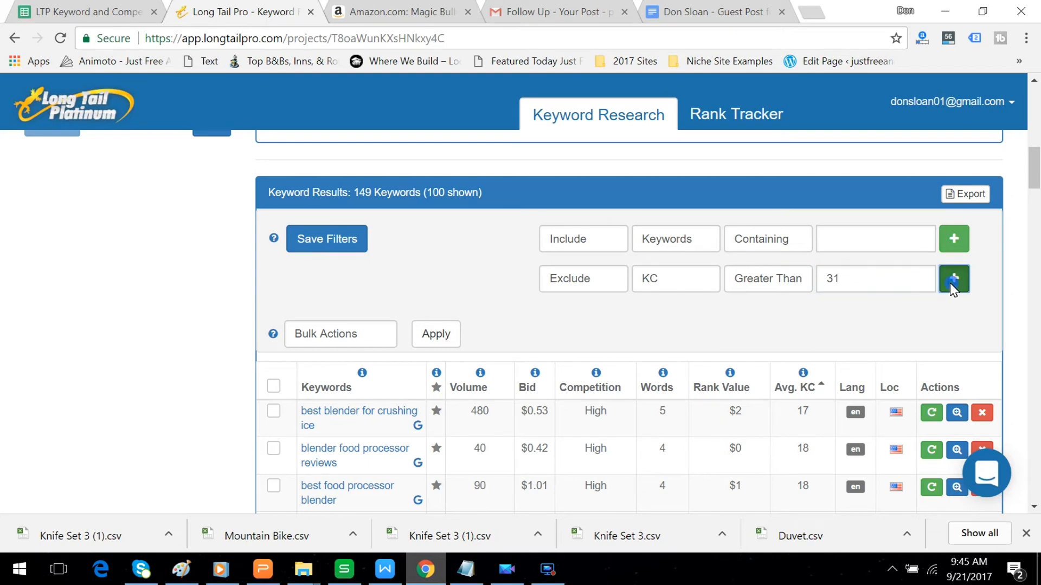
click(954, 278)
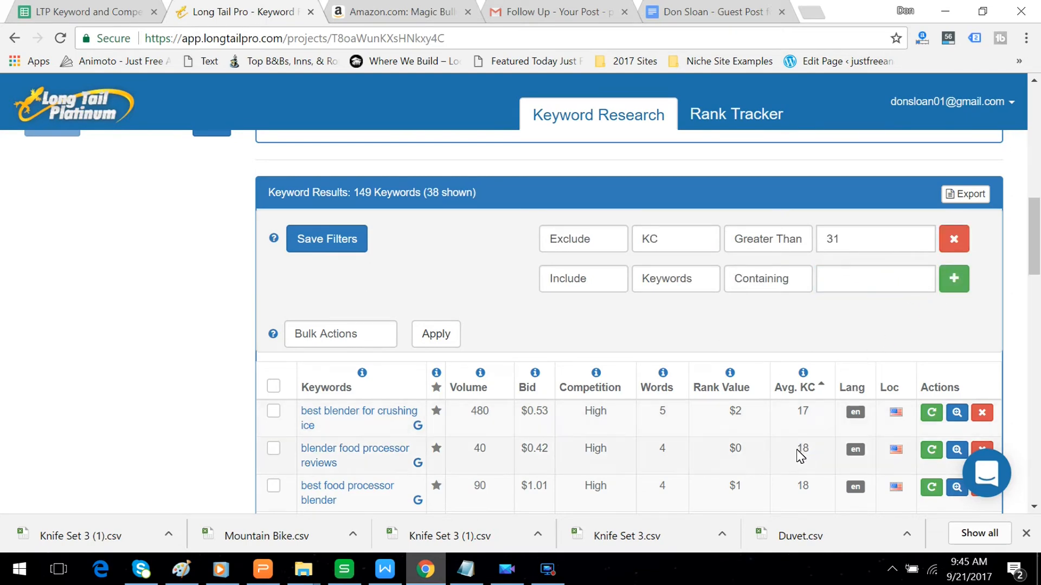
scroll(down, 3)
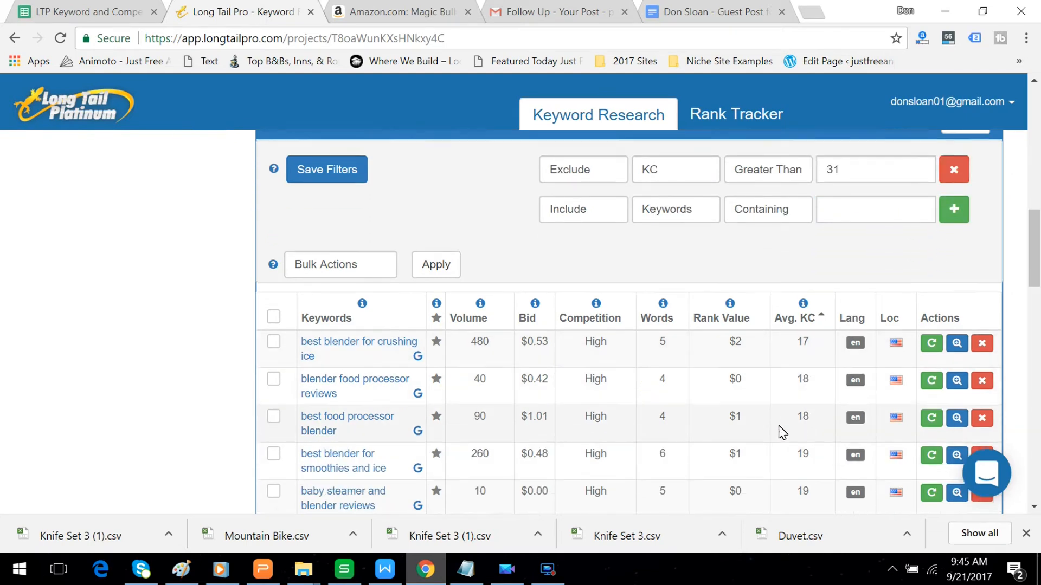
scroll(down, 3)
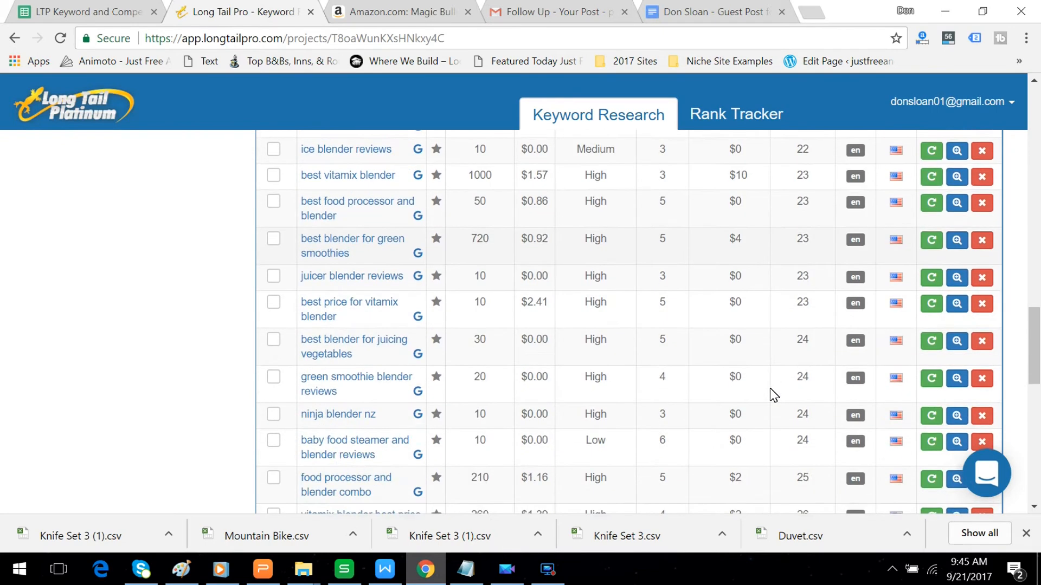
scroll(down, 3)
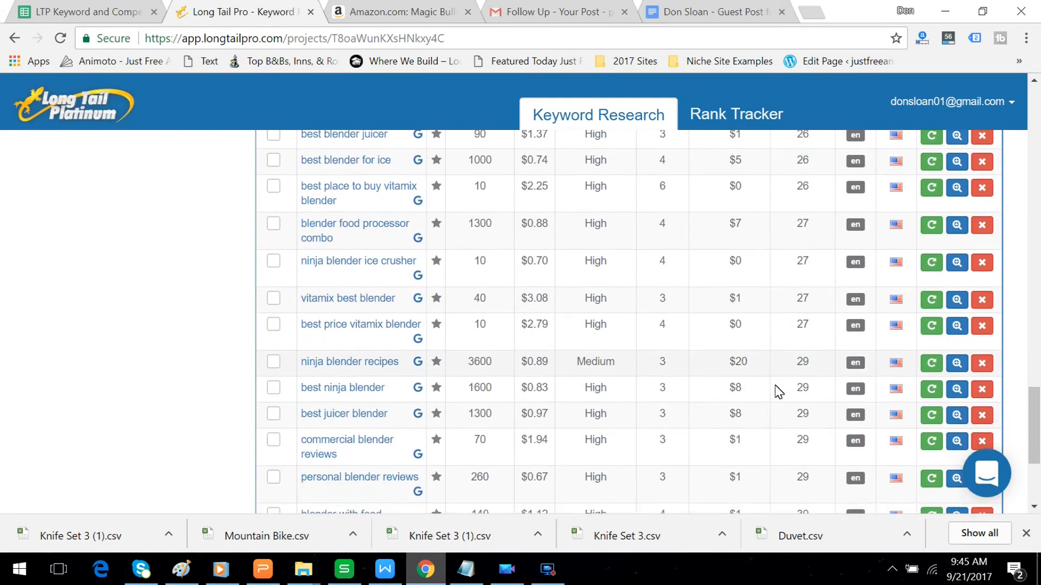
scroll(down, 3)
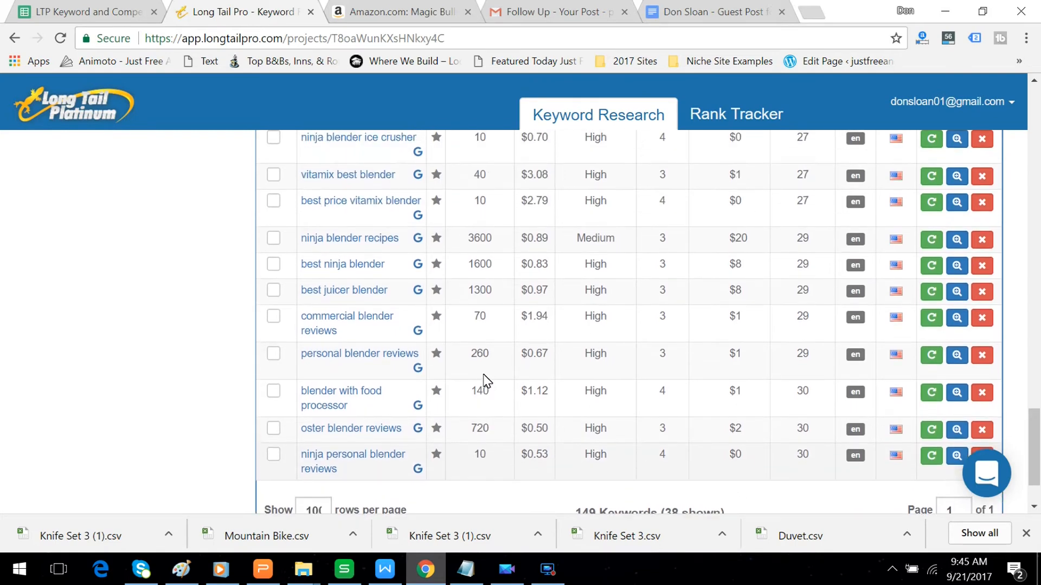
scroll(up, 3)
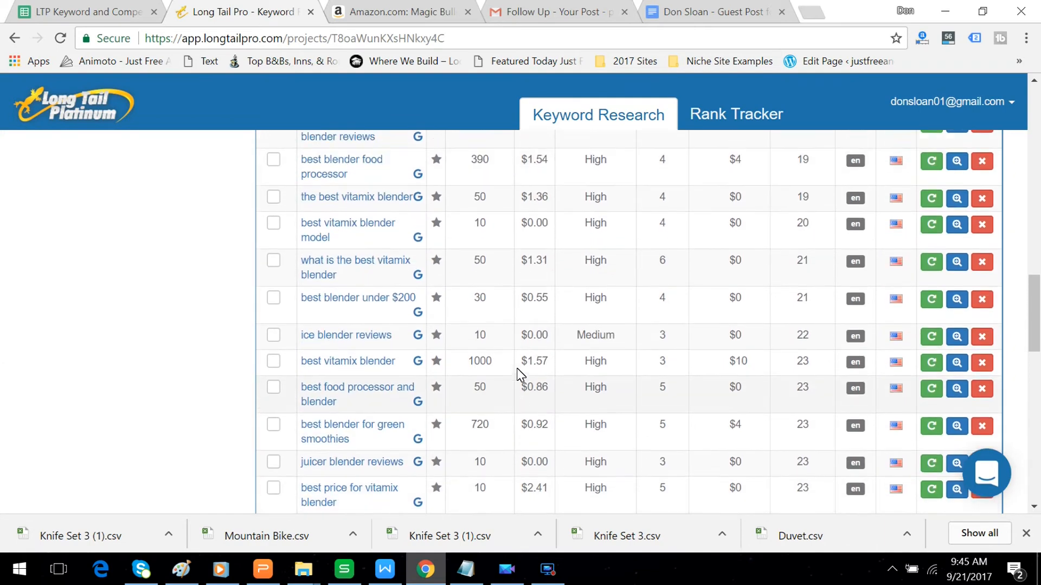
scroll(up, 3)
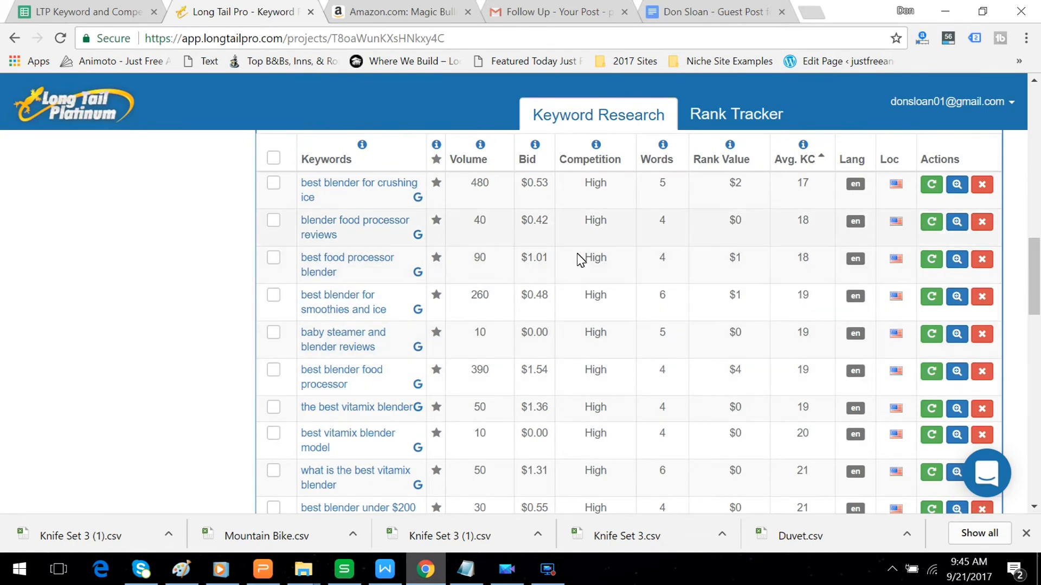
mouse_move(821, 283)
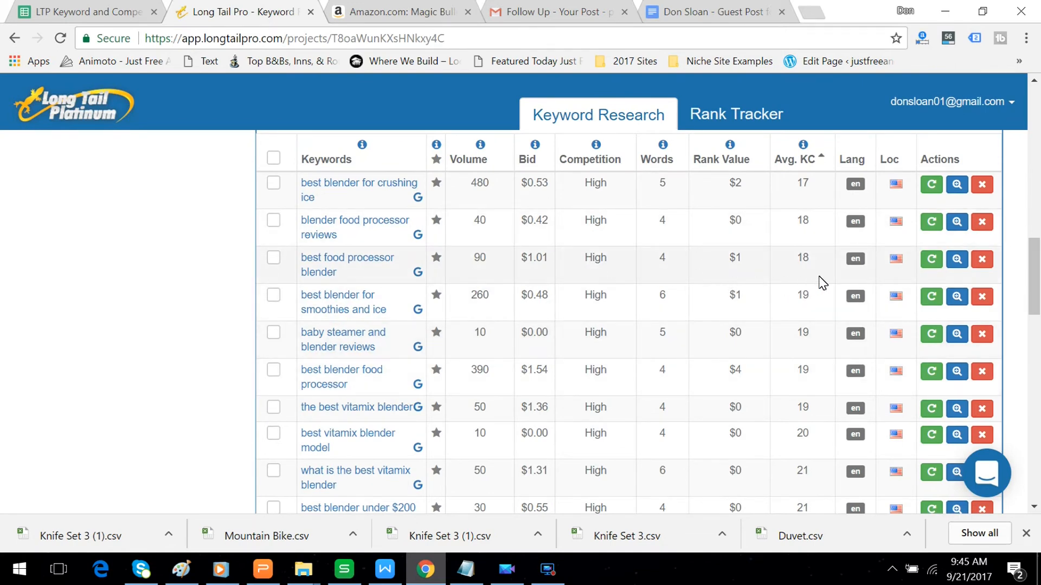
mouse_move(969, 210)
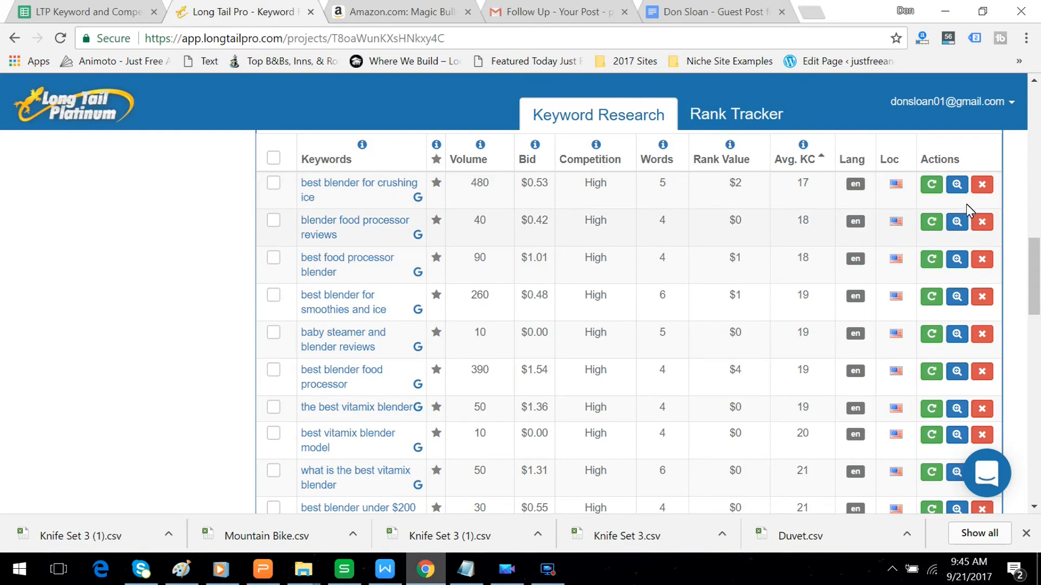
mouse_move(956, 184)
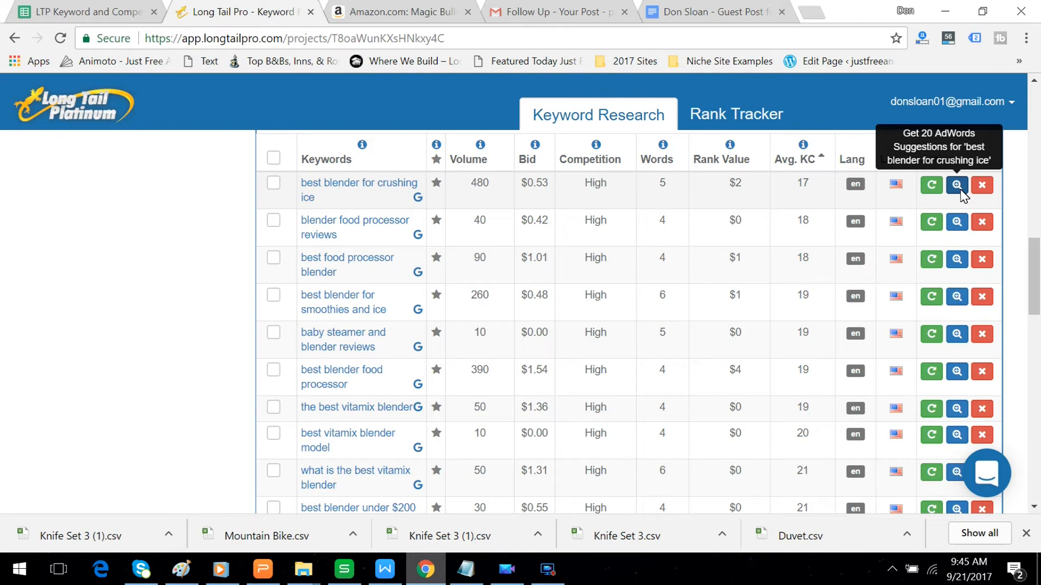
Fetch 20 AdWords suggestions each for best blender for crushing ice, blender food processor reviews and best food processor blender.
click(956, 186)
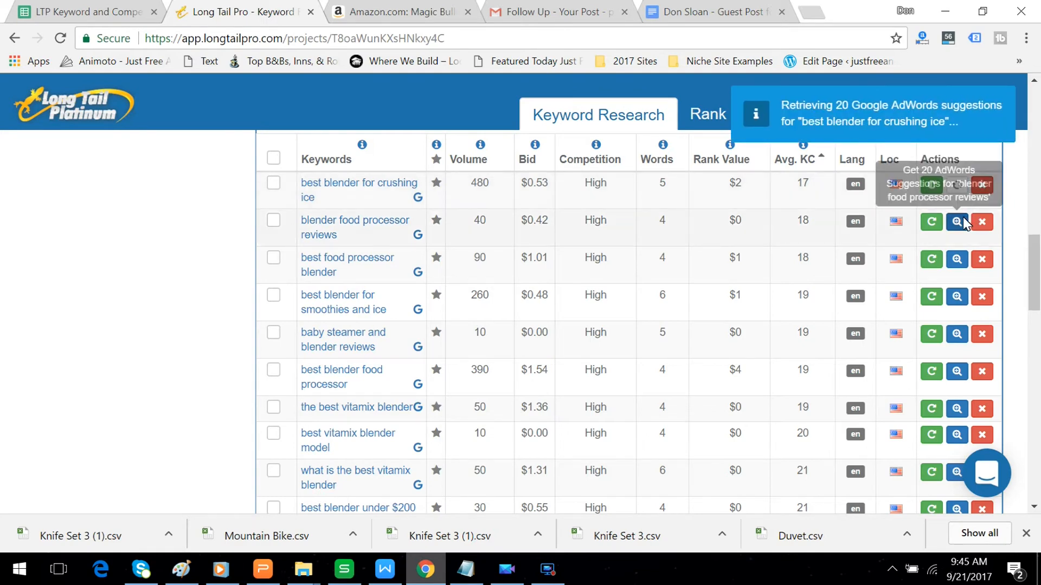
click(956, 222)
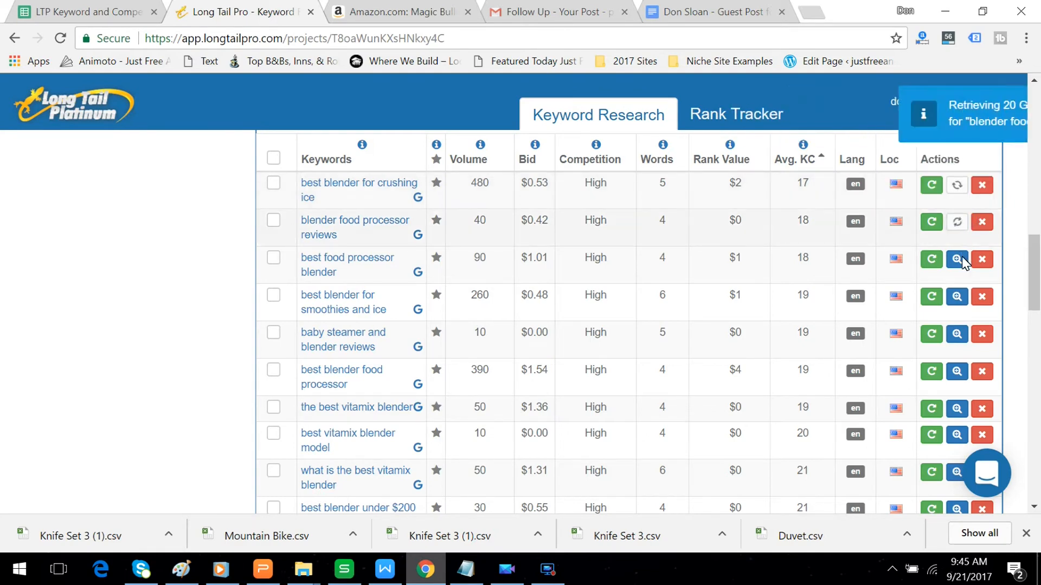
click(956, 261)
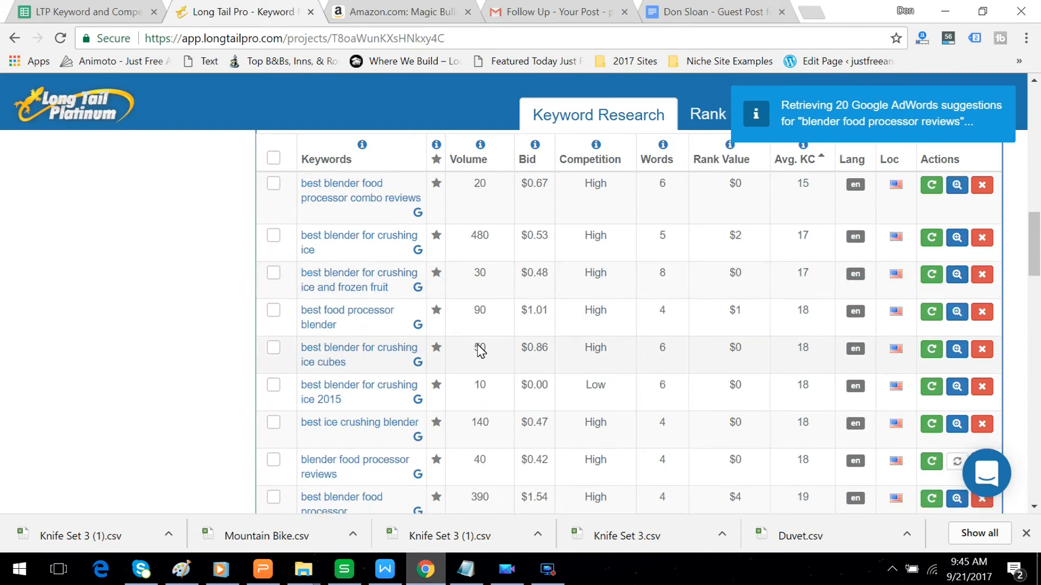
scroll(down, 3)
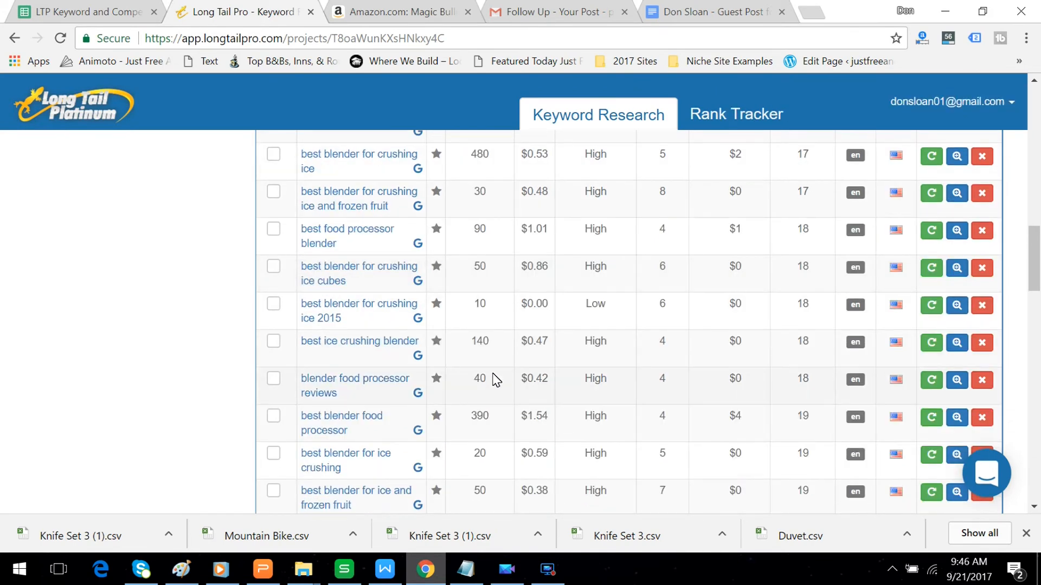
scroll(down, 3)
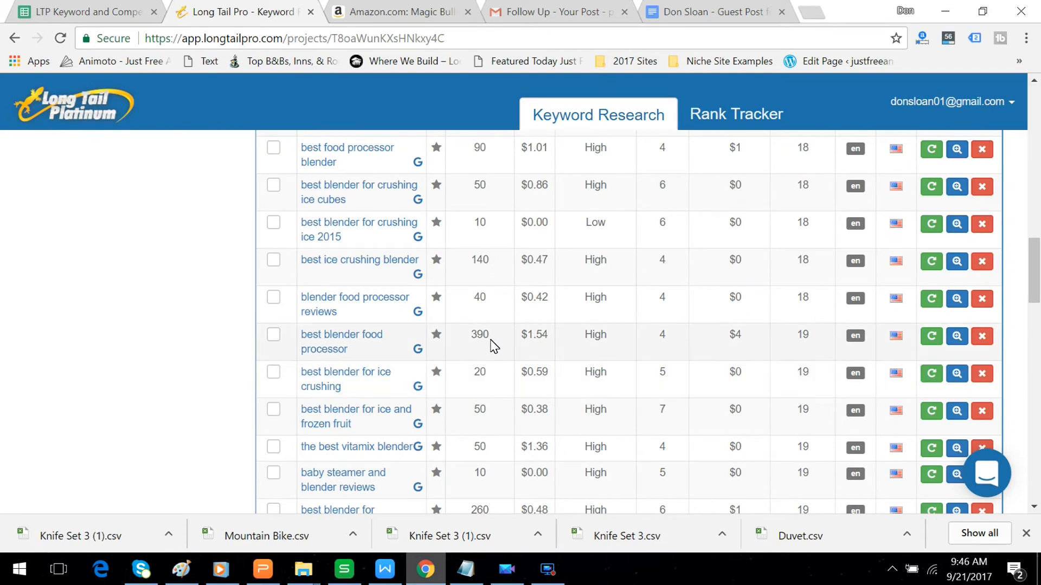
mouse_move(956, 336)
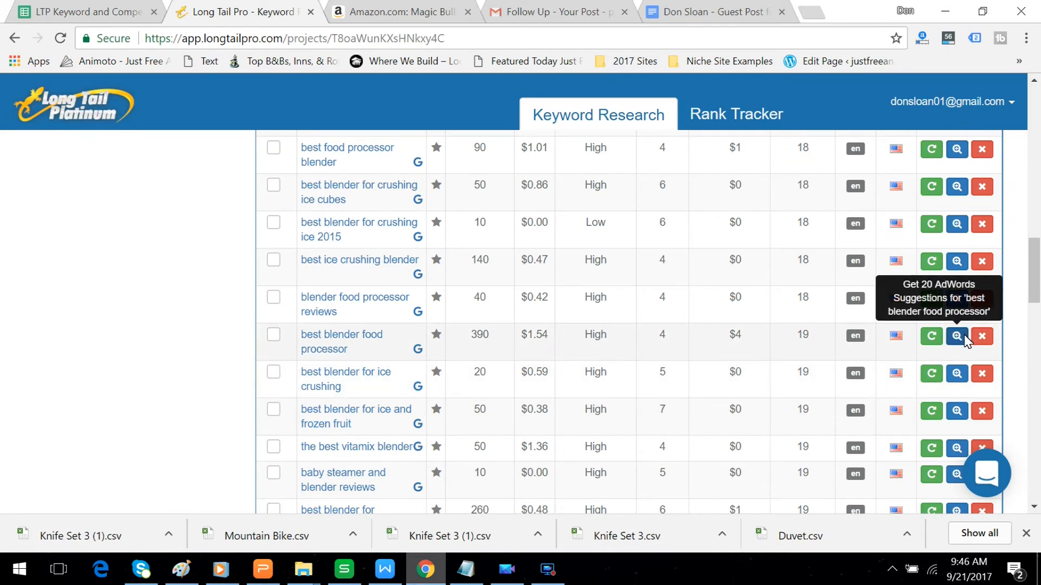
Fetch 20 AdWords suggestions for best blender food processor and scroll through the new keywords.
click(956, 336)
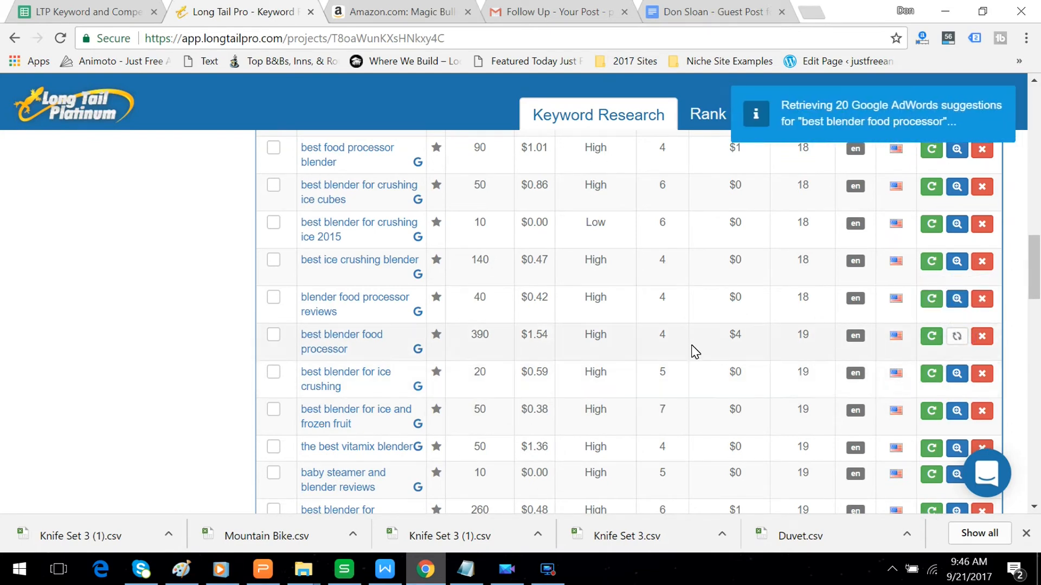
scroll(down, 3)
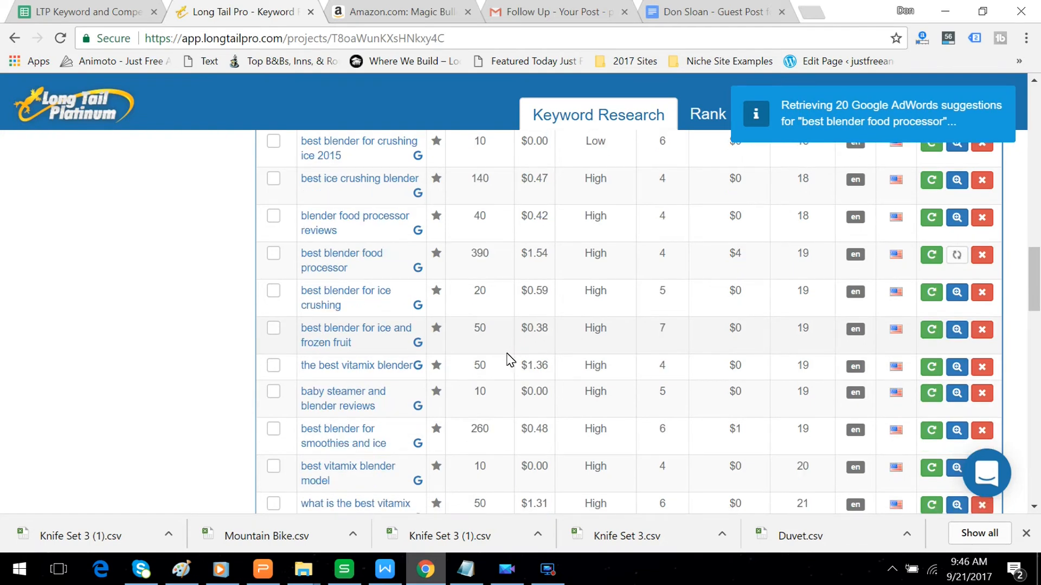
scroll(down, 3)
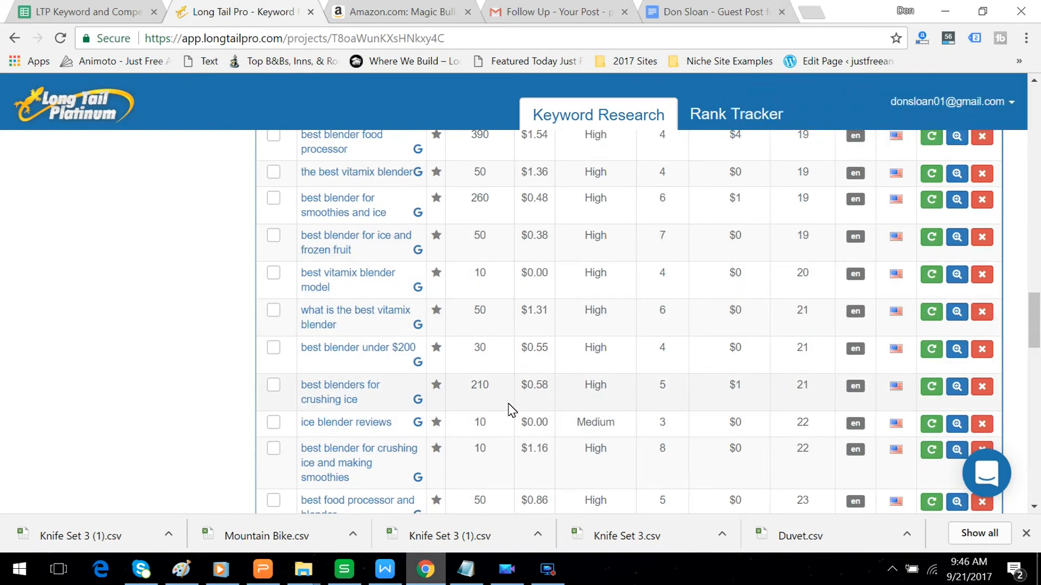
scroll(down, 3)
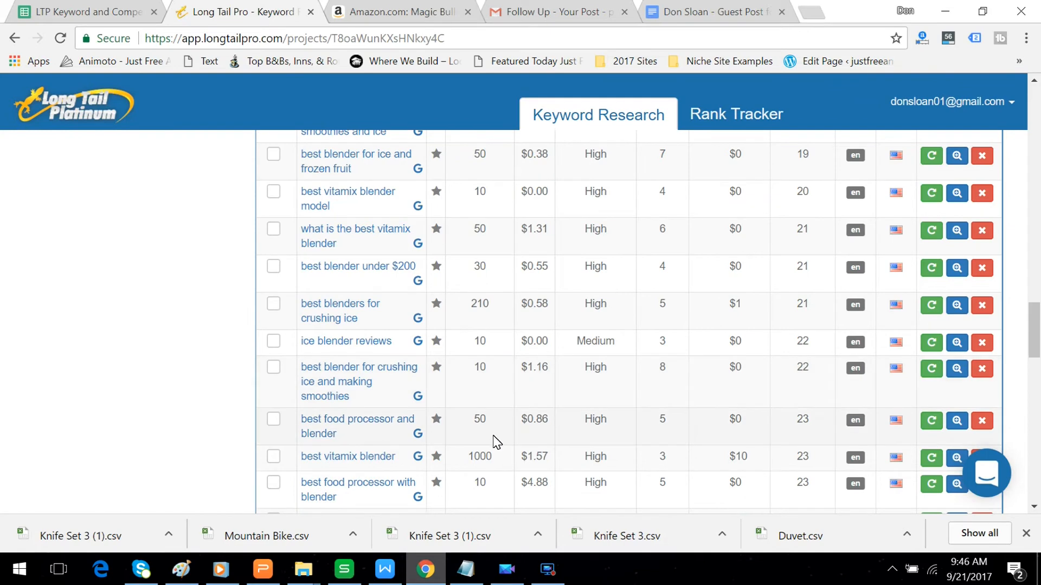
scroll(down, 3)
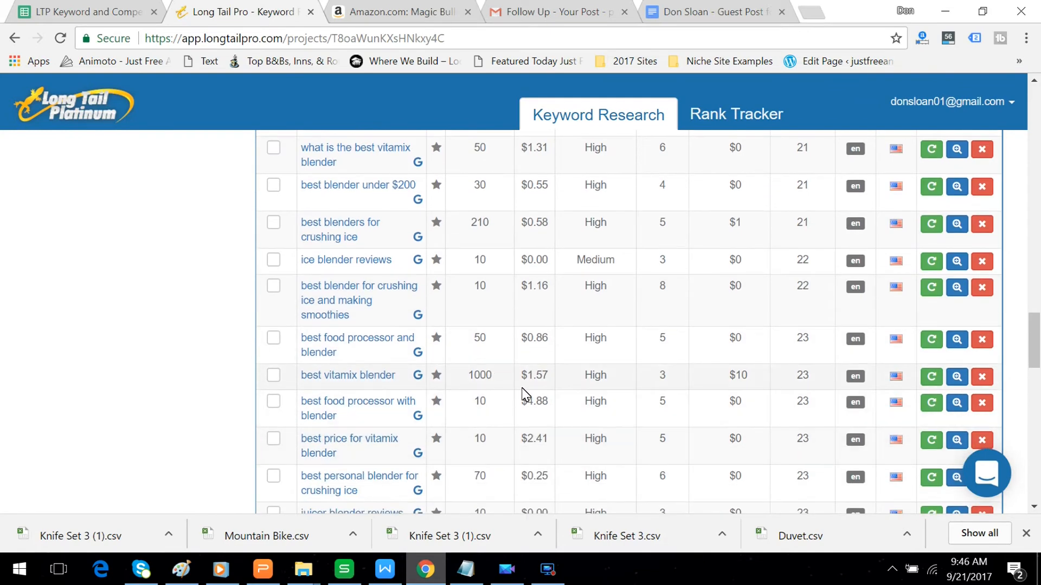
mouse_move(956, 377)
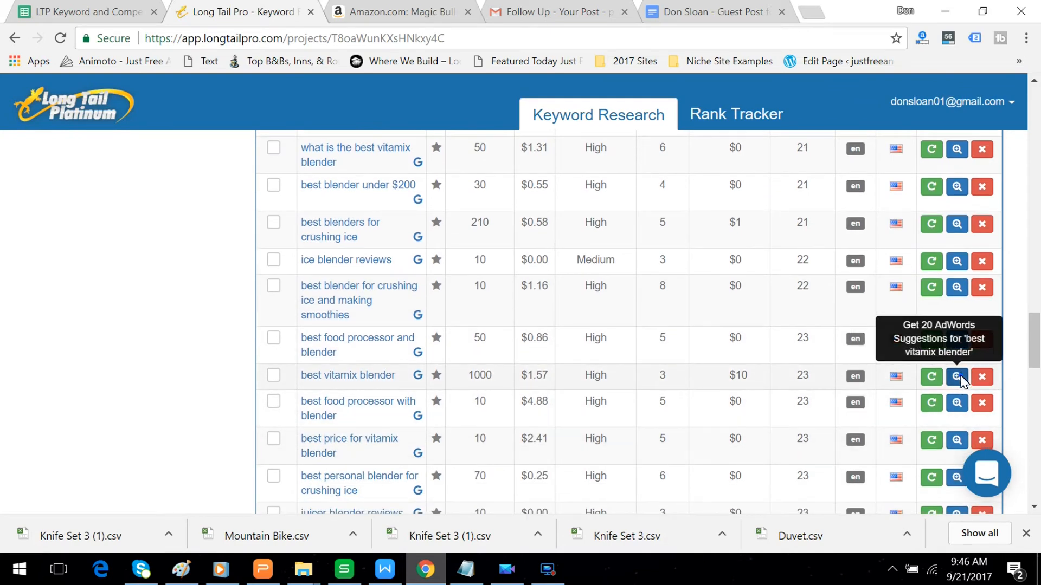
Fetch 20 AdWords suggestions for best vitamix blender, adding keywords like 'best vitamix'.
click(956, 377)
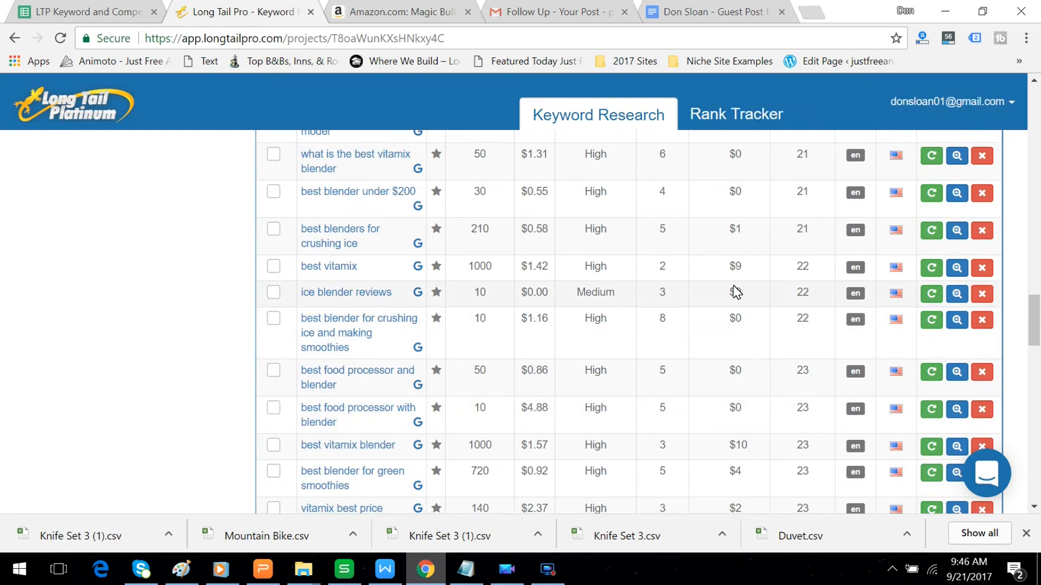
mouse_move(730, 336)
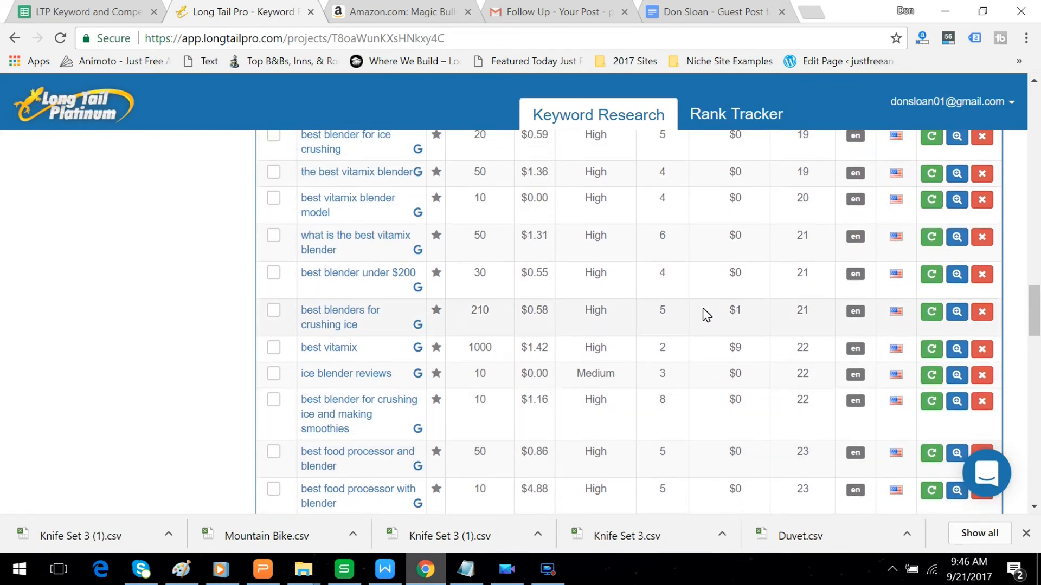
mouse_move(550, 278)
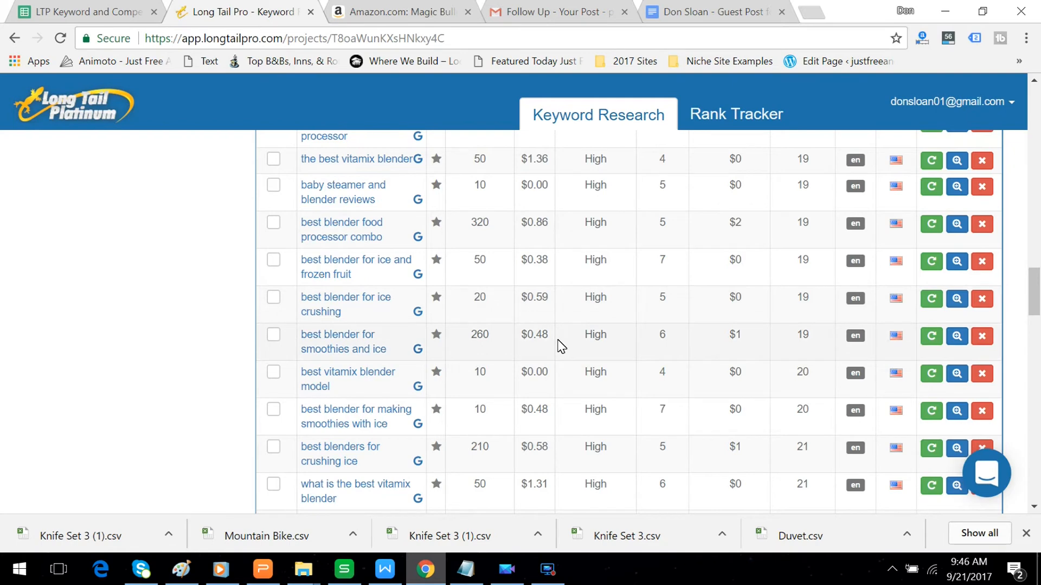
mouse_move(577, 243)
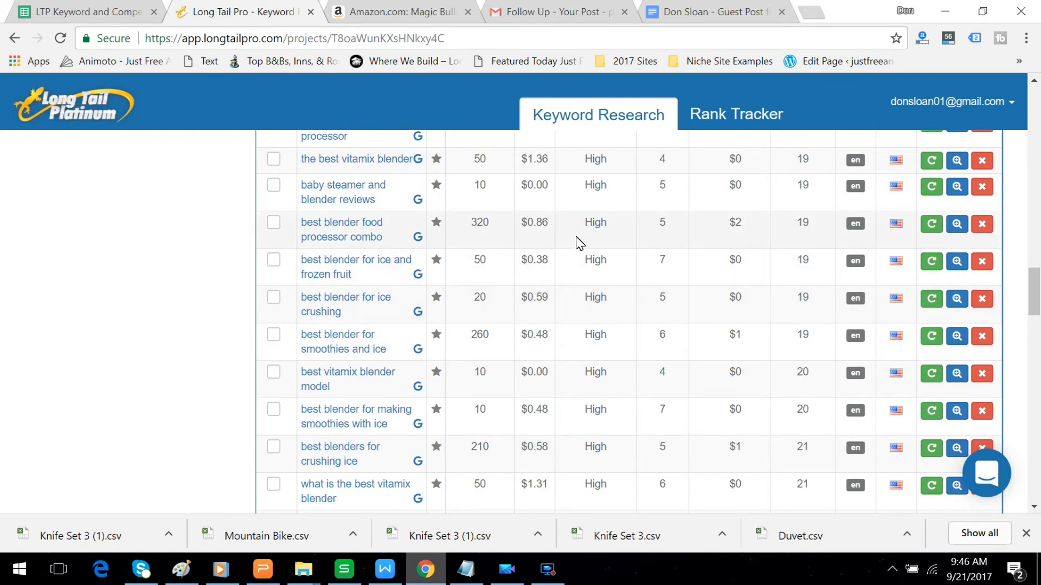
mouse_move(776, 245)
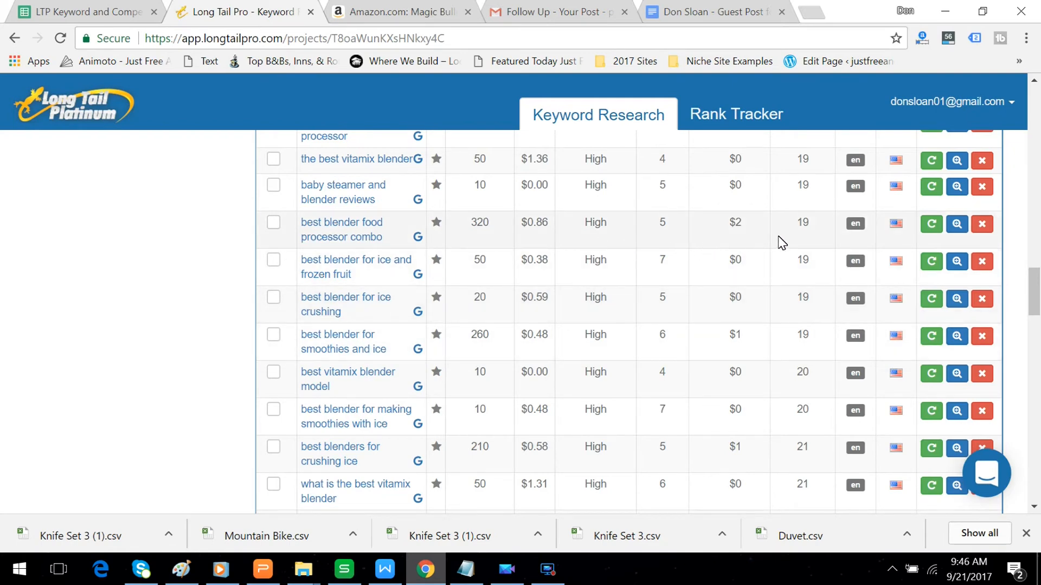
Pull AdWords suggestions for 'best blender food processor combo' and 'best food processor and blender' into the list.
click(956, 223)
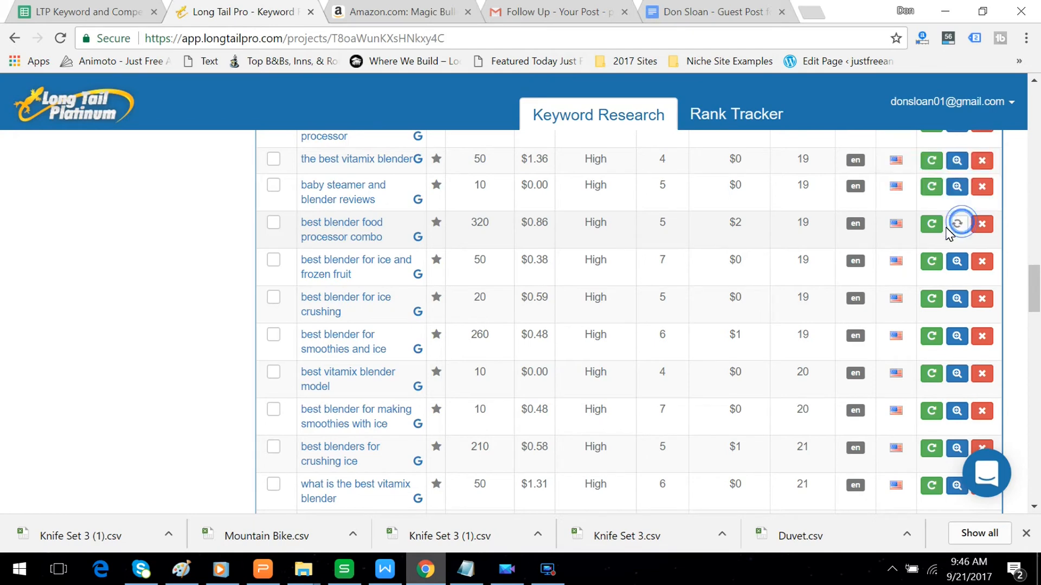
click(956, 223)
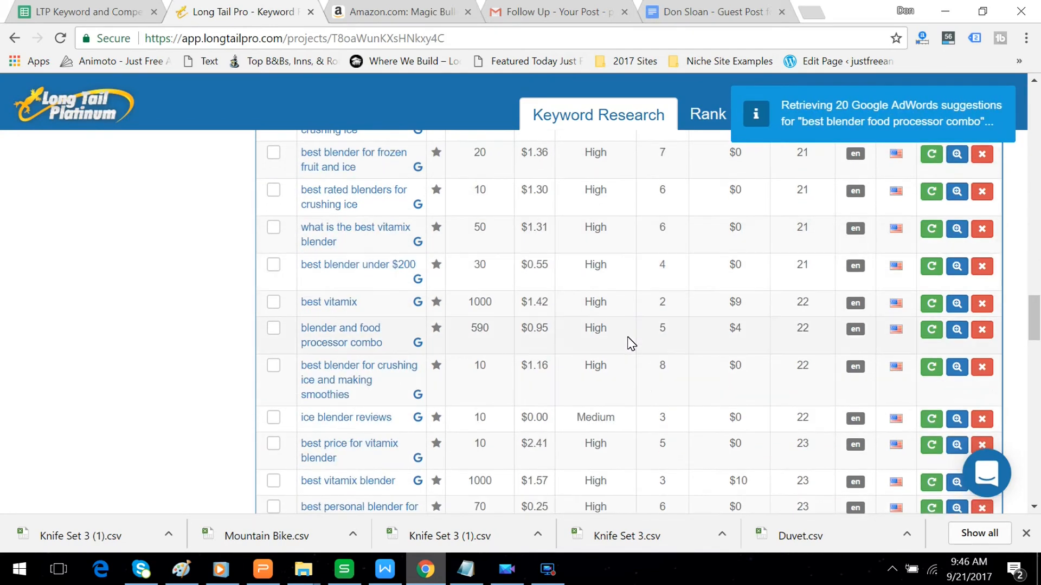
scroll(down, 3)
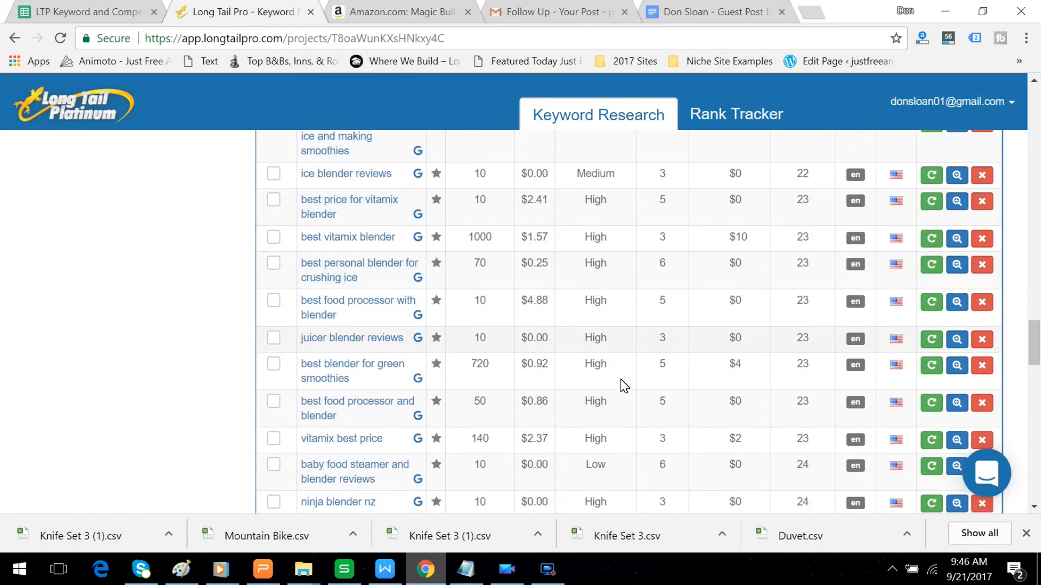
scroll(down, 3)
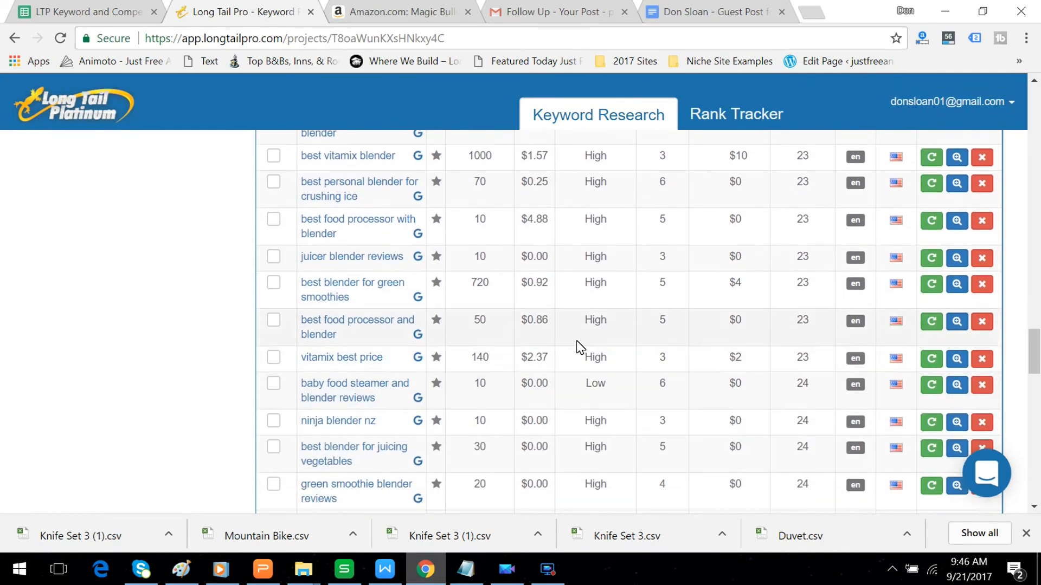
mouse_move(521, 336)
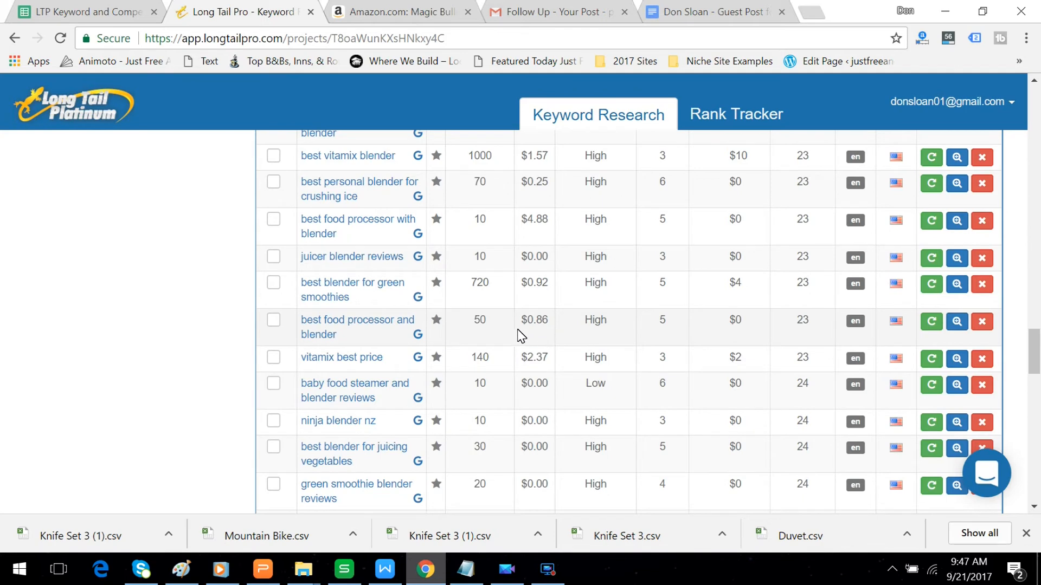
mouse_move(666, 339)
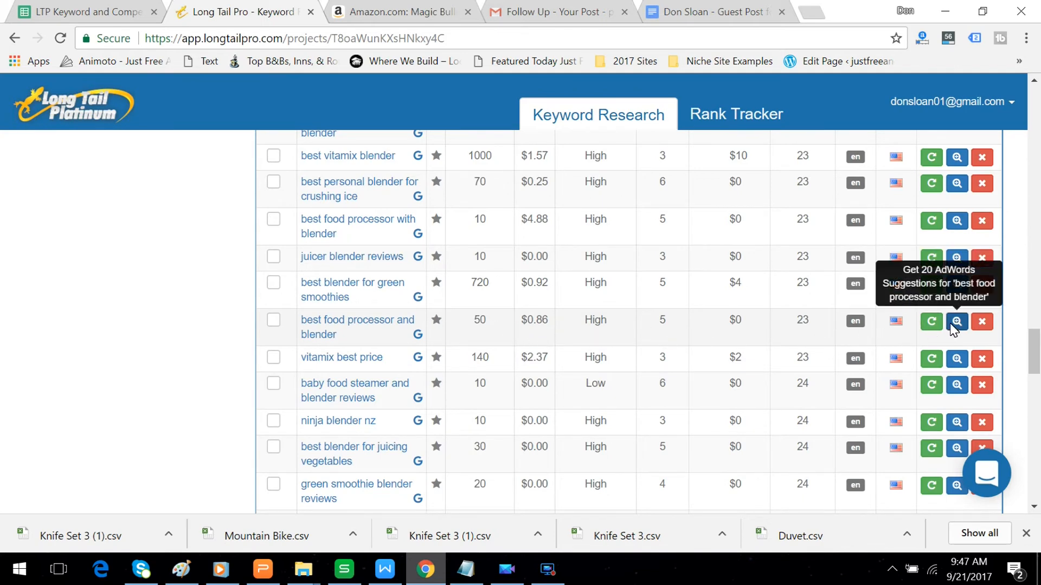
click(956, 321)
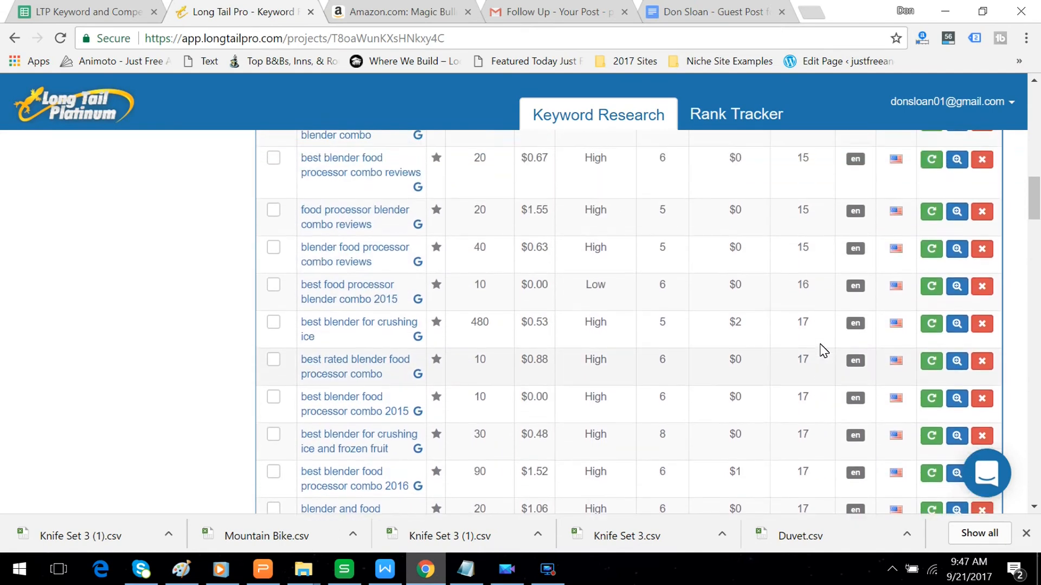
scroll(up, 3)
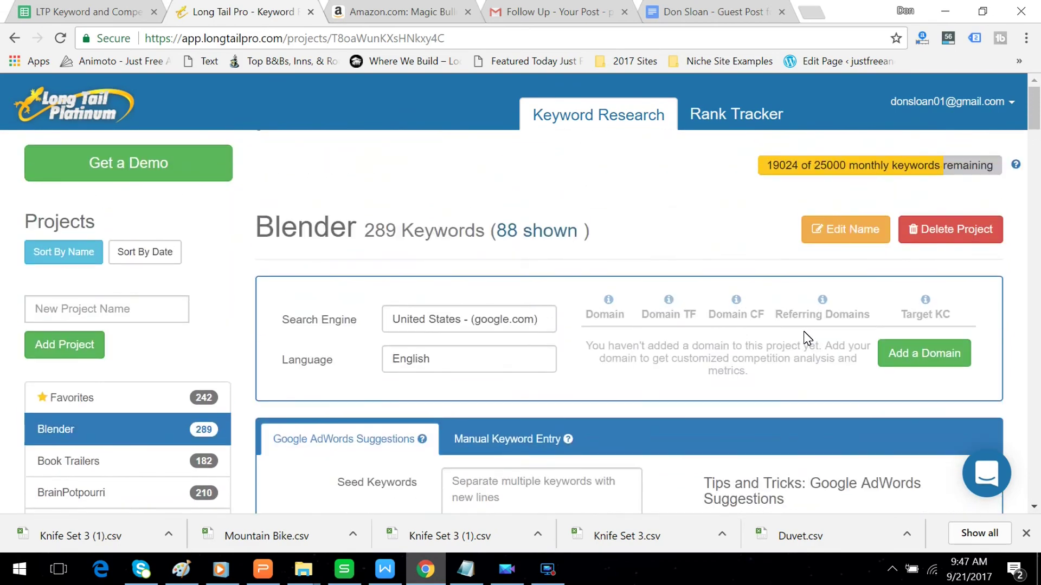
scroll(down, 3)
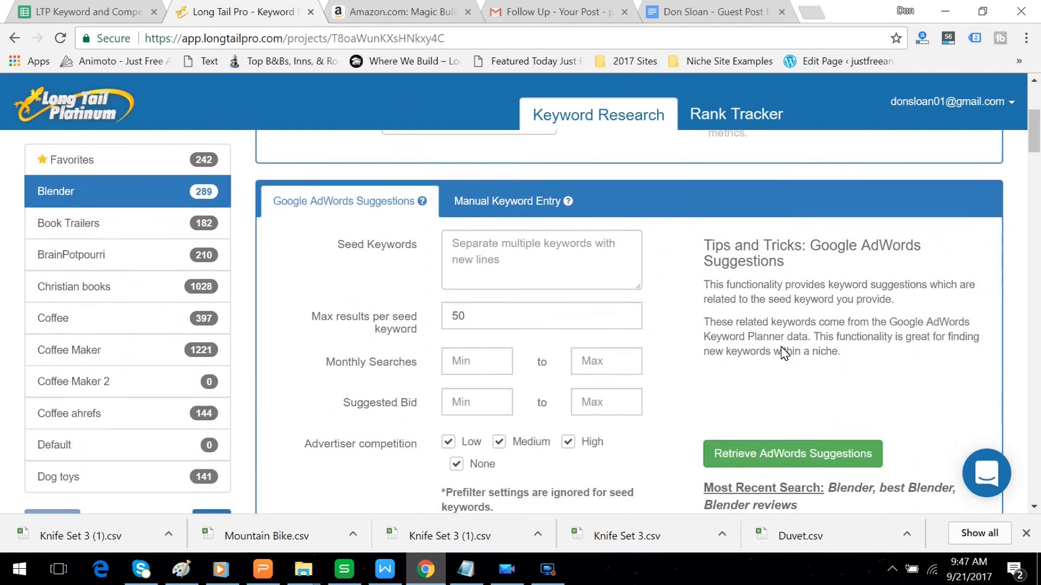
scroll(down, 3)
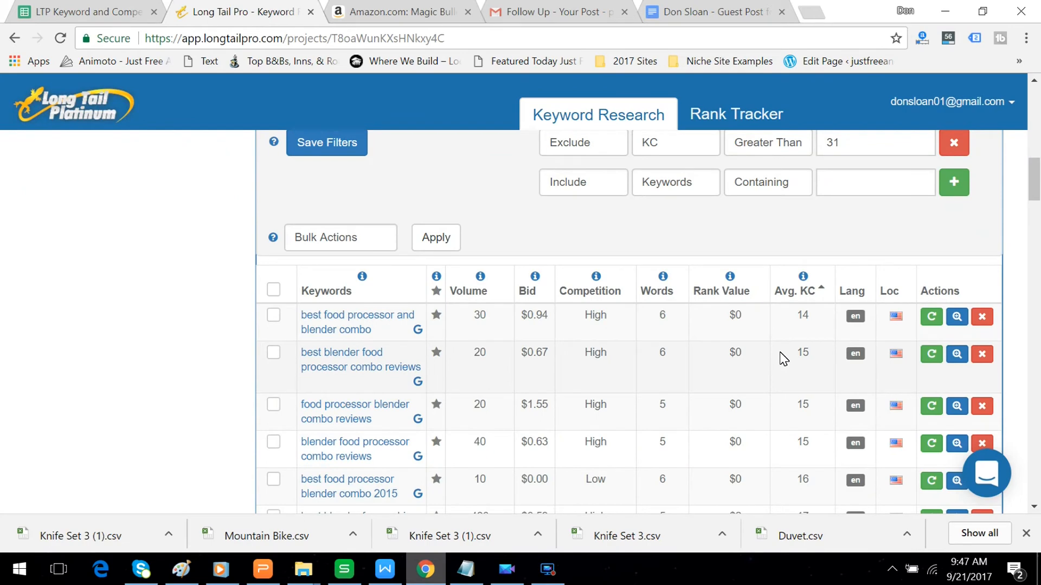
mouse_move(819, 330)
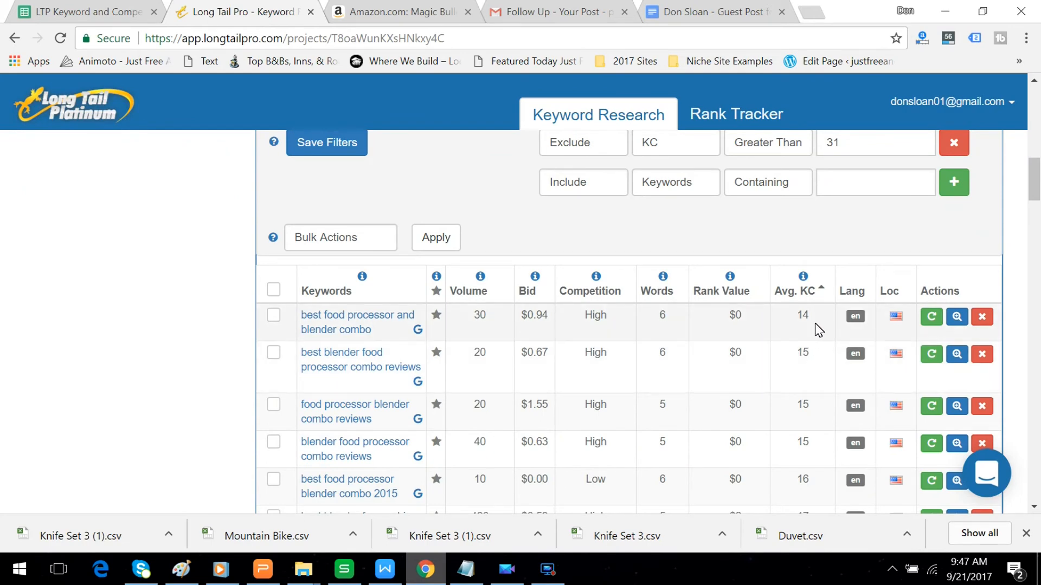
scroll(down, 3)
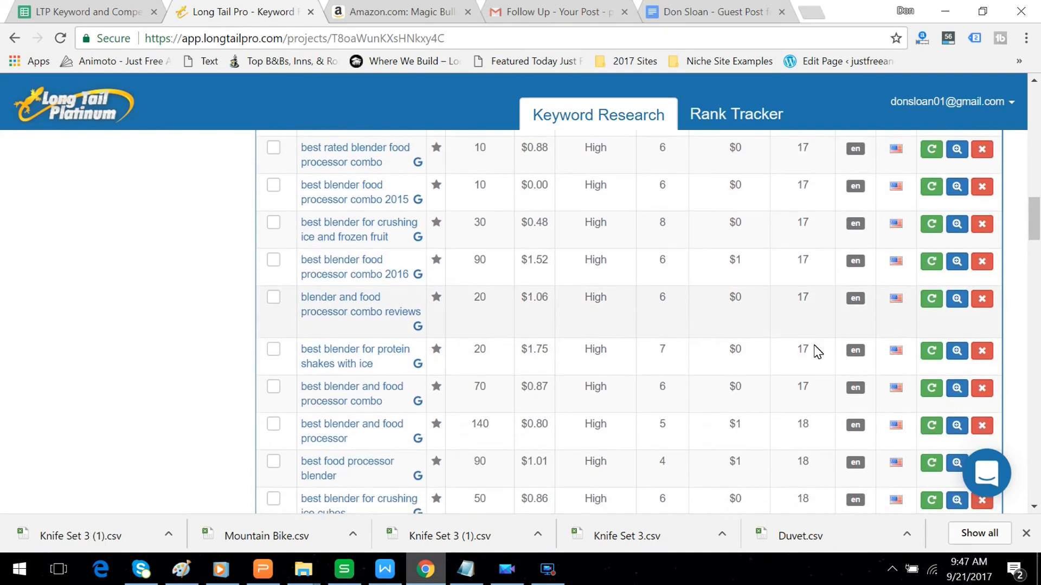
scroll(down, 3)
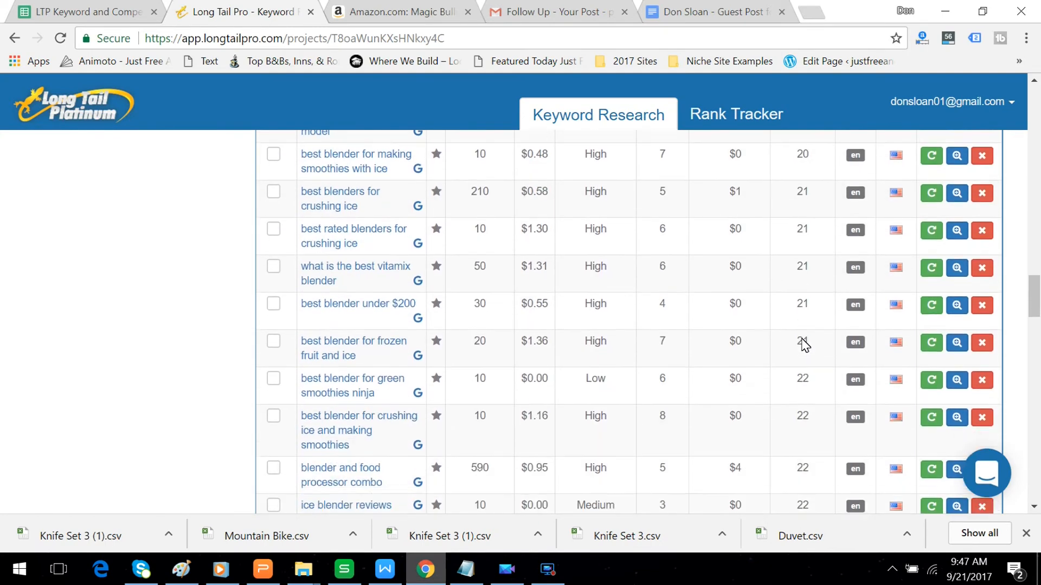
scroll(down, 3)
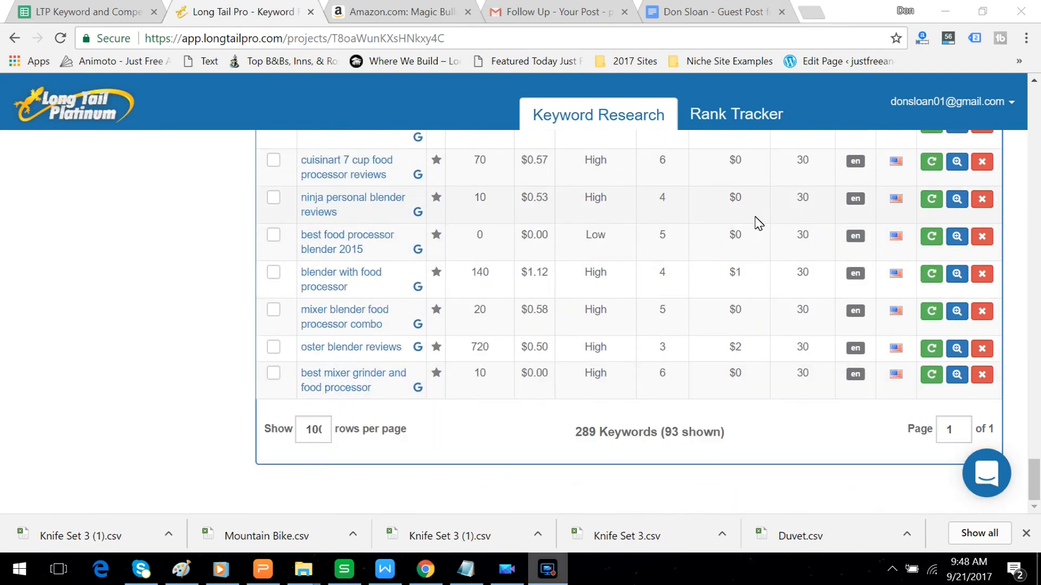
mouse_move(806, 351)
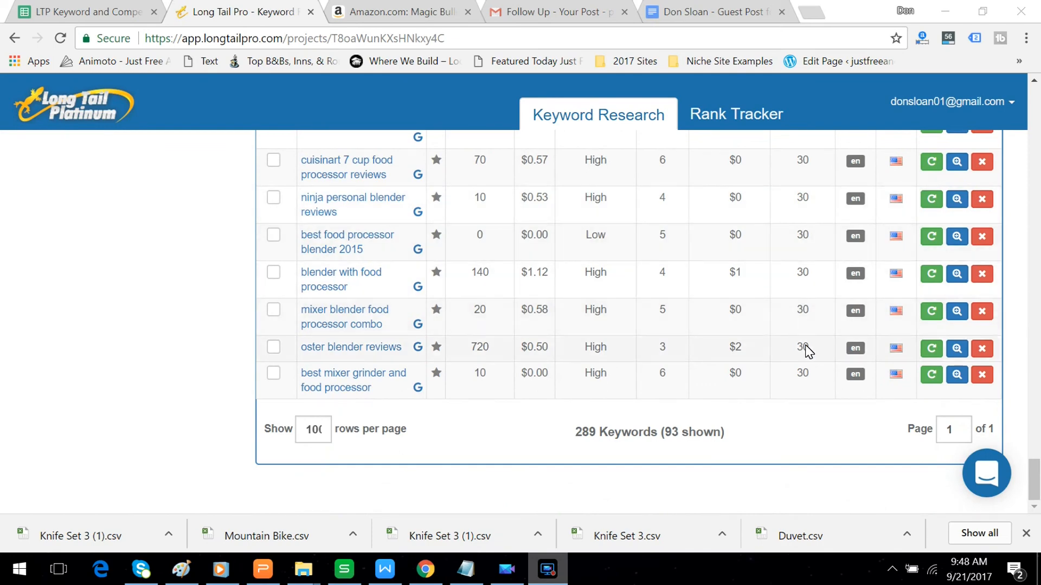
mouse_move(743, 432)
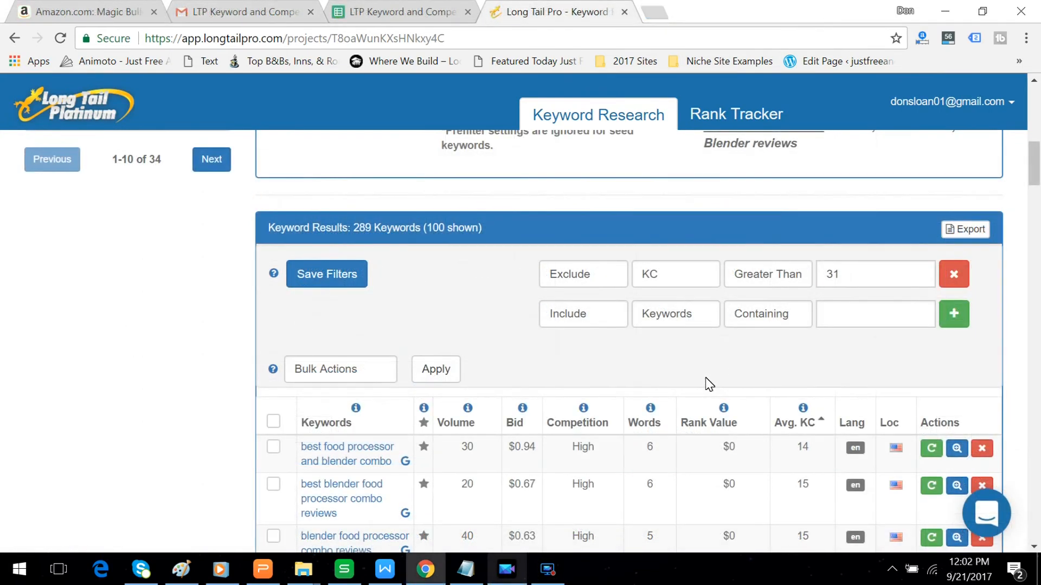
mouse_move(596, 336)
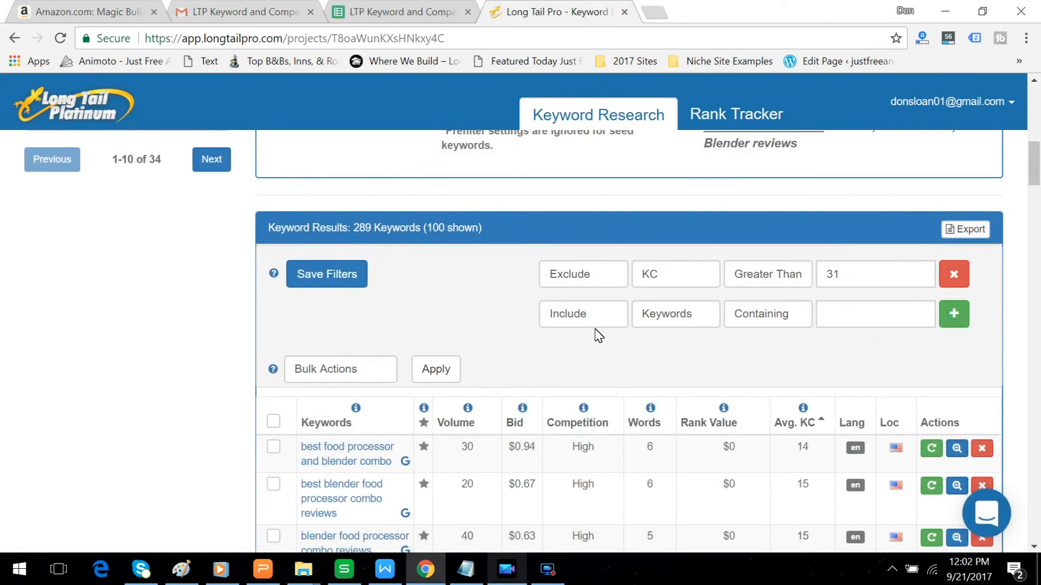
Fill the second filter row as Exclude, Volume, Less Than, value 10.
click(582, 314)
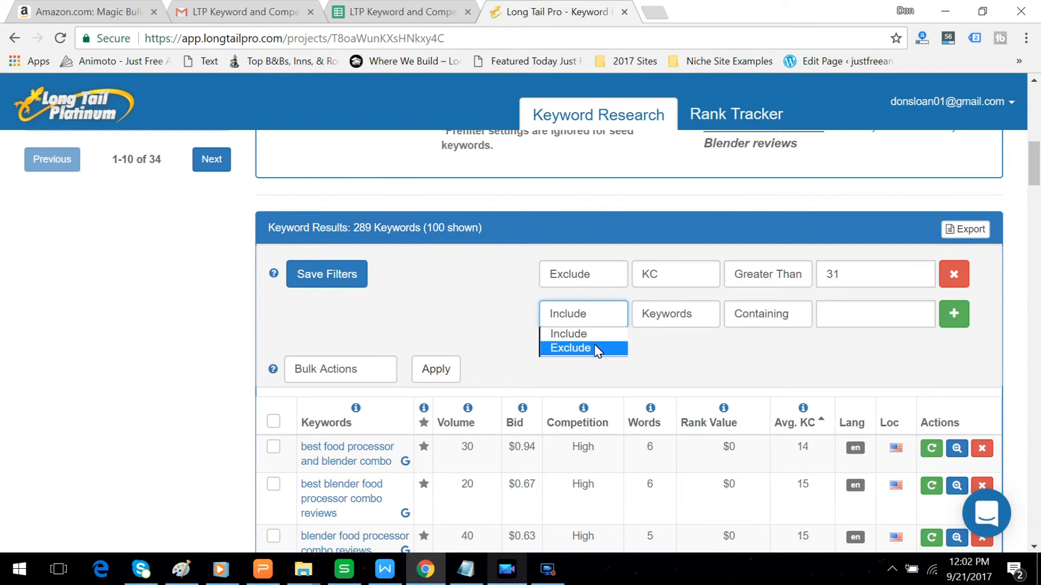
click(674, 314)
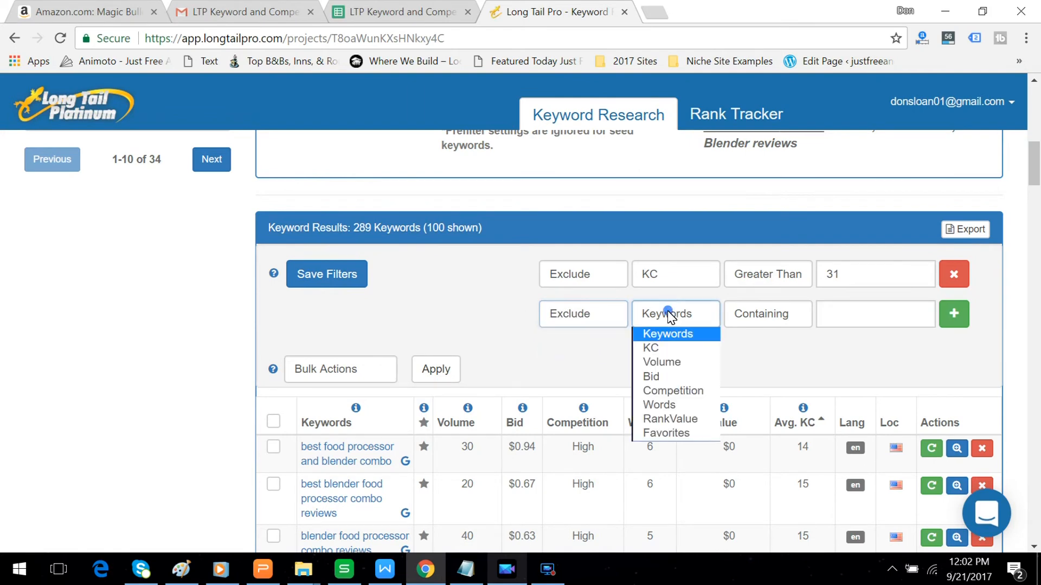
click(661, 362)
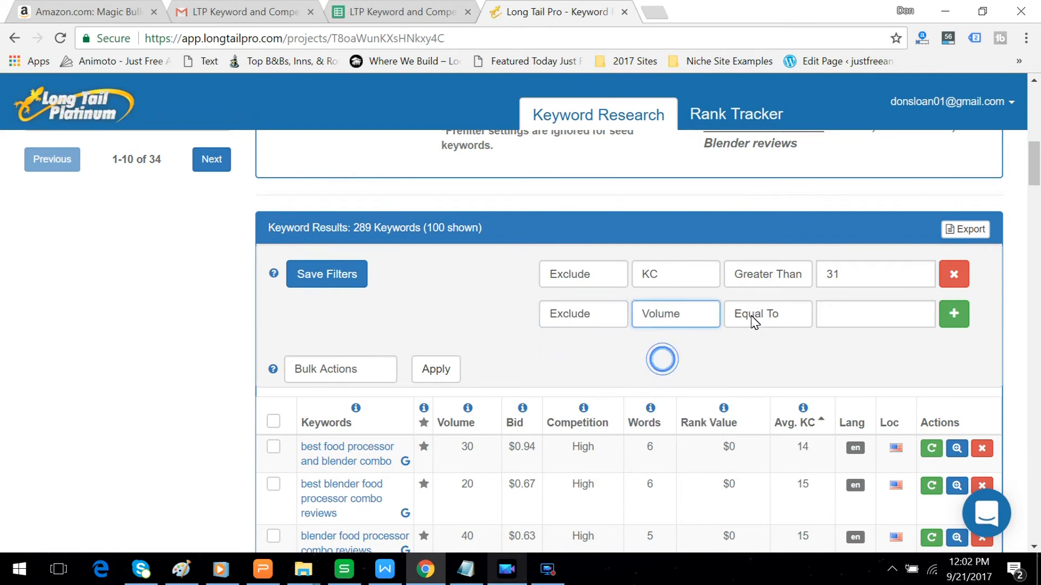
click(768, 314)
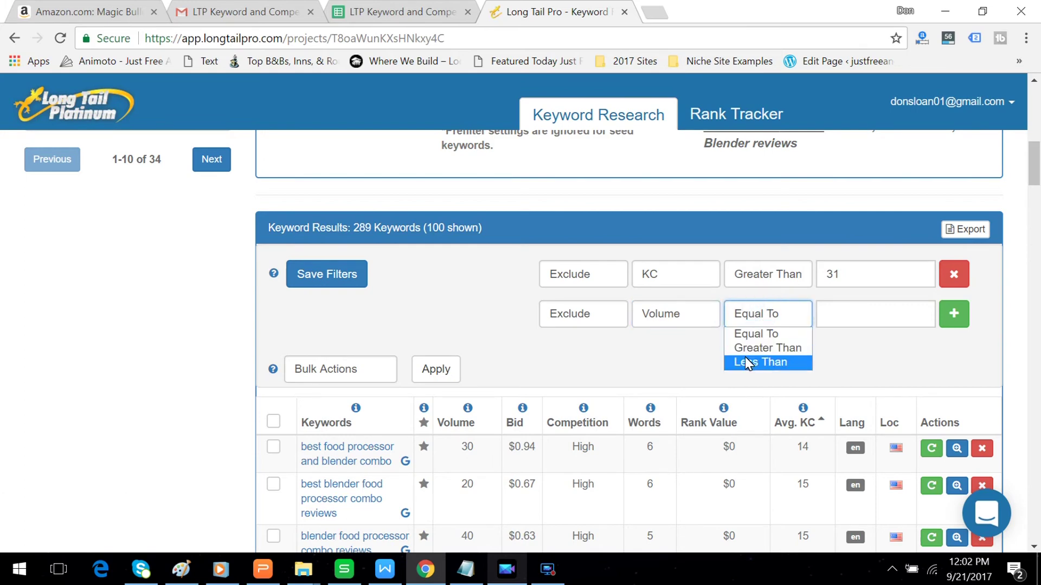
click(760, 363)
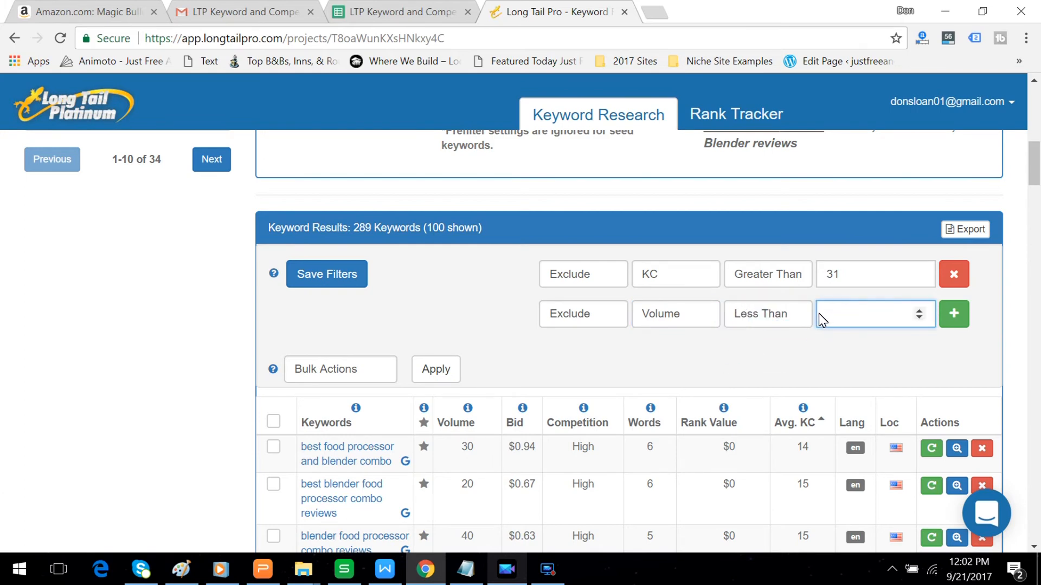
text(1)
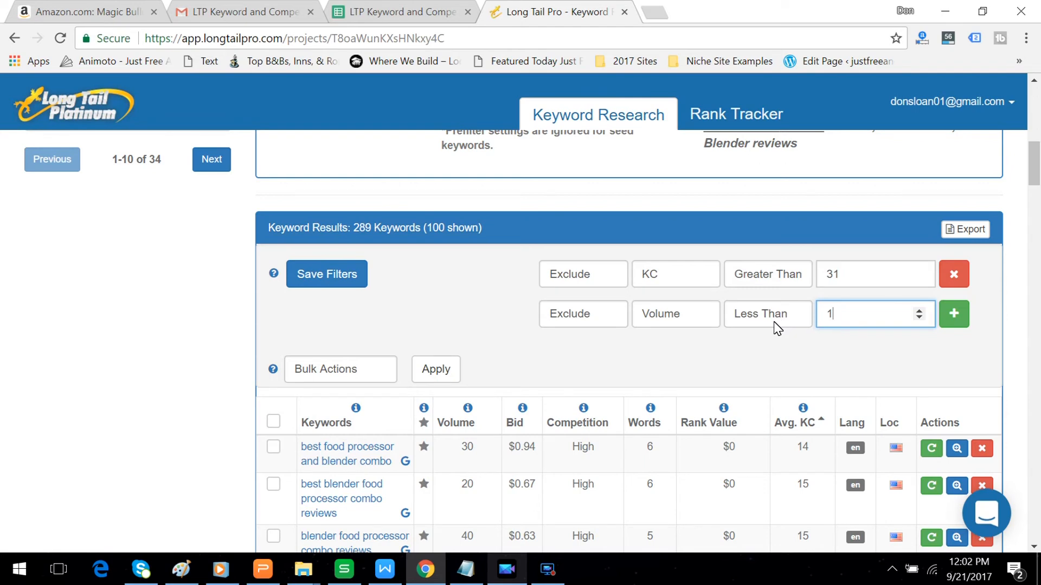
text(0)
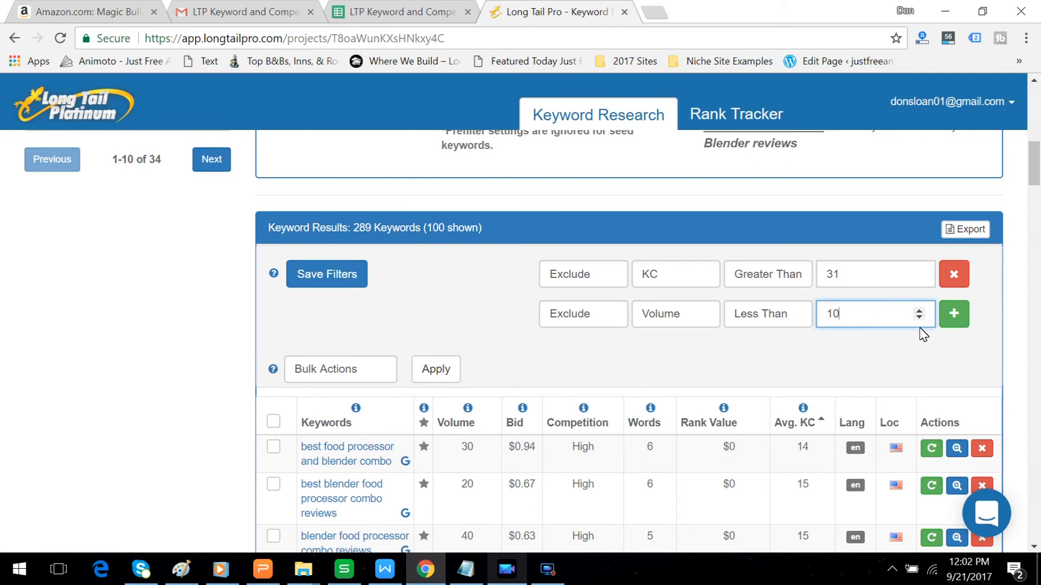
Add the volume-under-10 exclusion, trimming the list to 69 of 289 keywords, and scan the results.
click(953, 314)
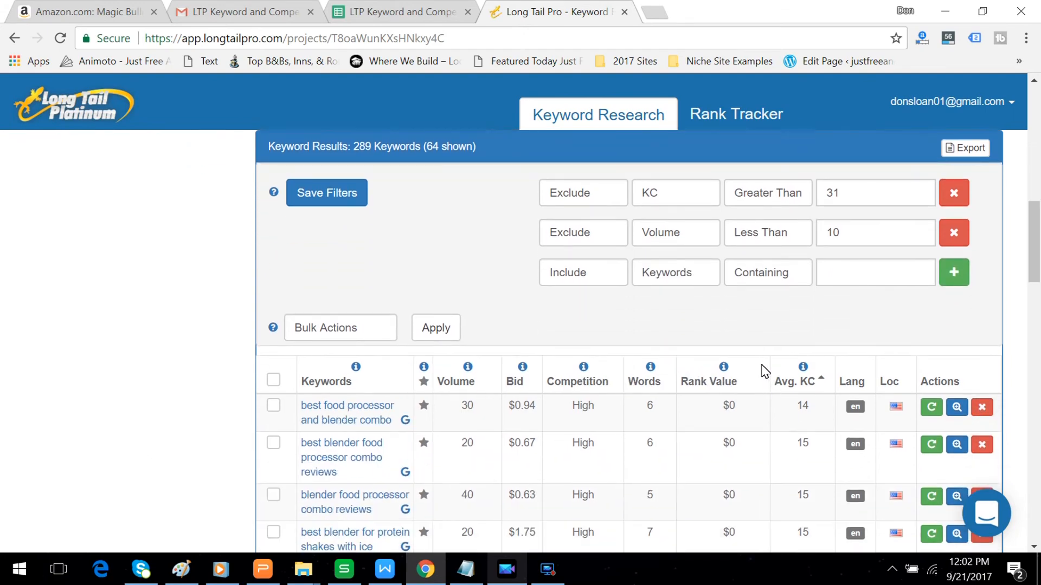
scroll(down, 3)
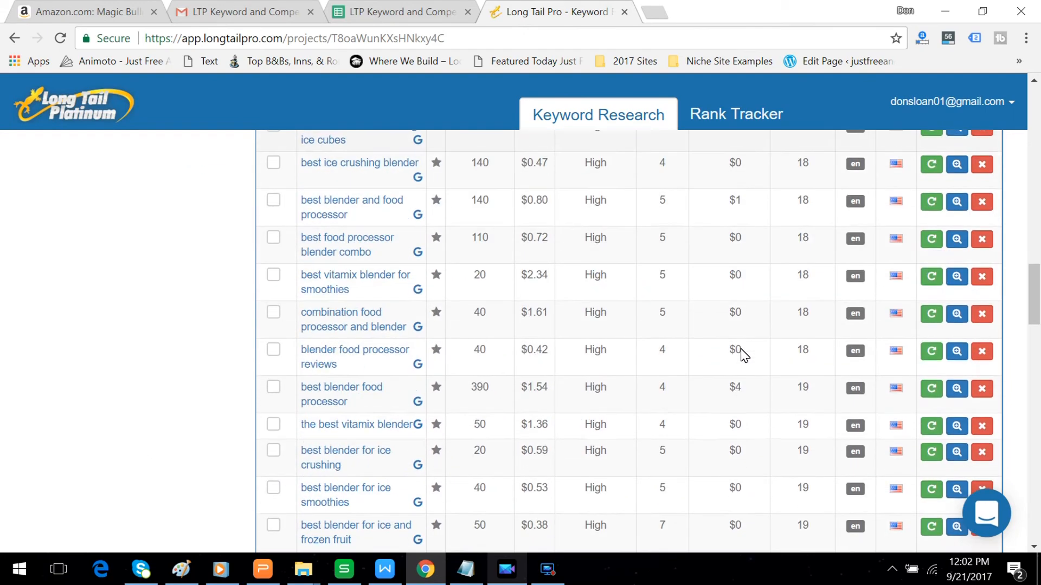
scroll(down, 3)
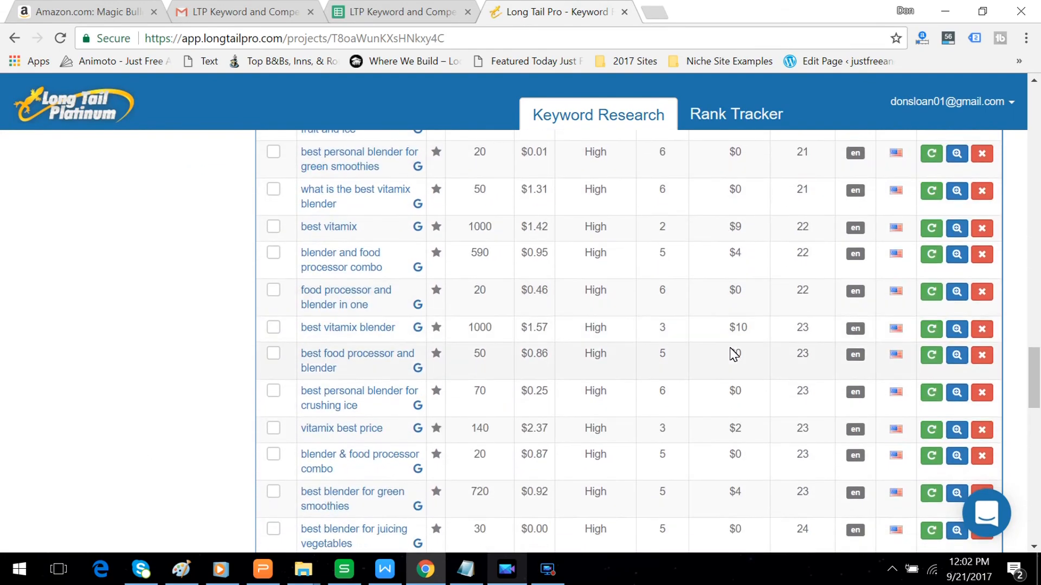
scroll(down, 3)
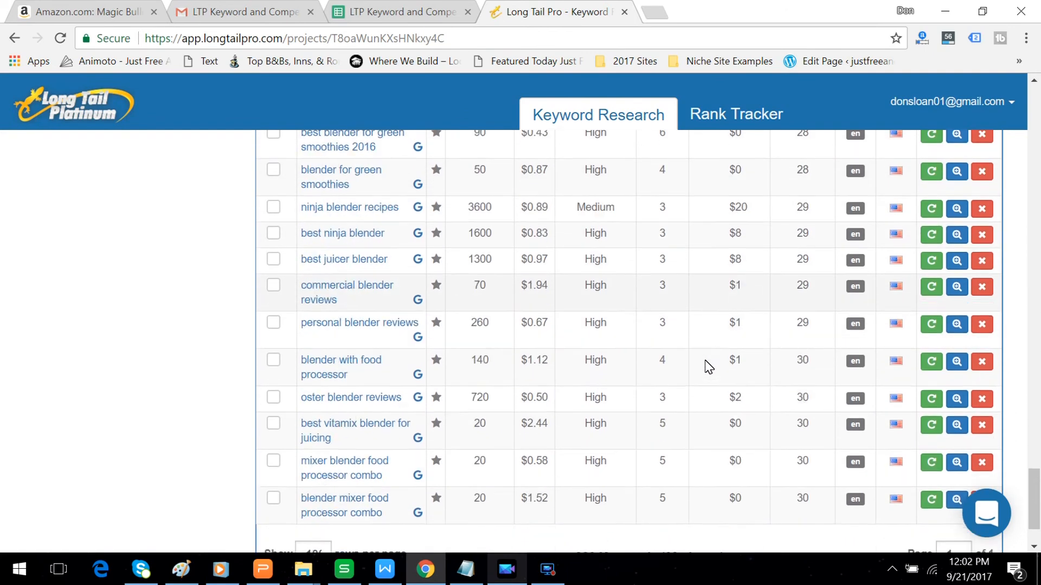
scroll(down, 3)
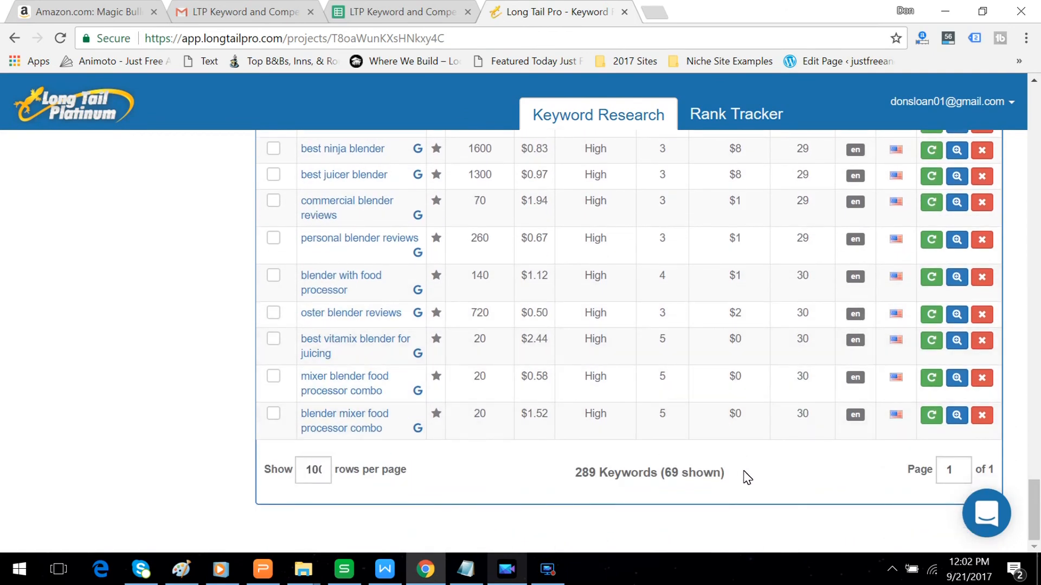
mouse_move(747, 403)
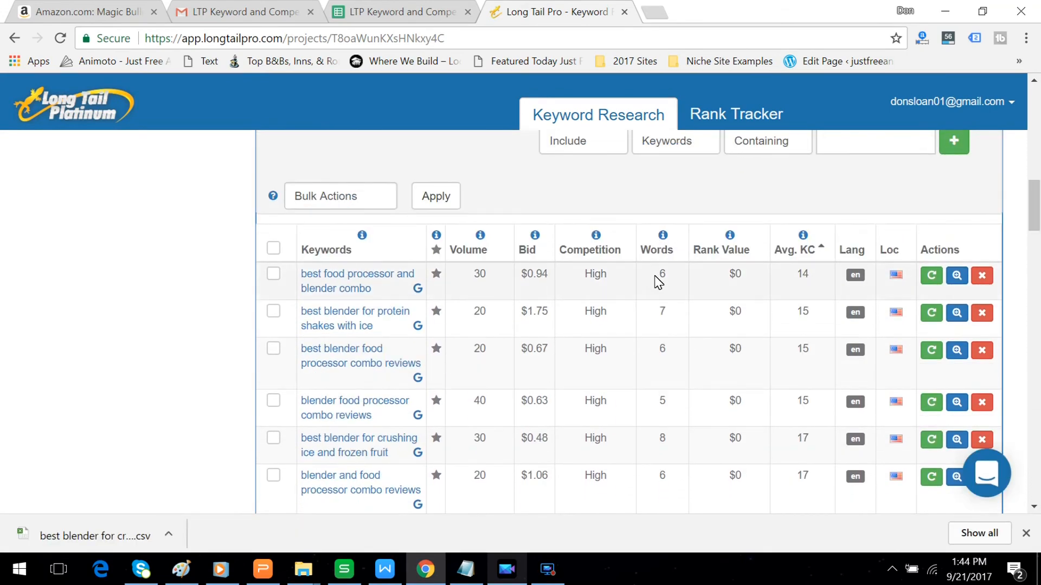
mouse_move(683, 291)
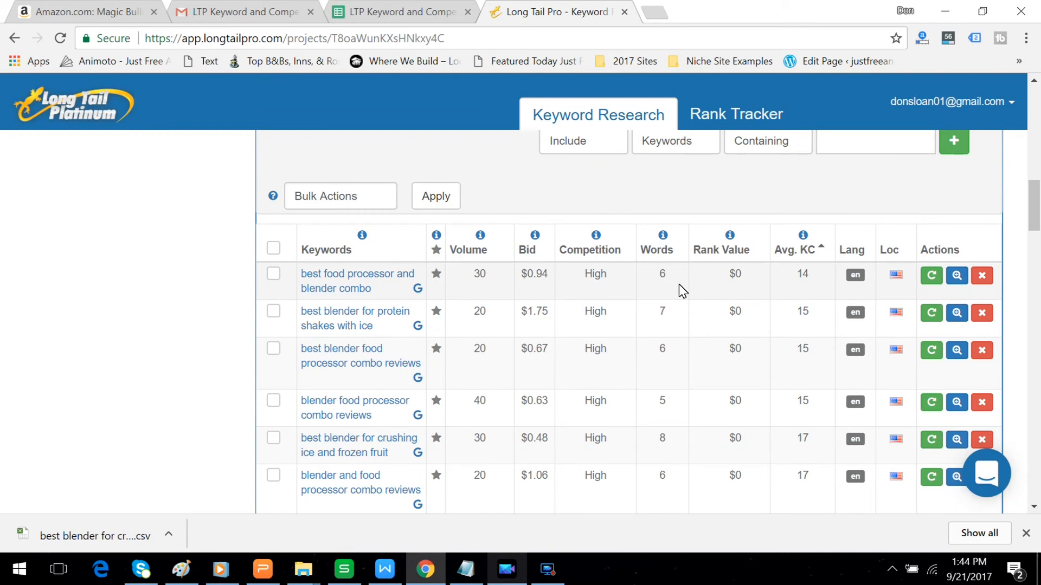
mouse_move(684, 277)
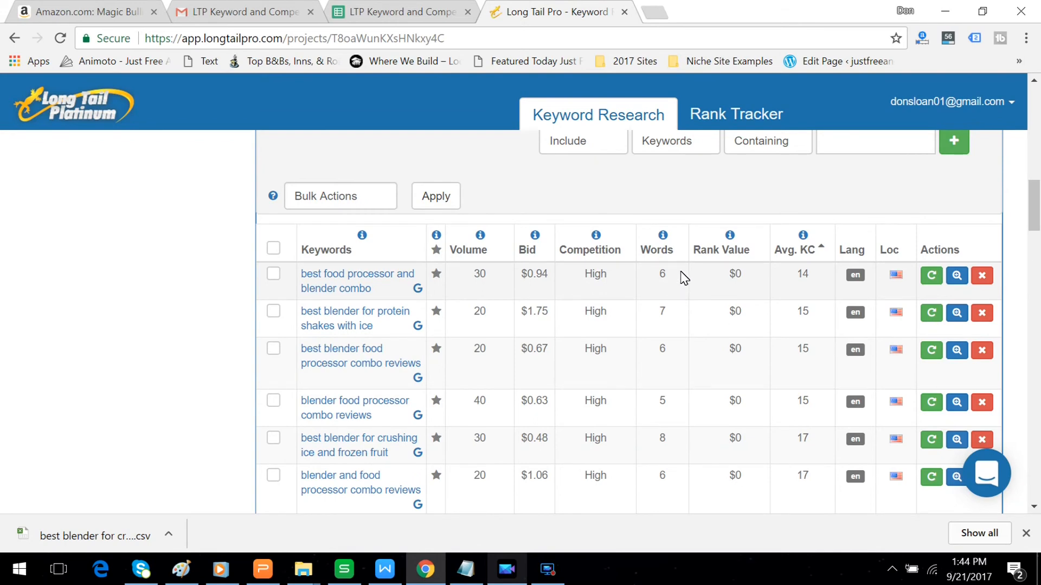
mouse_move(603, 271)
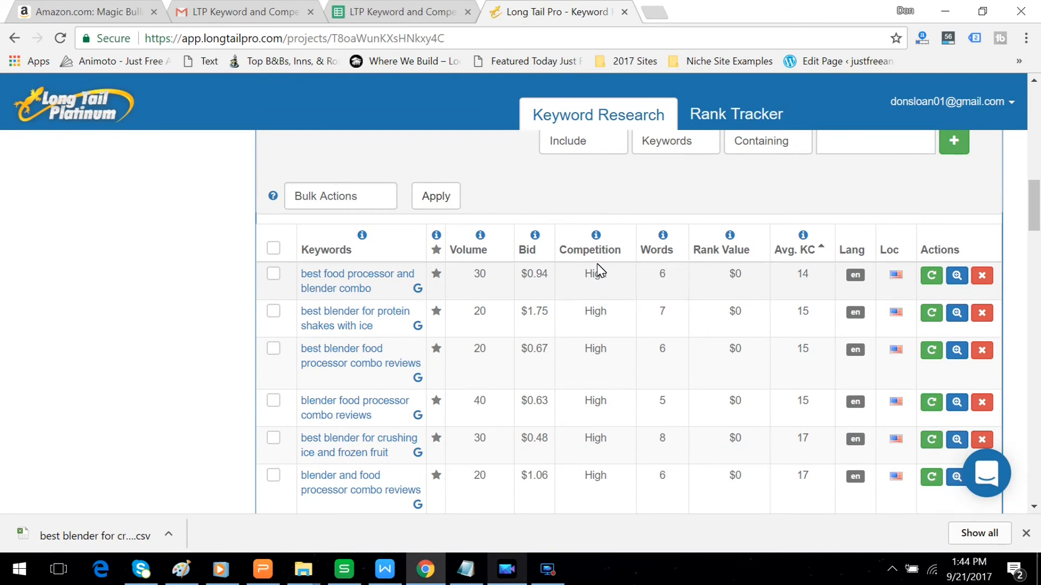
Bring up the Competition Analysis for 'best blender for crushing ice' (KC 17, 480 searches).
scroll(down, 3)
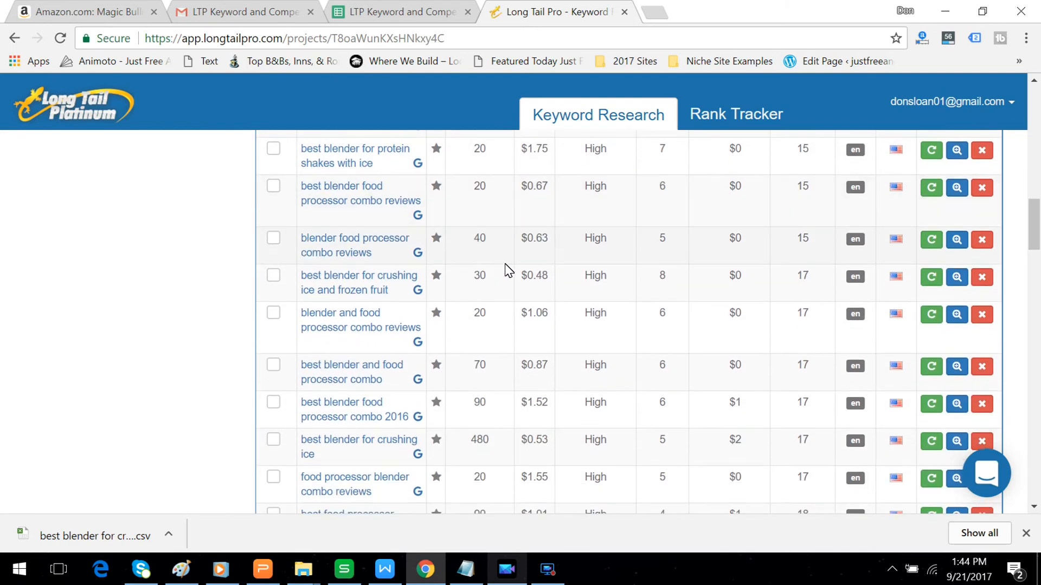
scroll(down, 3)
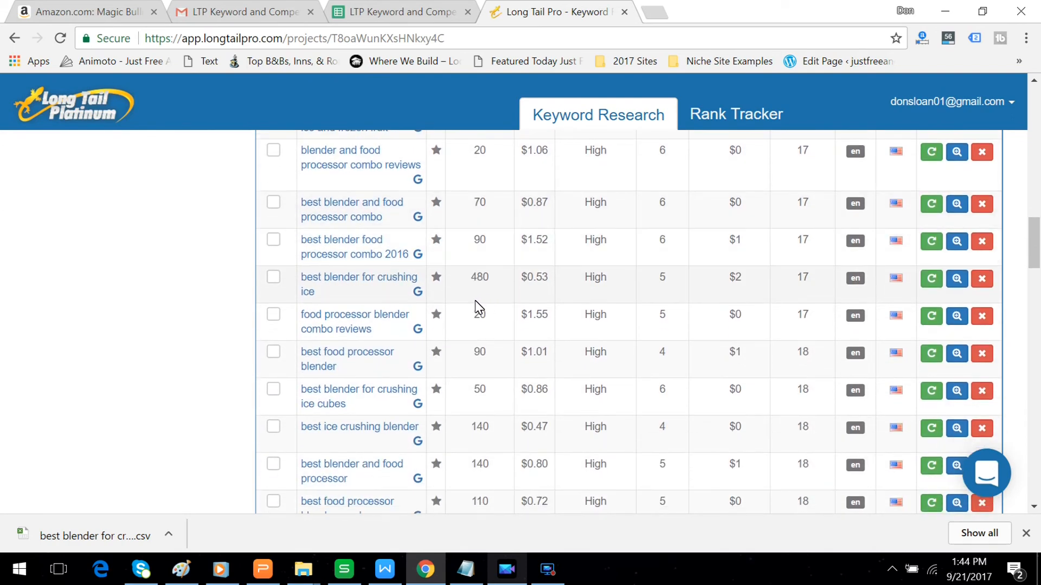
mouse_move(417, 295)
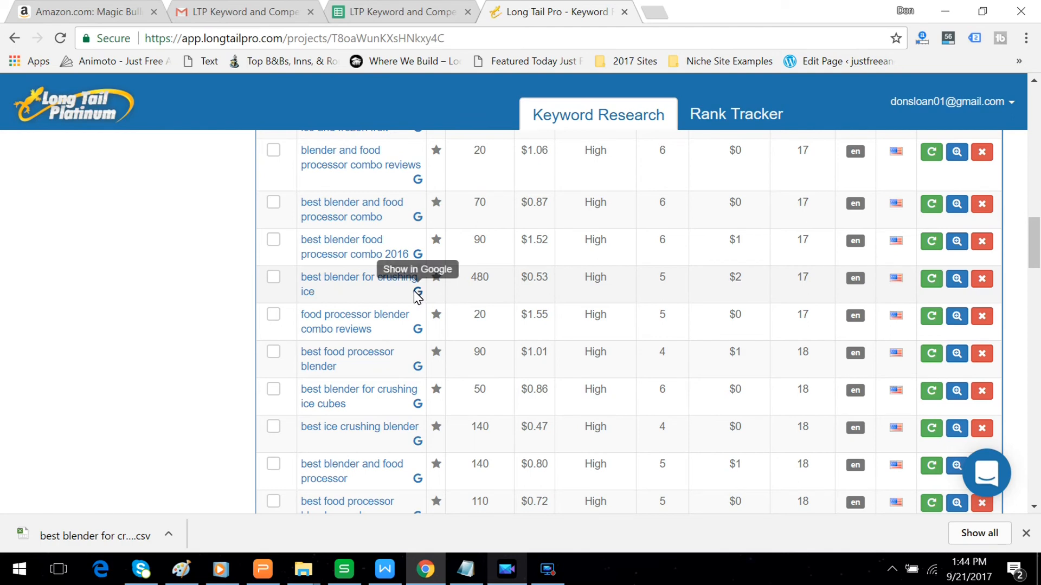
mouse_move(549, 298)
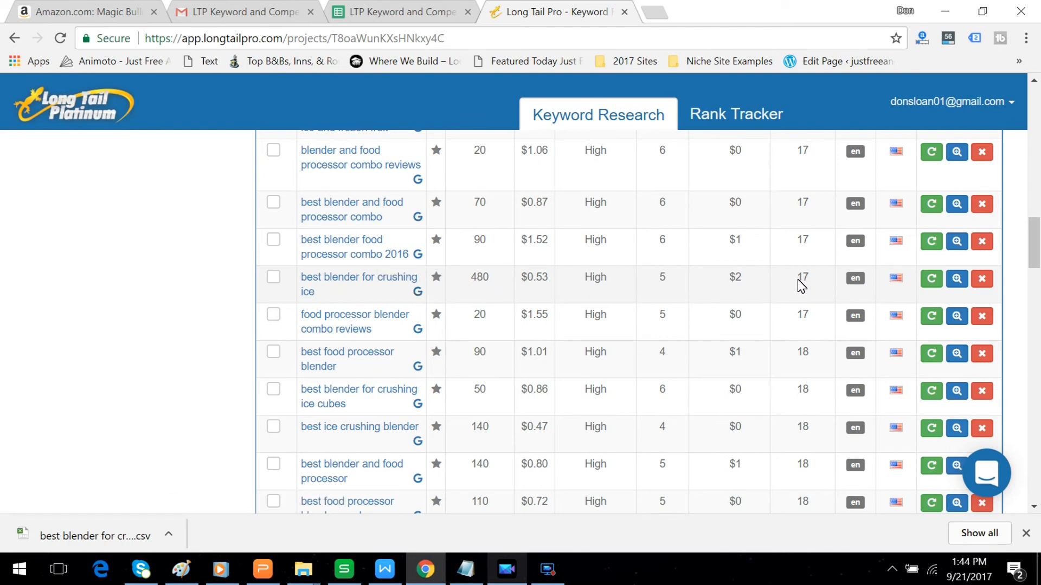
mouse_move(797, 284)
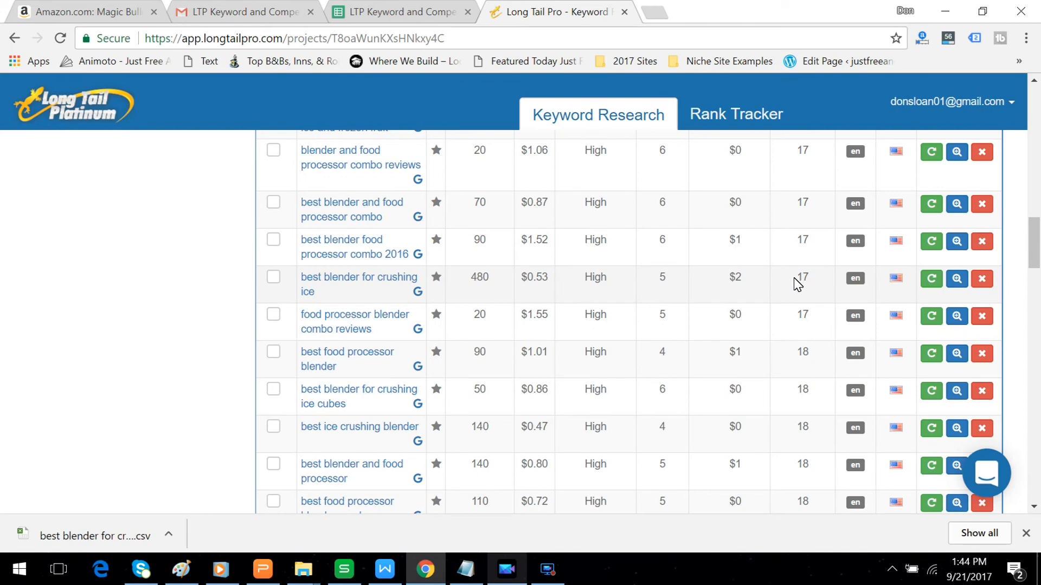
mouse_move(373, 277)
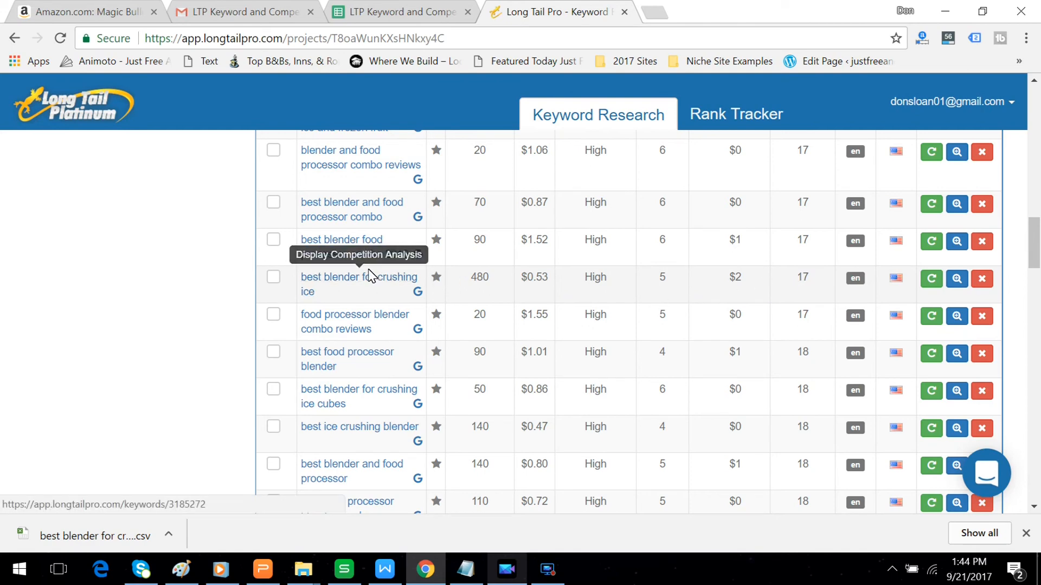
click(956, 278)
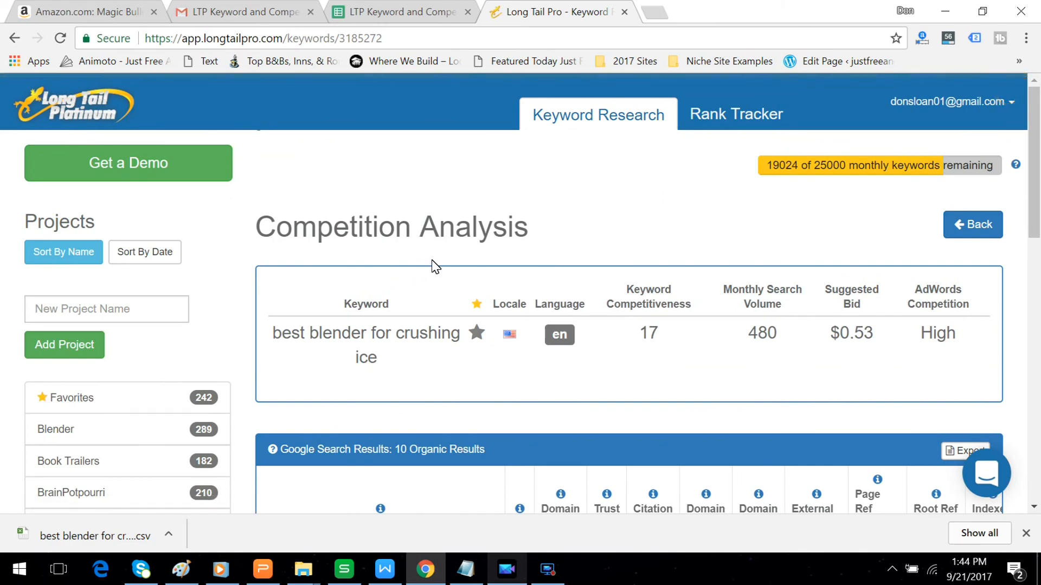
Scroll down the analysis to the Google Search Results table led by Blender Authority's 2017 guide.
scroll(down, 3)
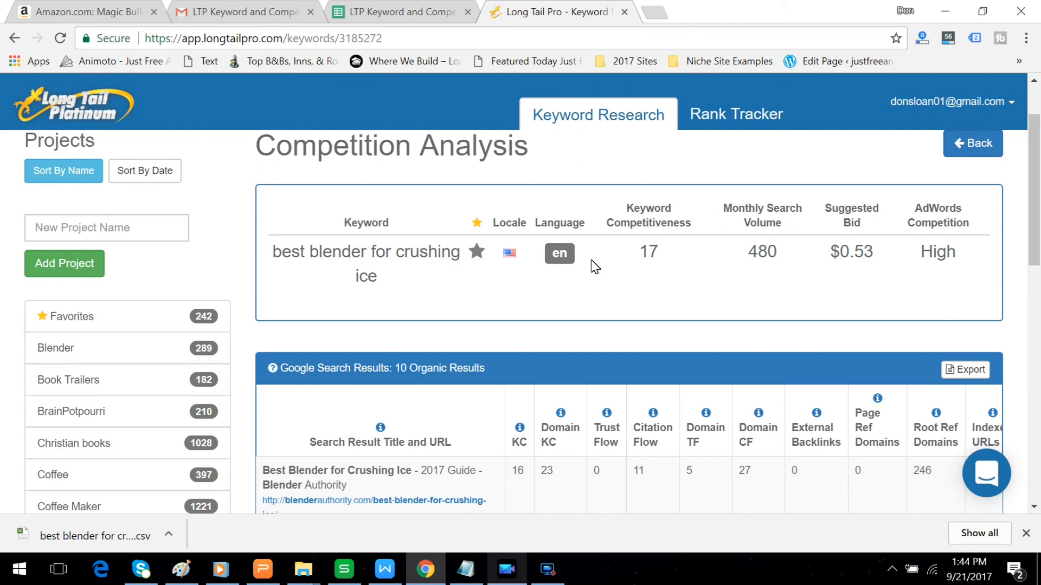
mouse_move(654, 275)
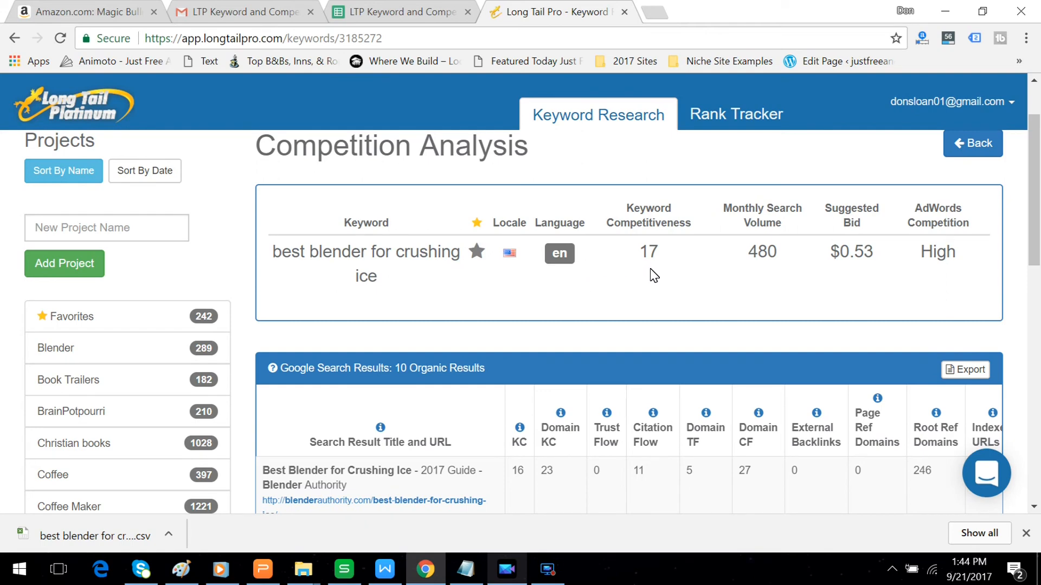
mouse_move(535, 275)
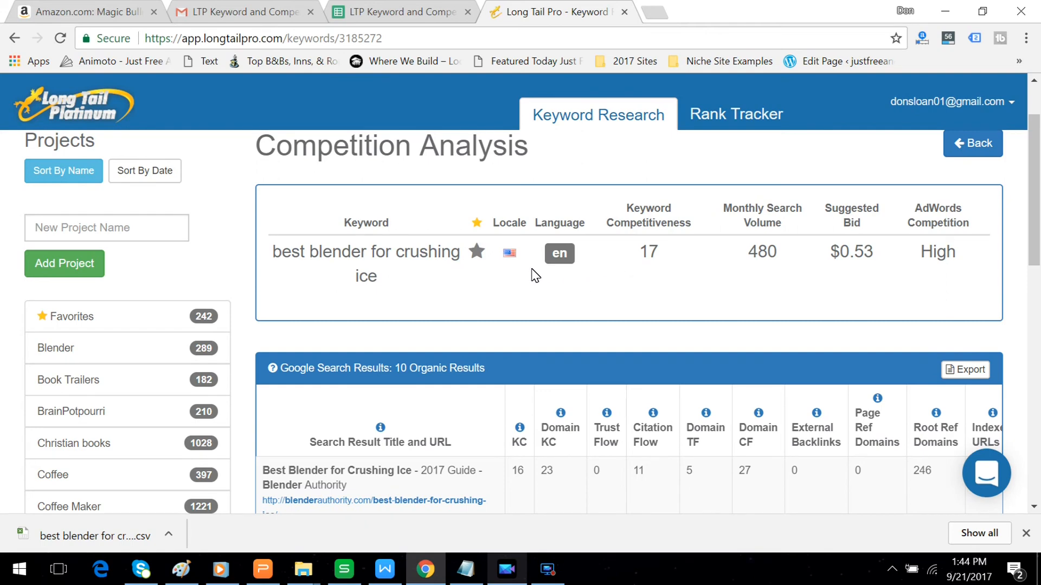
scroll(down, 3)
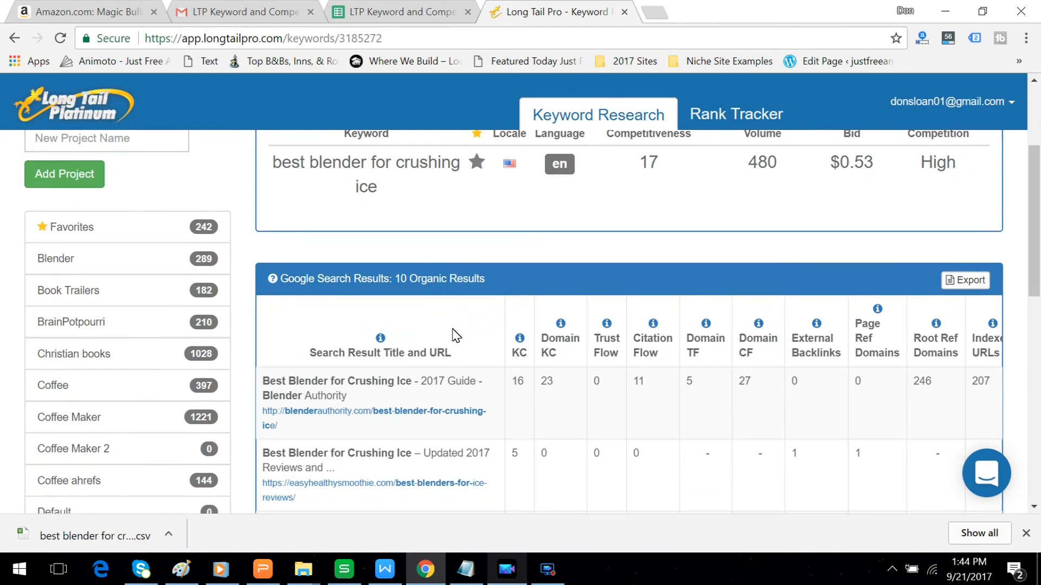
scroll(down, 3)
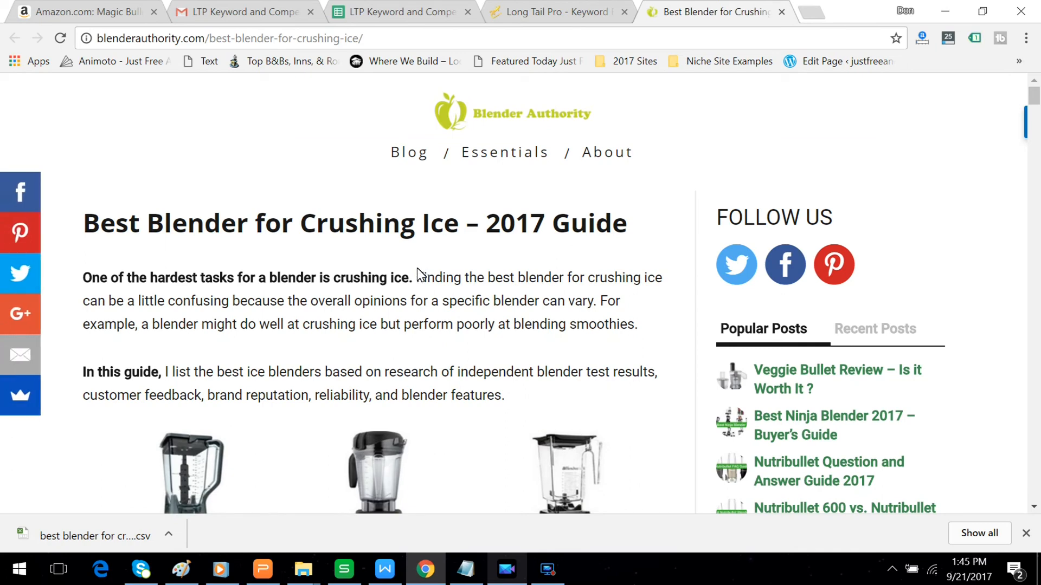
Skim the Blender Authority crushing-ice guide, then return to the Long Tail Pro tab.
scroll(down, 3)
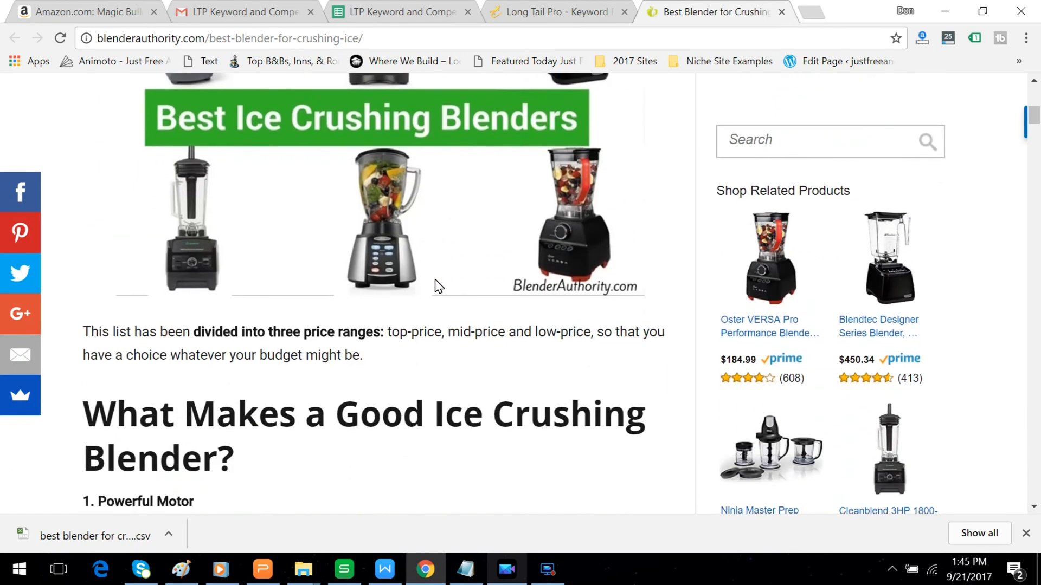
scroll(down, 3)
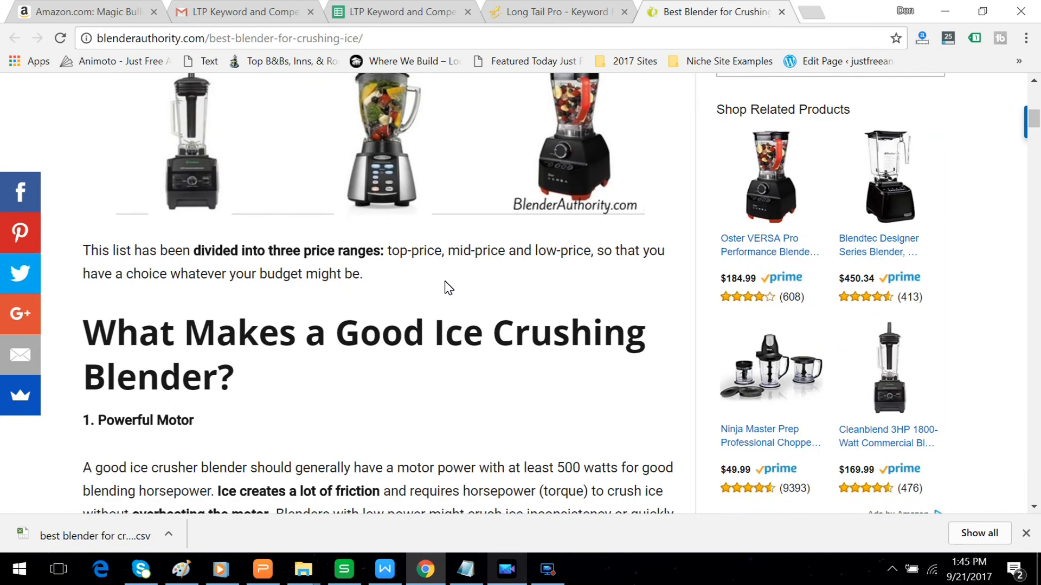
scroll(up, 3)
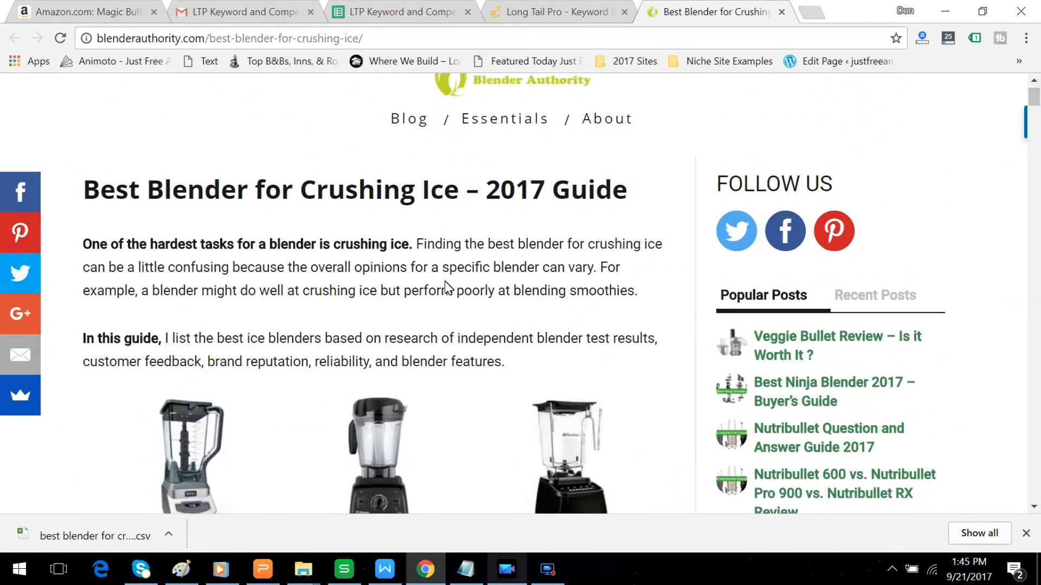
scroll(up, 3)
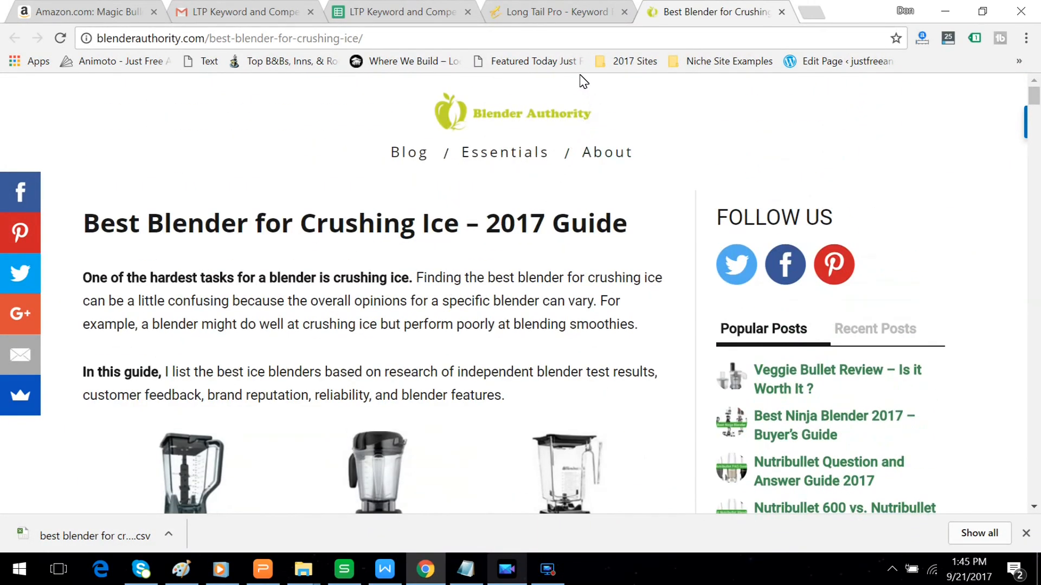
click(557, 11)
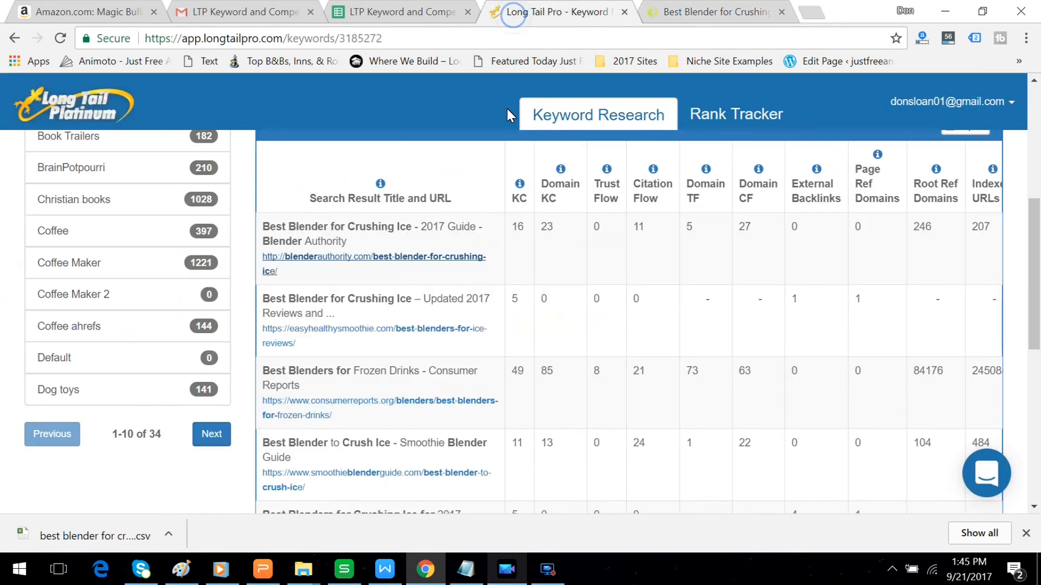
mouse_move(564, 204)
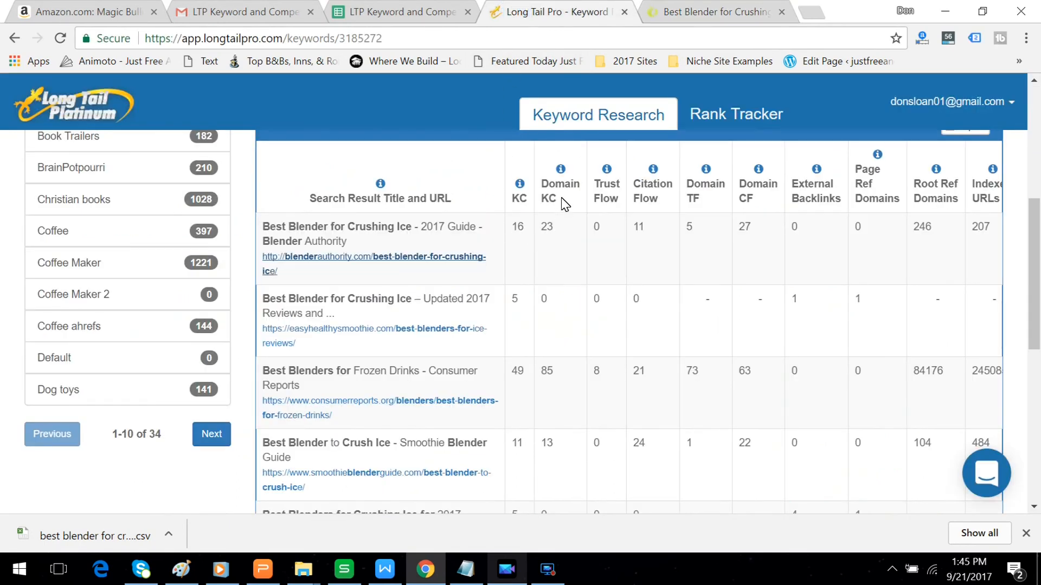
mouse_move(562, 242)
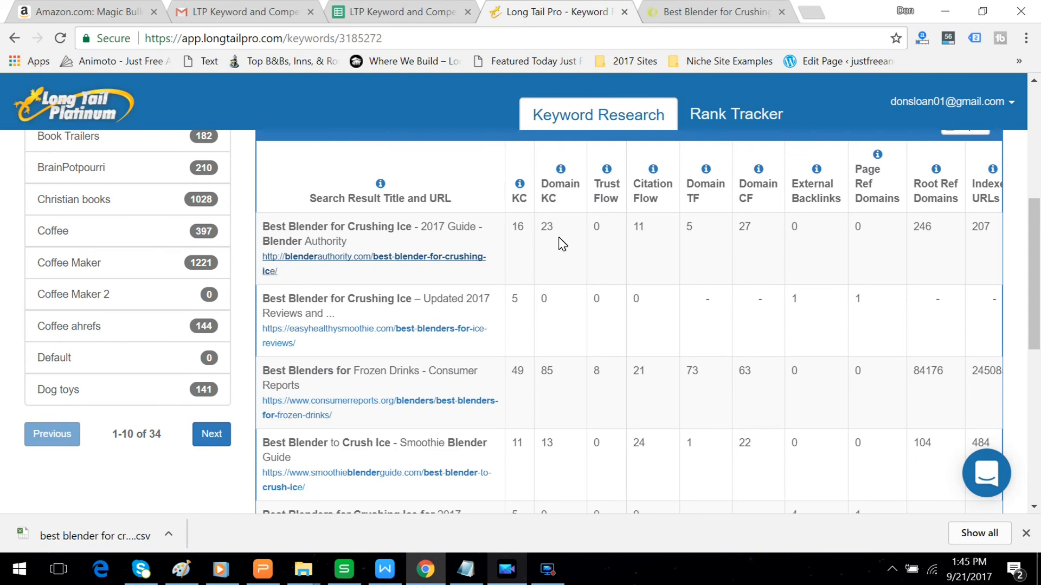
mouse_move(564, 234)
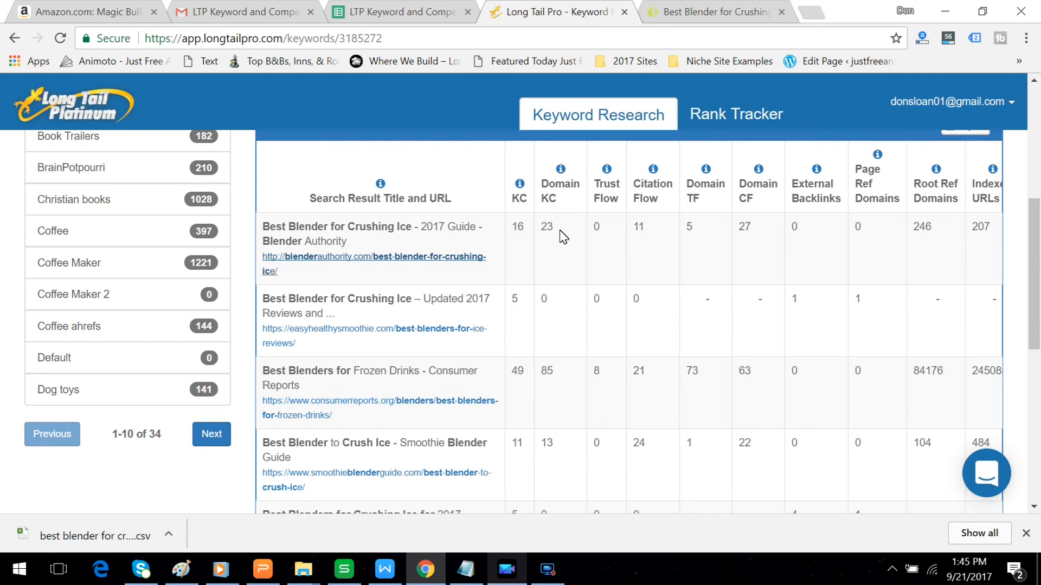
mouse_move(558, 259)
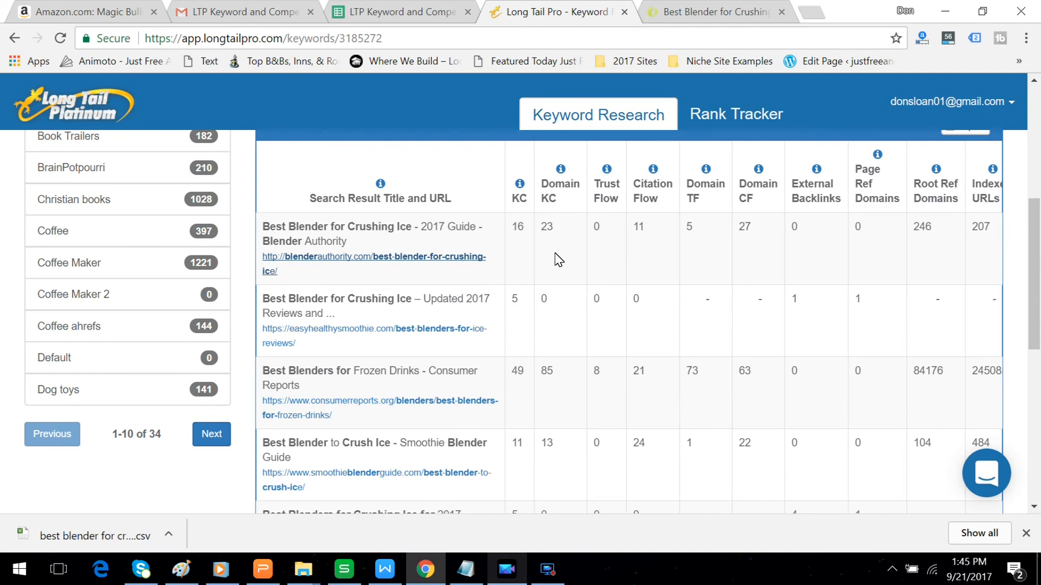
mouse_move(559, 297)
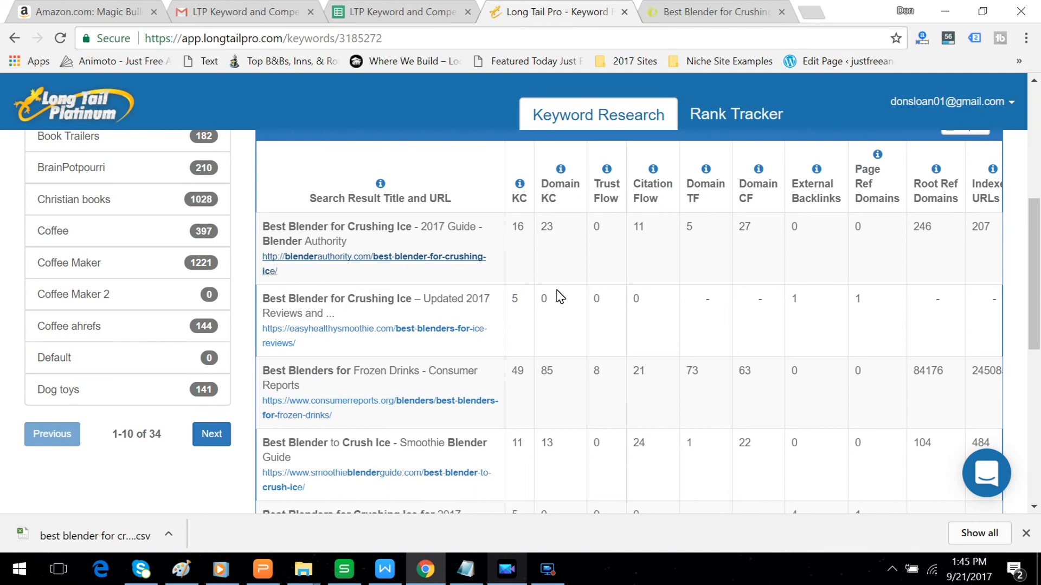
mouse_move(558, 313)
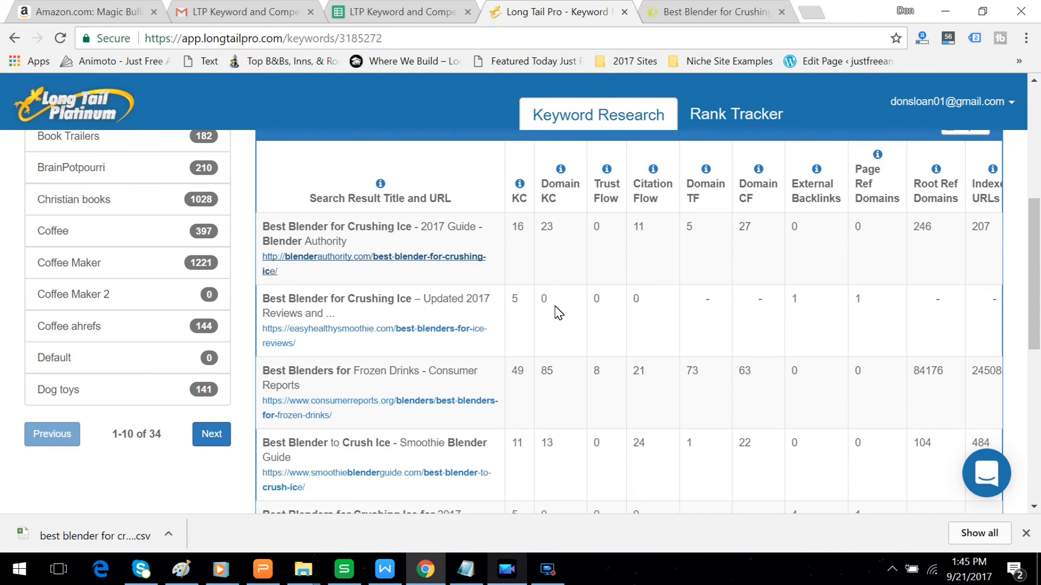
mouse_move(557, 314)
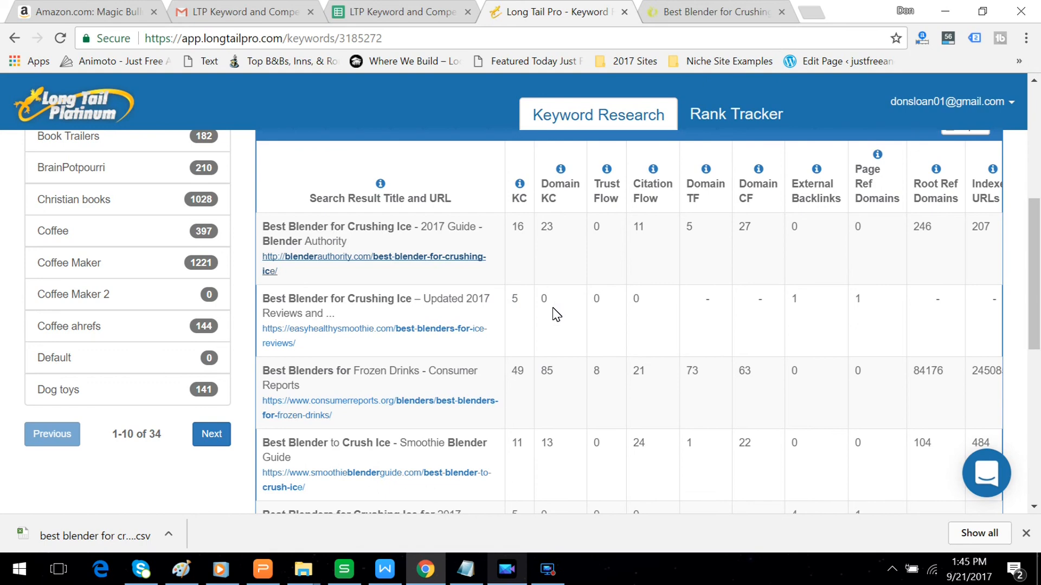
mouse_move(561, 312)
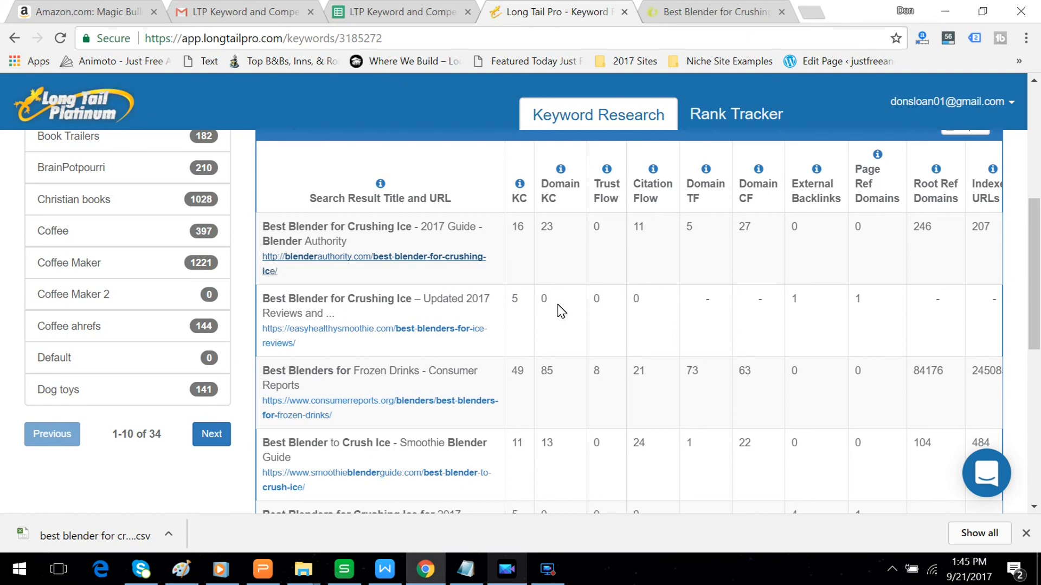
Scroll through all ten ranking results, comparing KC, Domain KC and backlinks down to Best Ice Crushers.
scroll(down, 3)
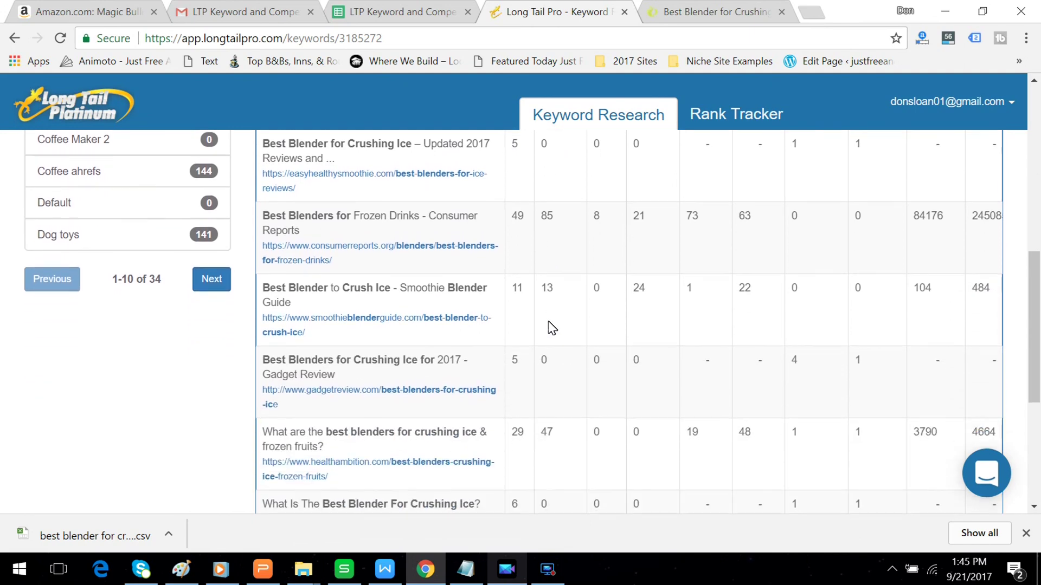
scroll(down, 3)
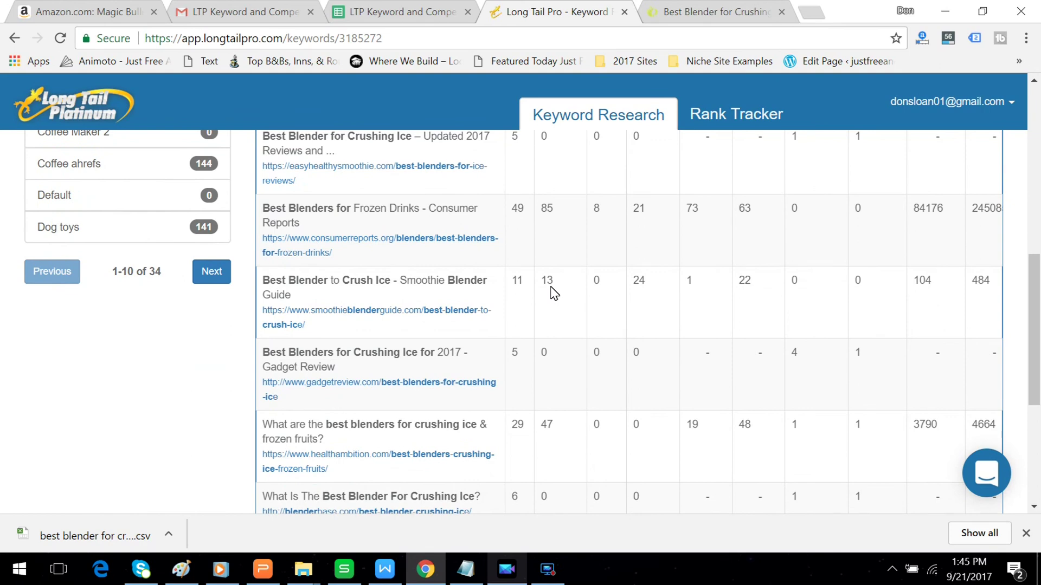
scroll(down, 3)
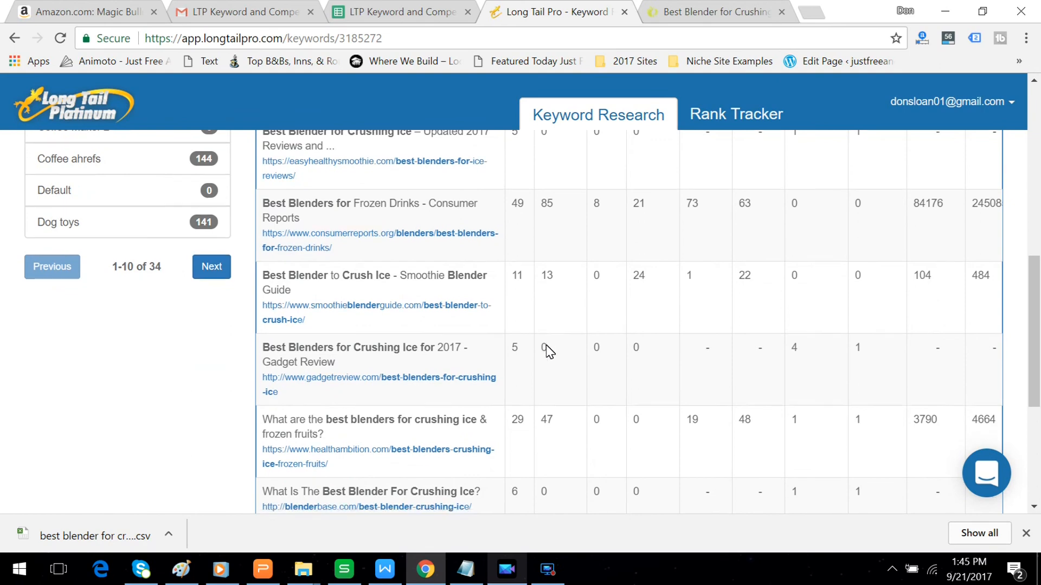
scroll(down, 3)
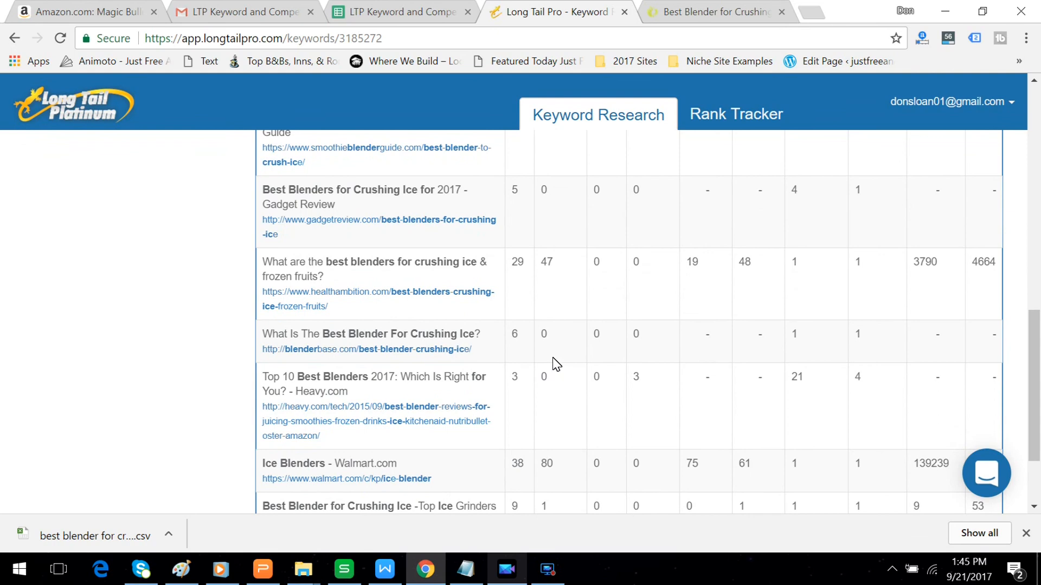
mouse_move(557, 348)
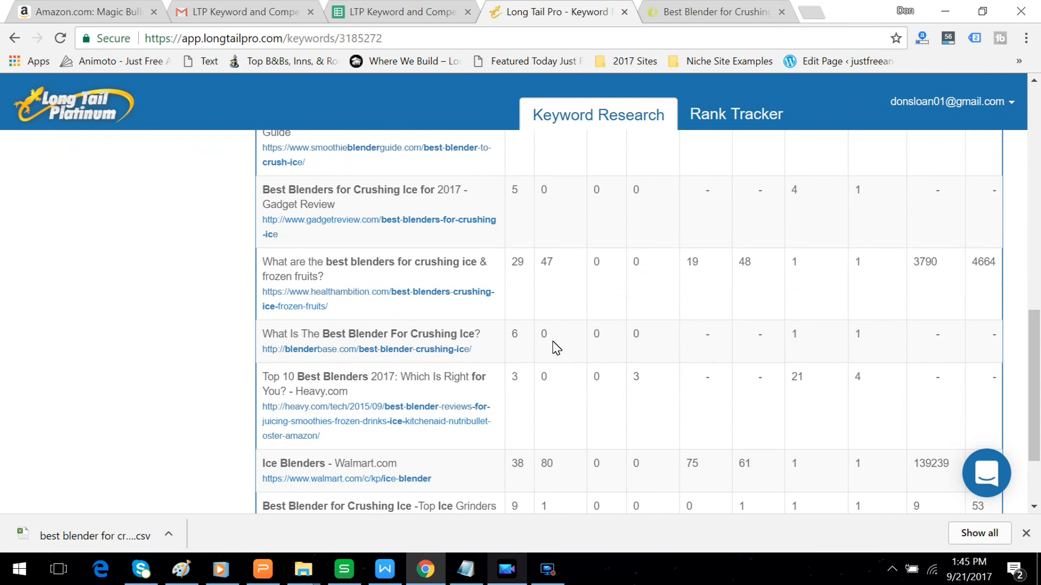
scroll(down, 3)
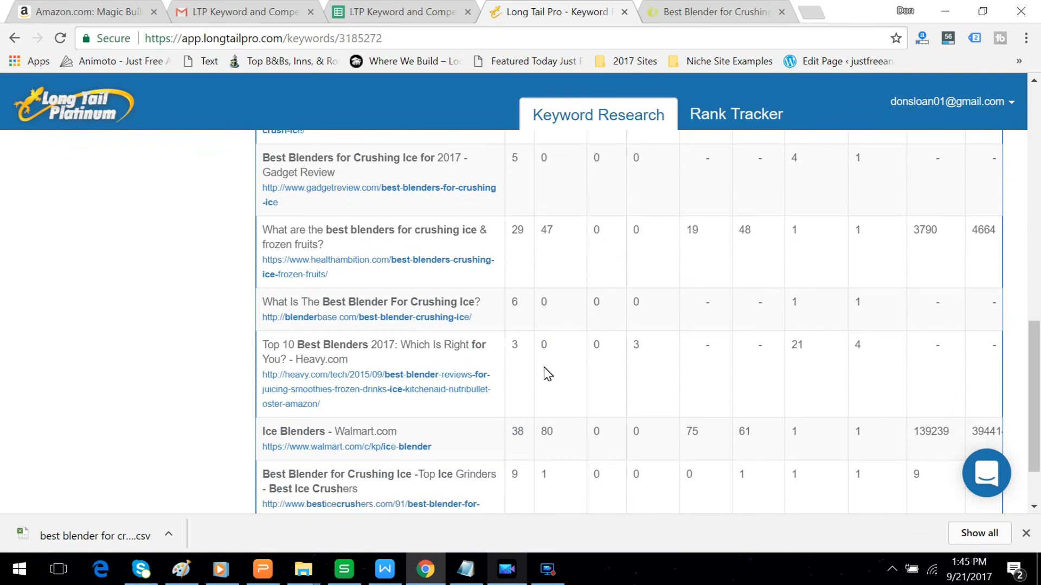
scroll(down, 3)
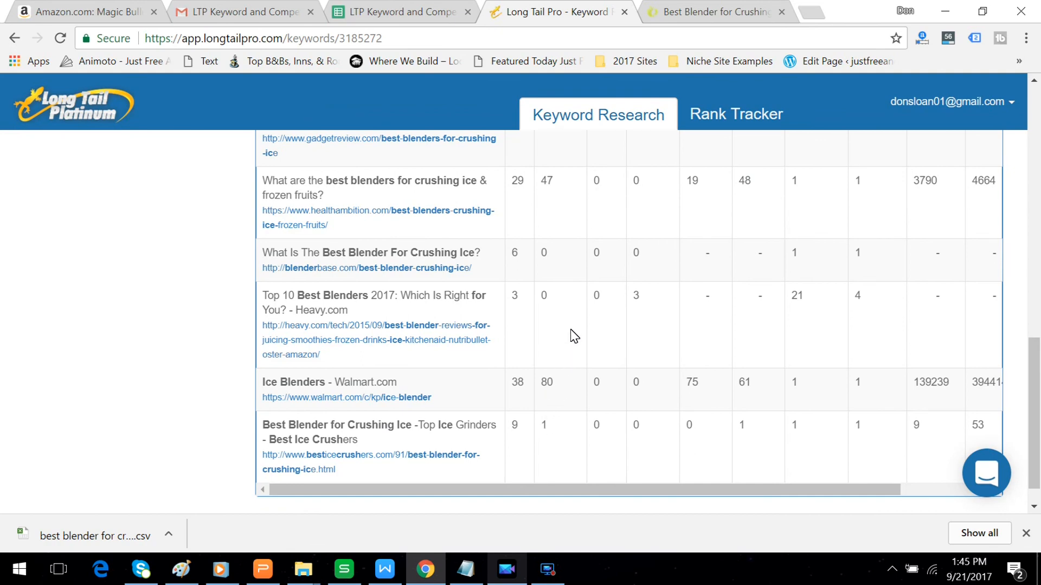
scroll(up, 3)
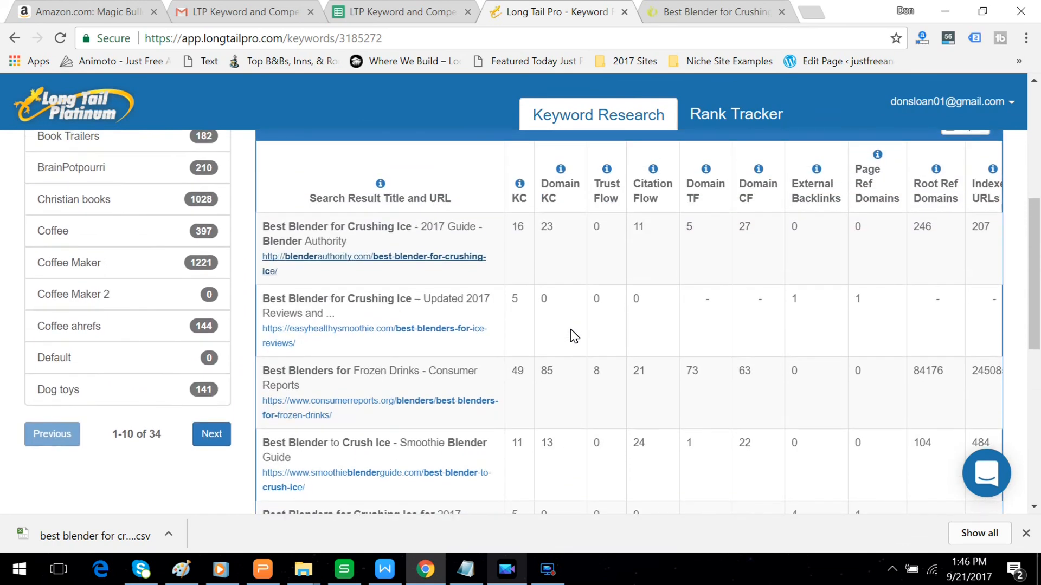
mouse_move(584, 353)
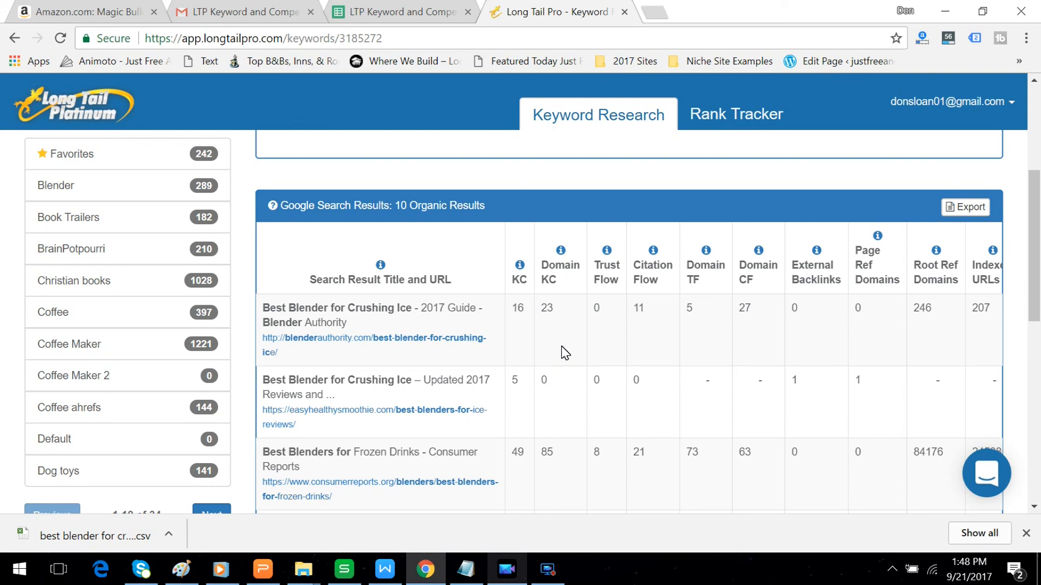
mouse_move(560, 344)
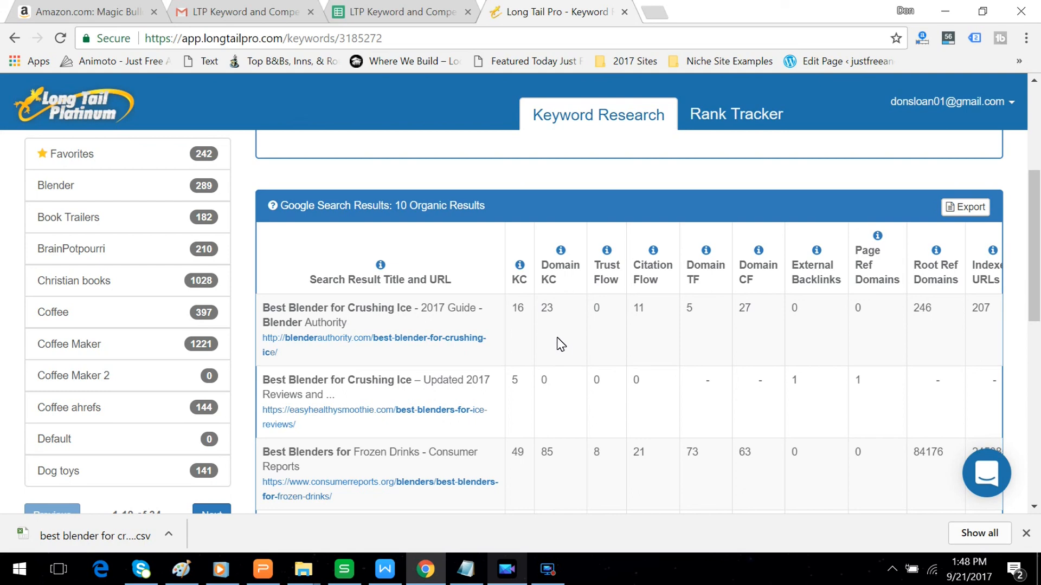
mouse_move(539, 294)
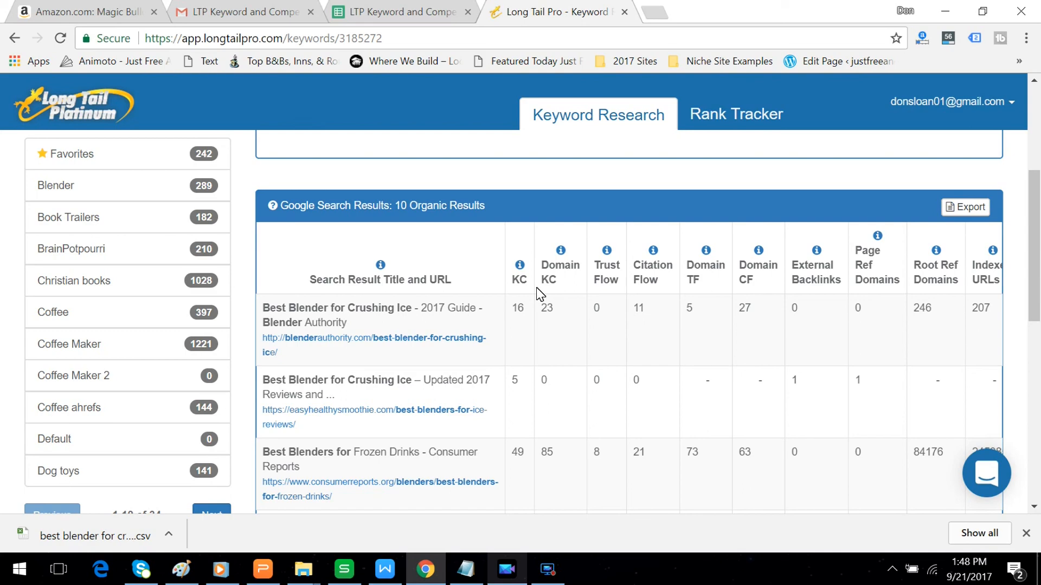